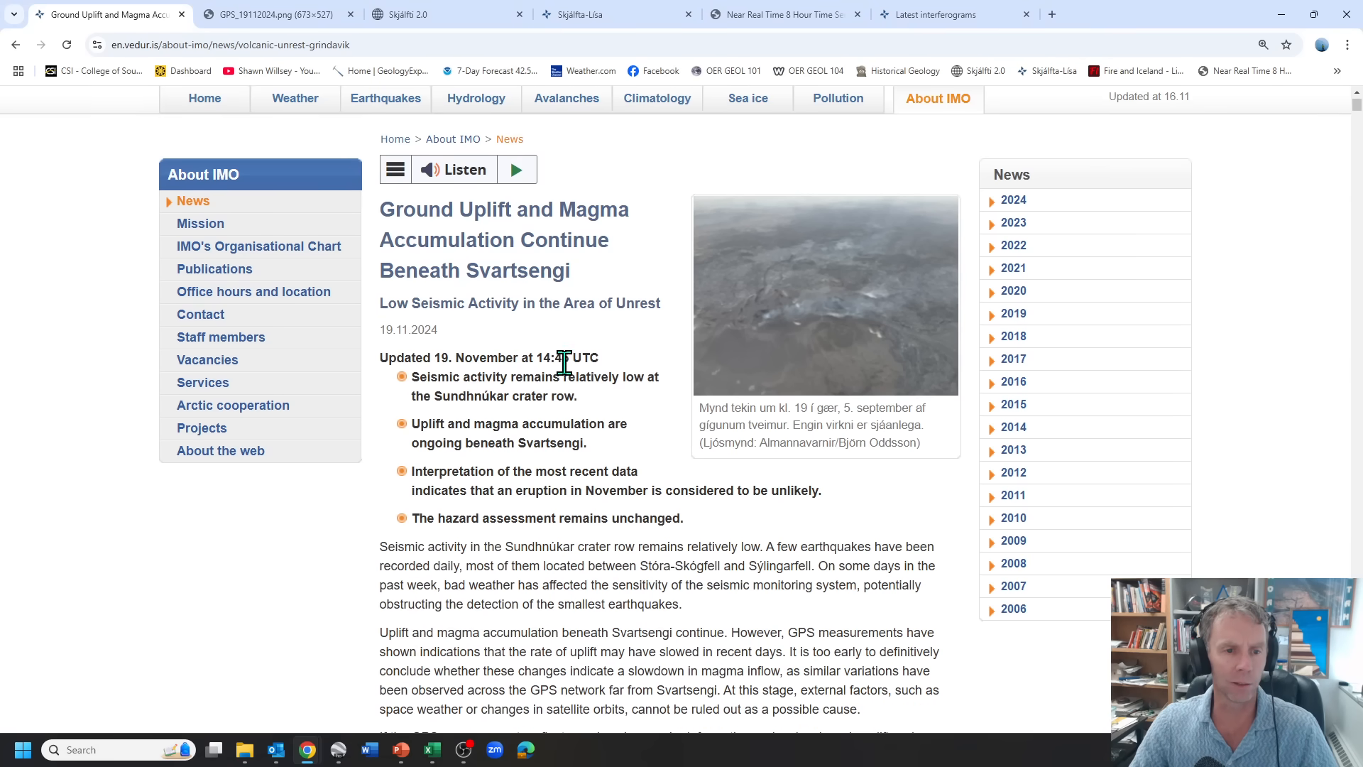
Scroll down the IMO article and bring up the full-size GPS_19112024.png plot of Herdísarvík and Svartsengi
scroll("down", 3)
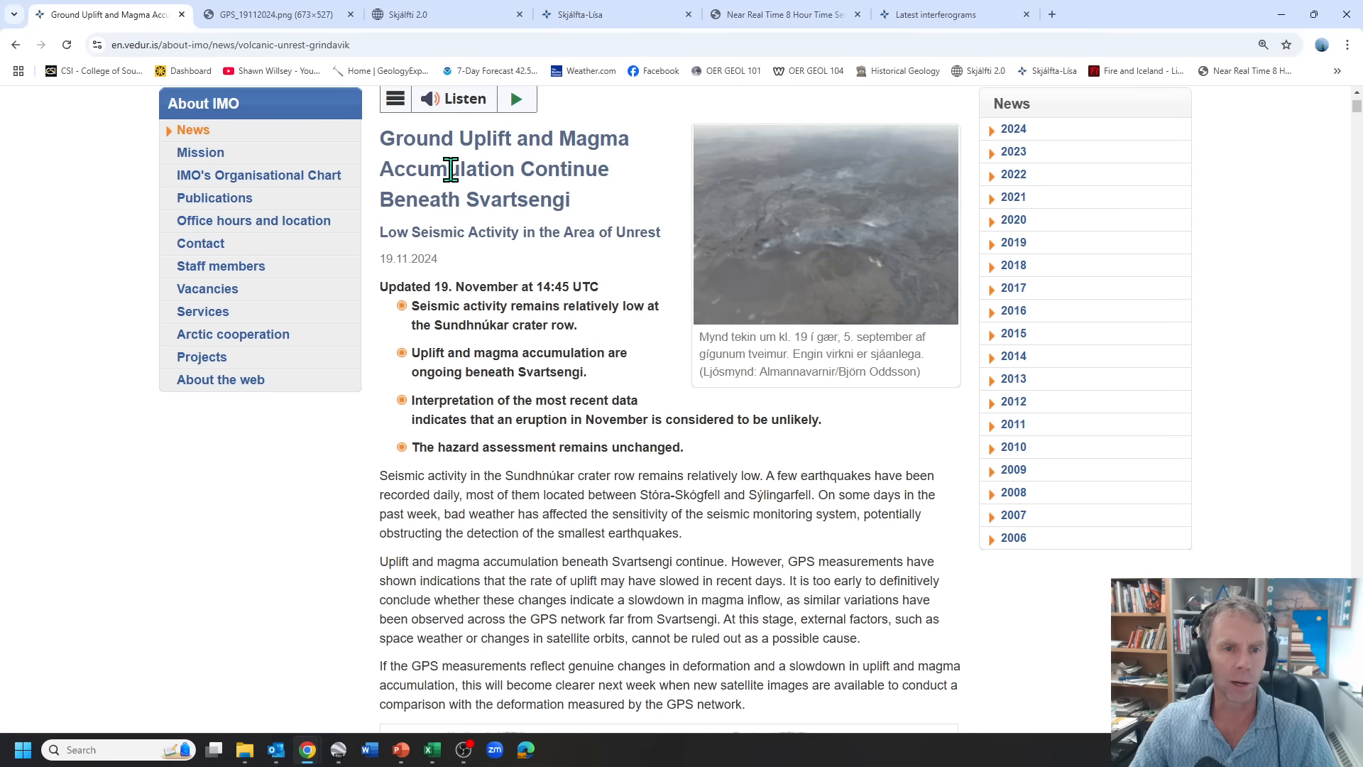
mouse_move(472, 291)
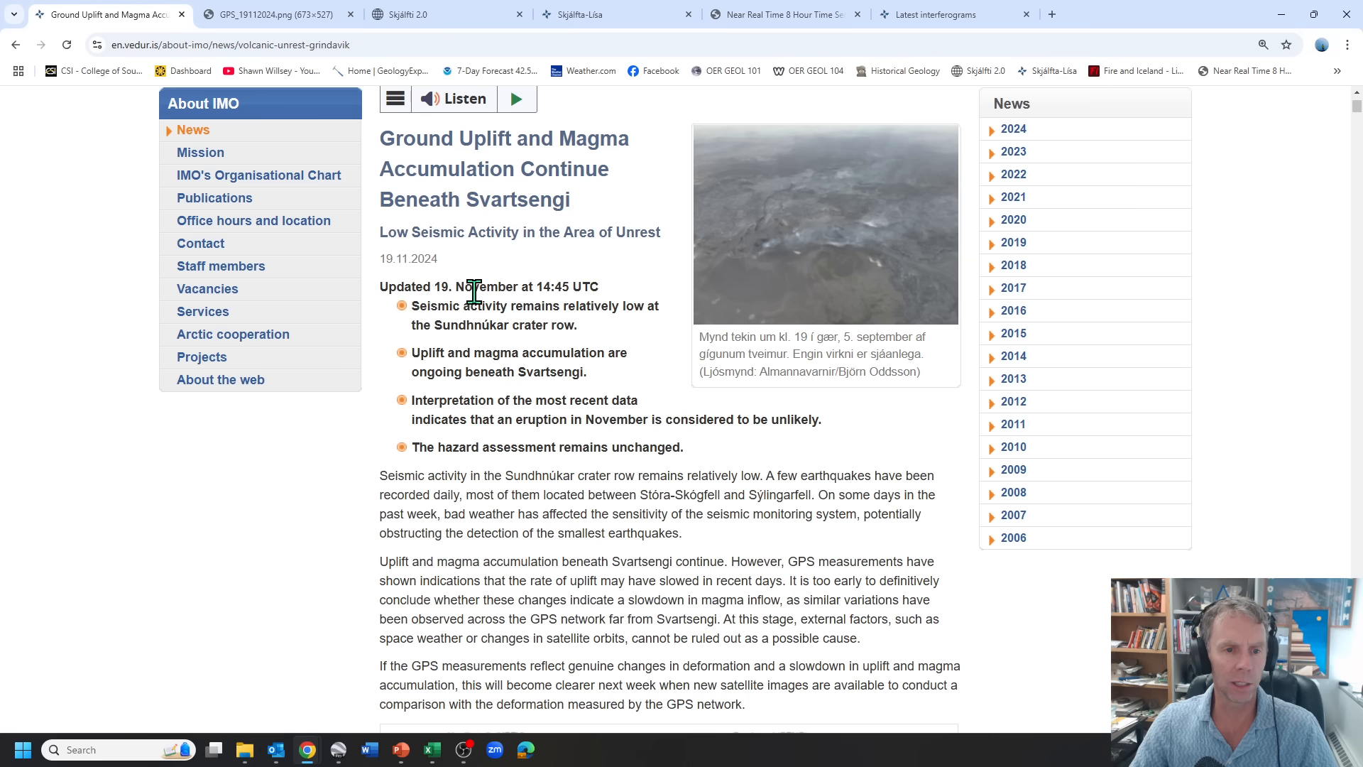
scroll("down", 3)
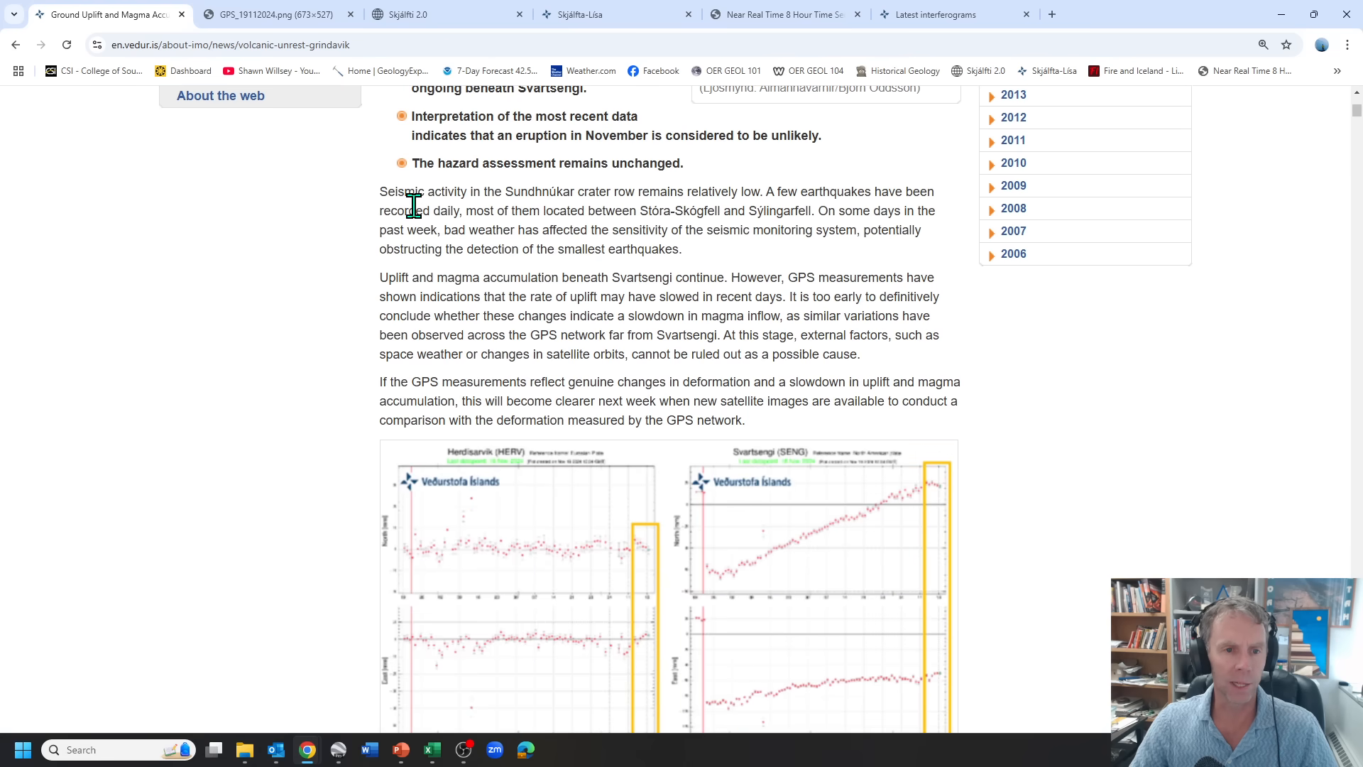
mouse_move(615, 254)
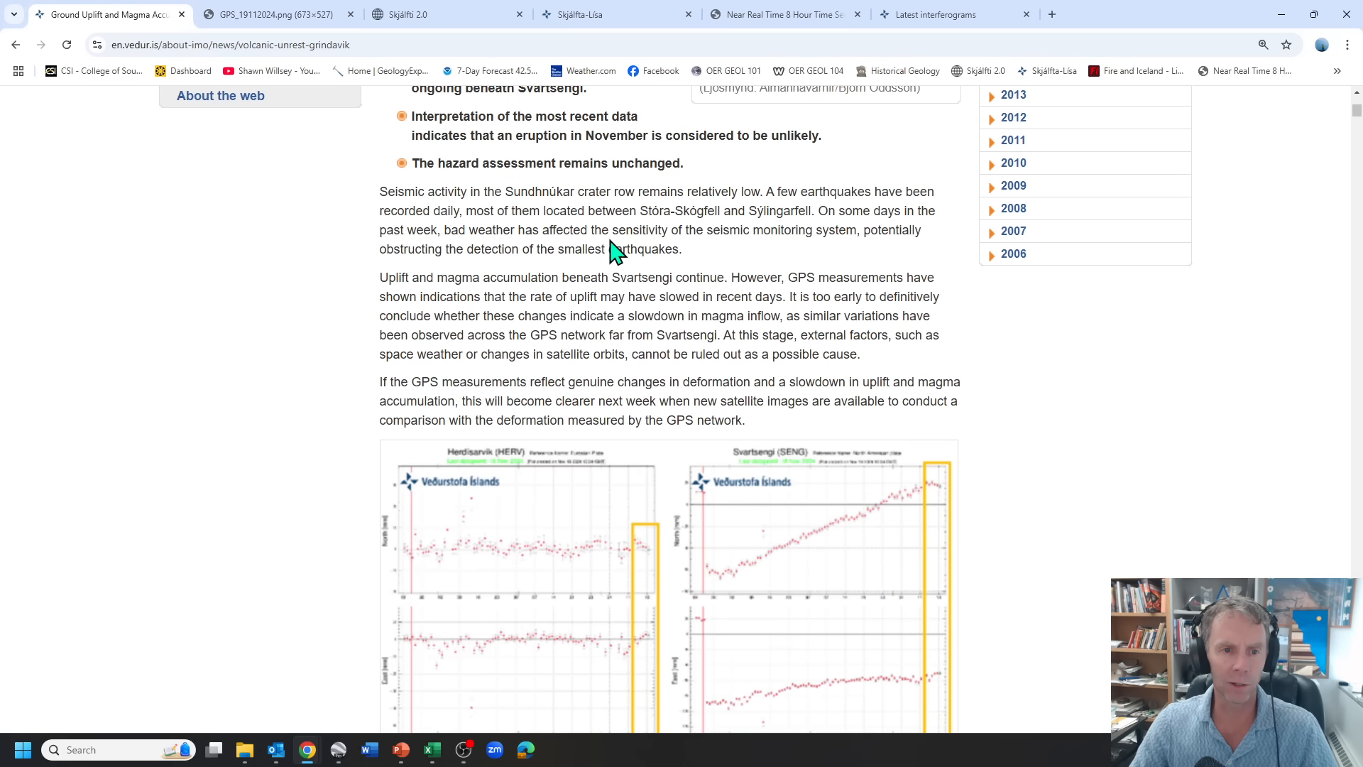
scroll("down", 3)
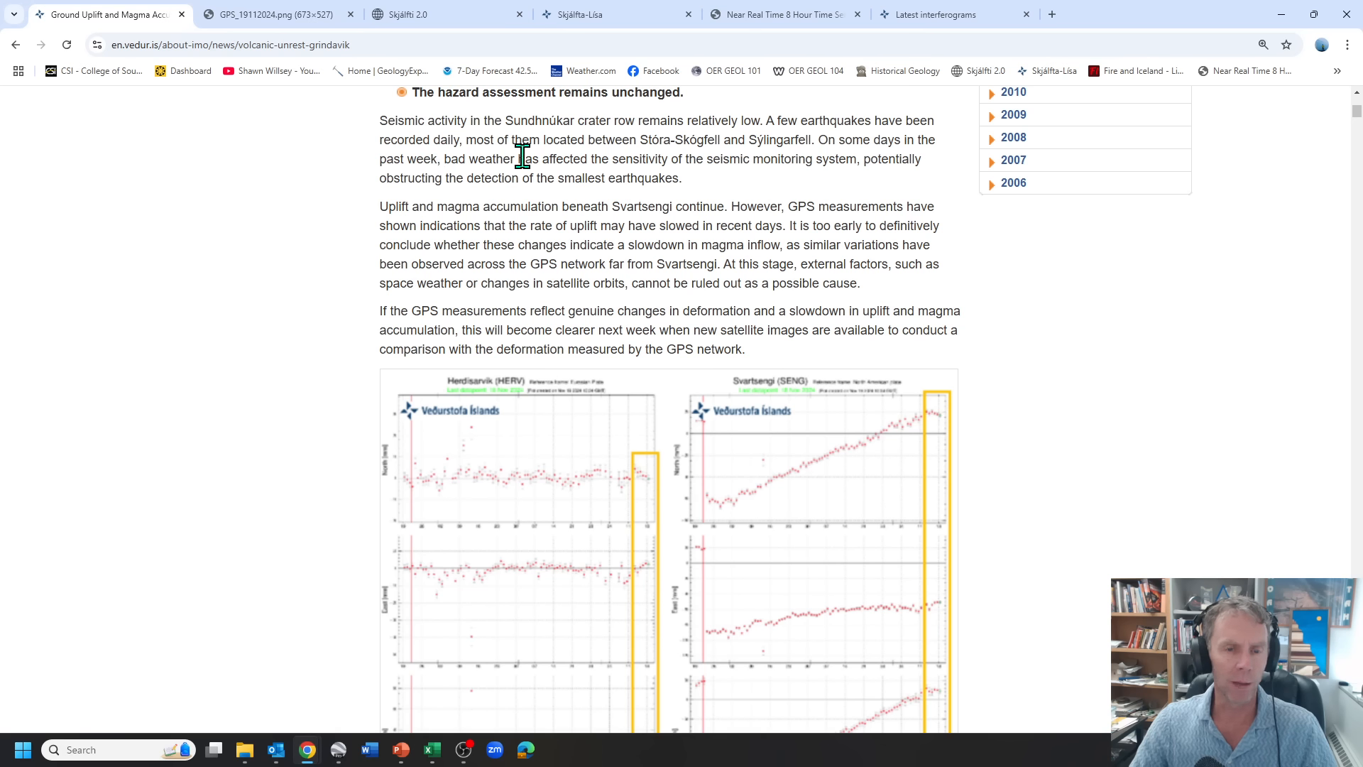
mouse_move(530, 158)
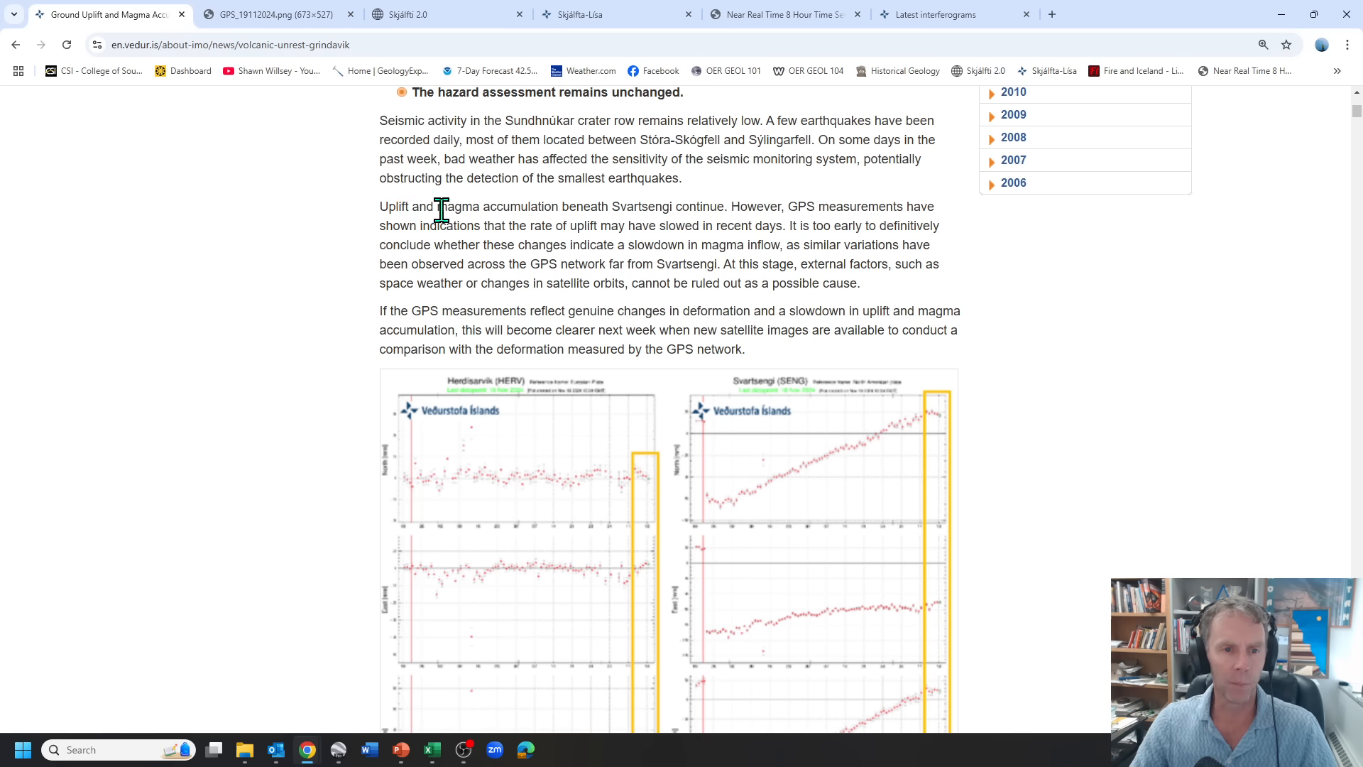
mouse_move(782, 228)
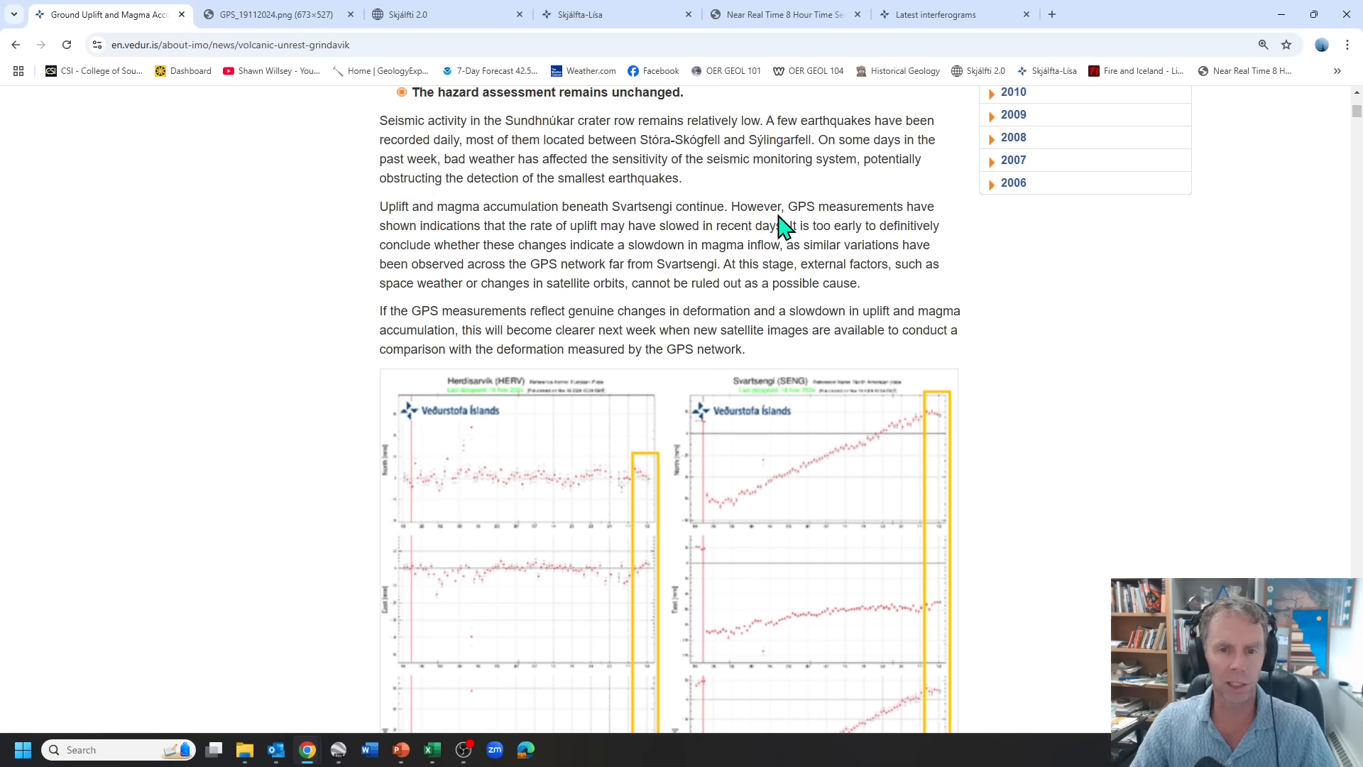
scroll("down", 3)
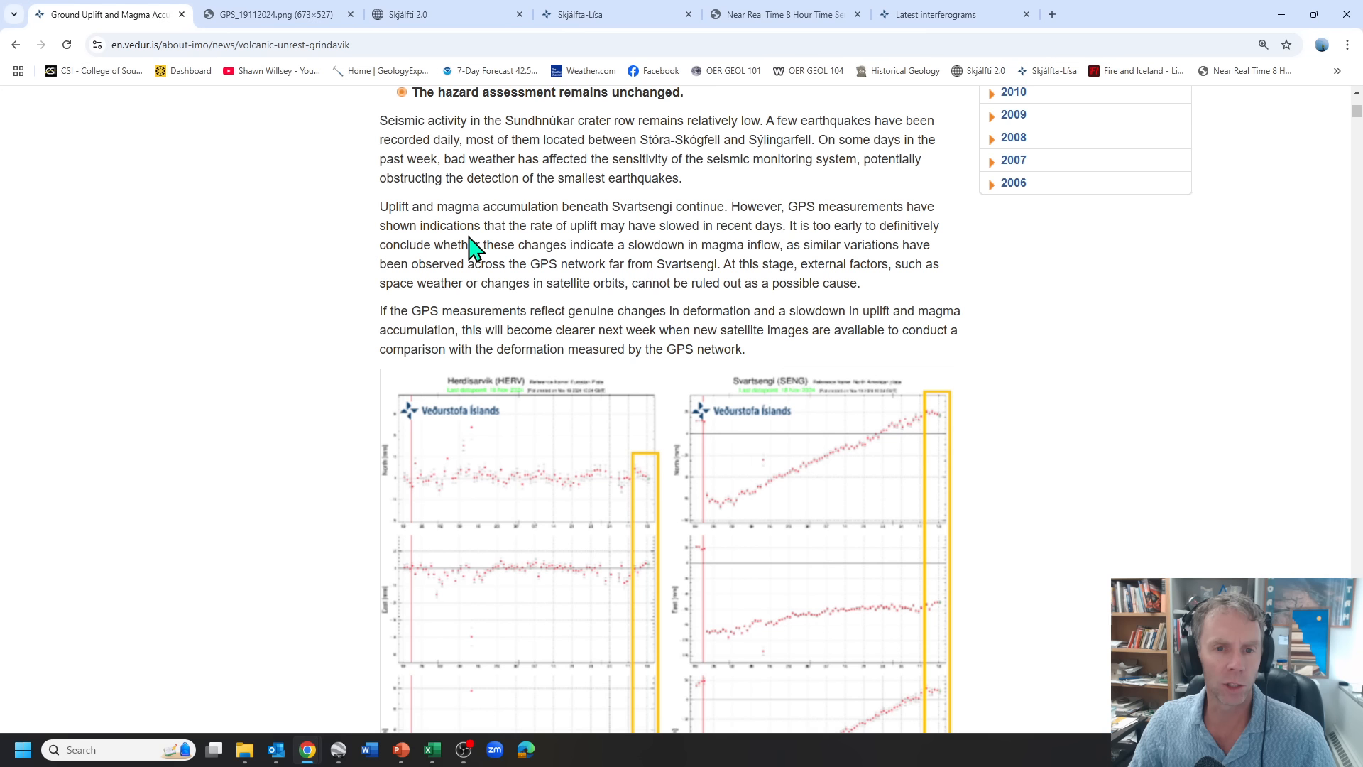
mouse_move(655, 226)
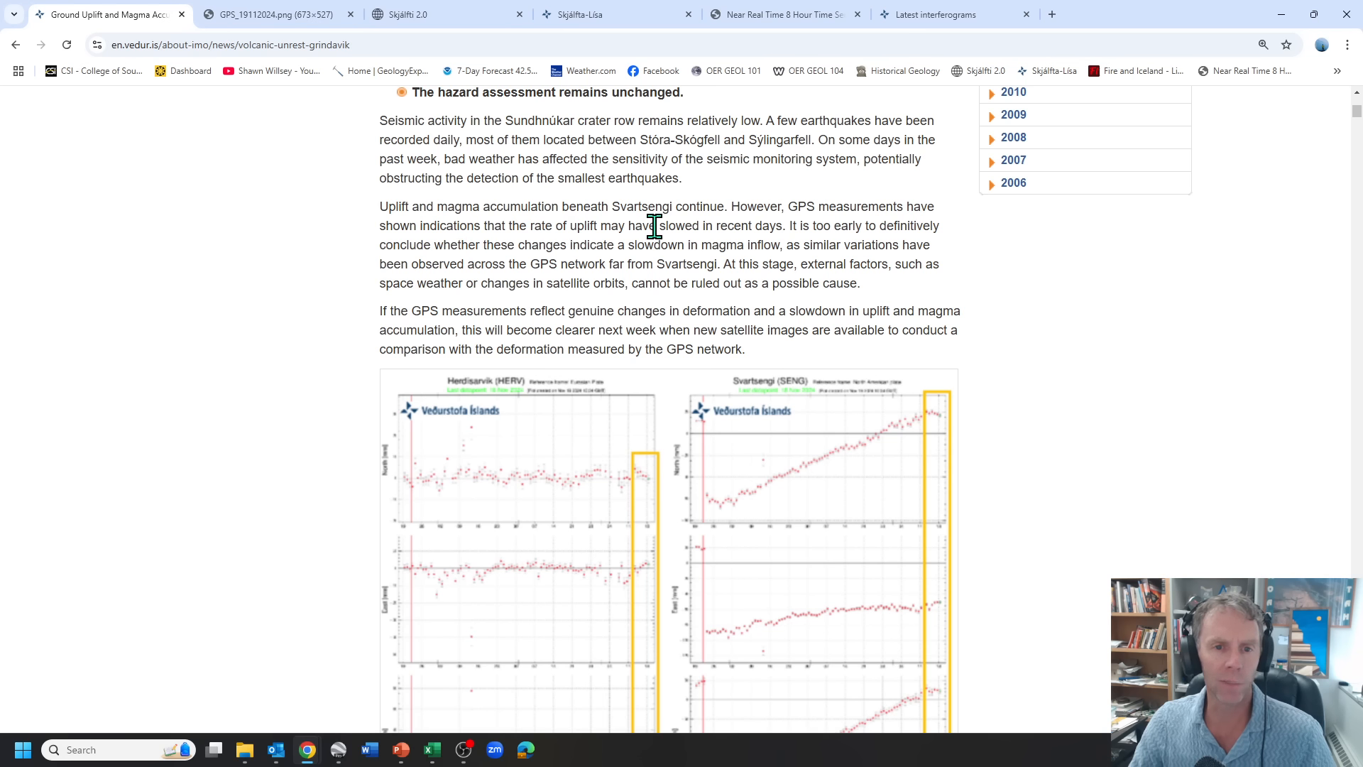
mouse_move(937, 230)
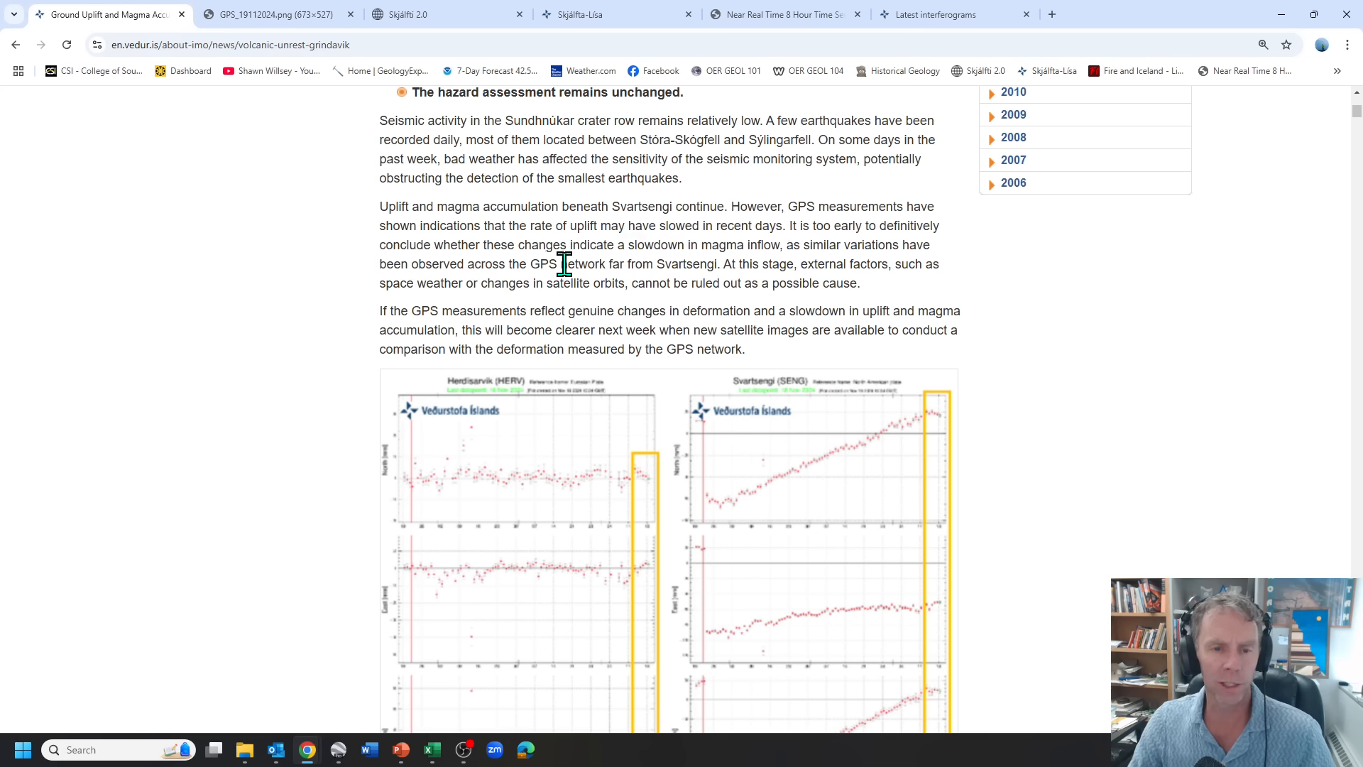
mouse_move(714, 265)
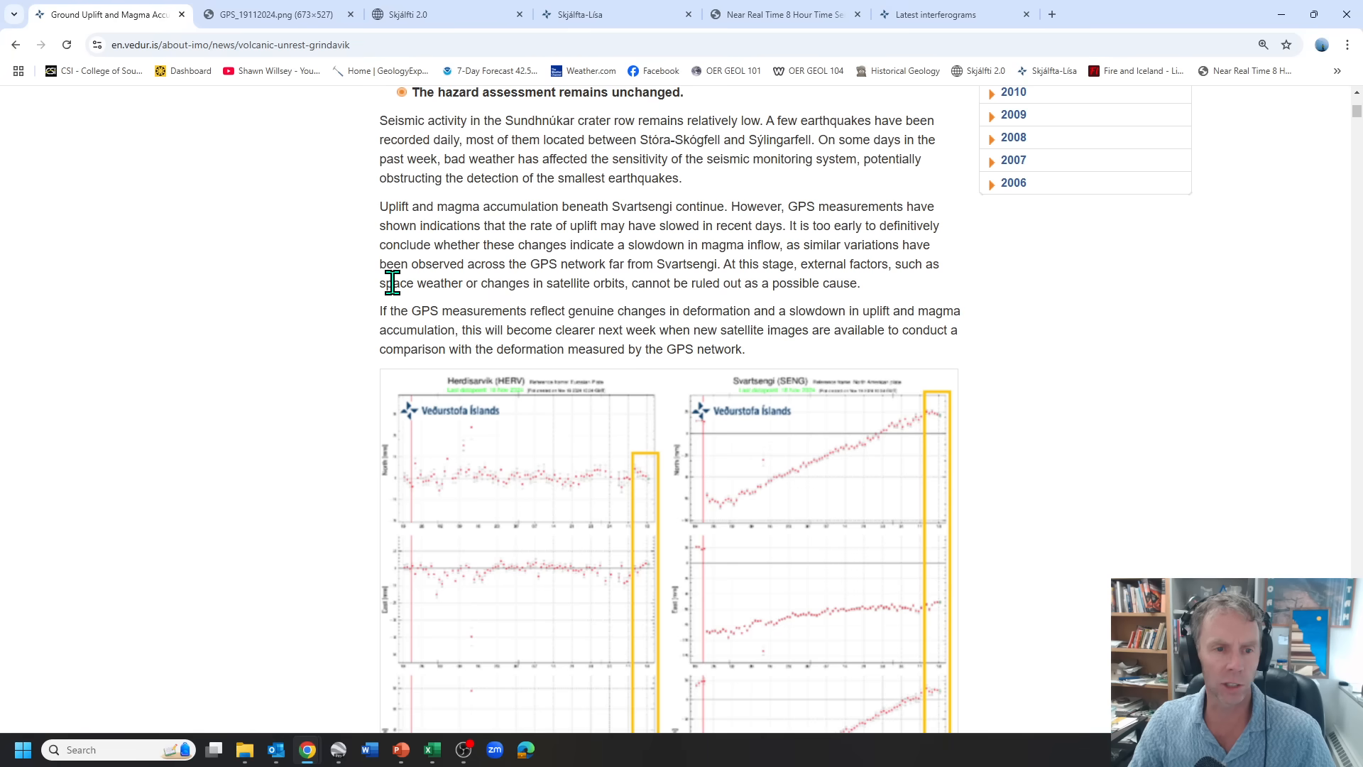
mouse_move(600, 282)
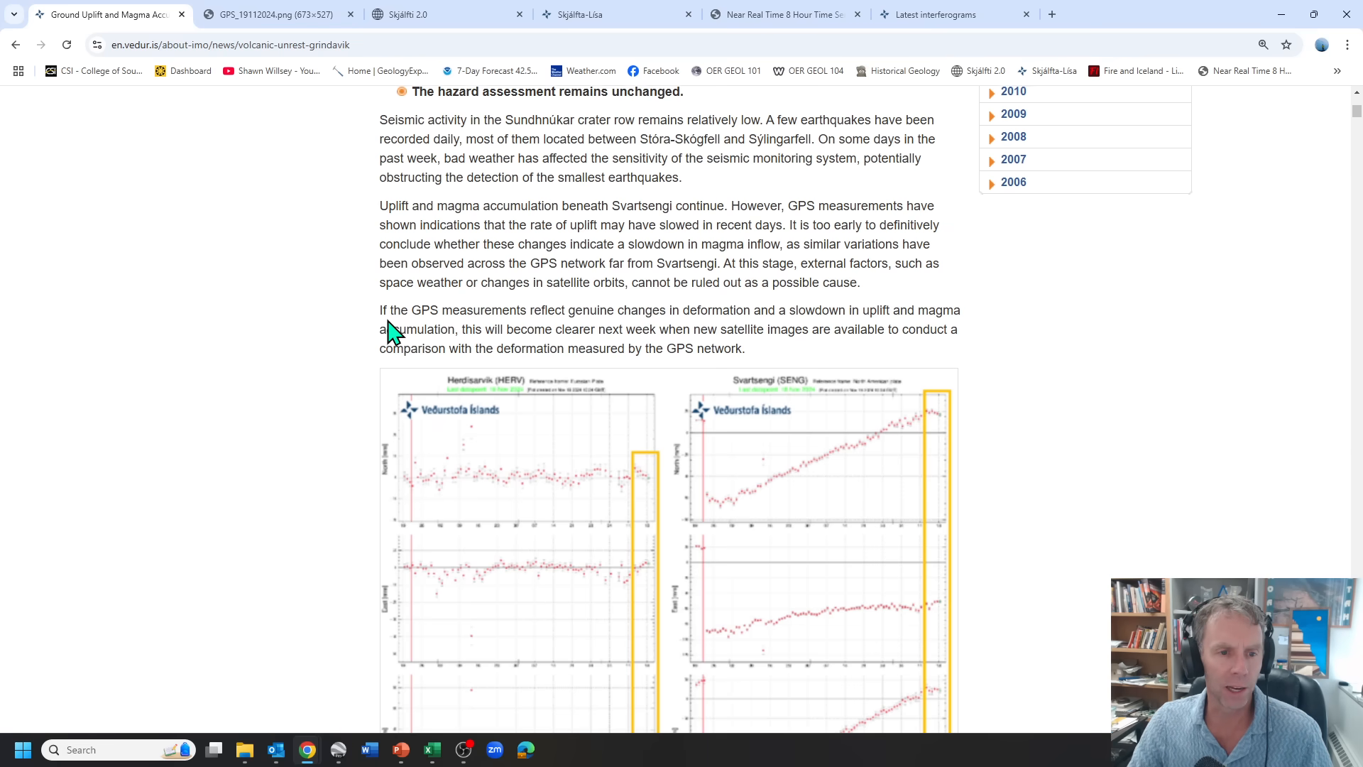
scroll("down", 3)
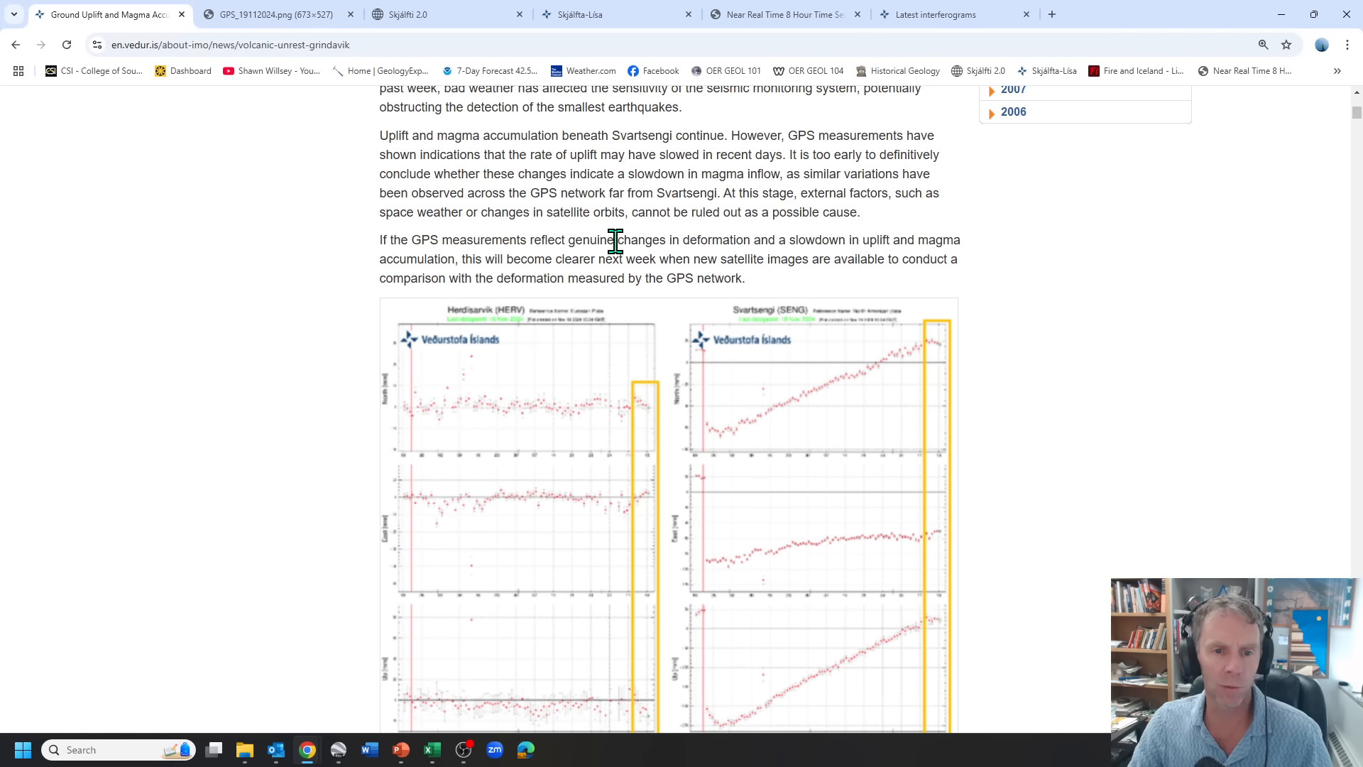
mouse_move(799, 241)
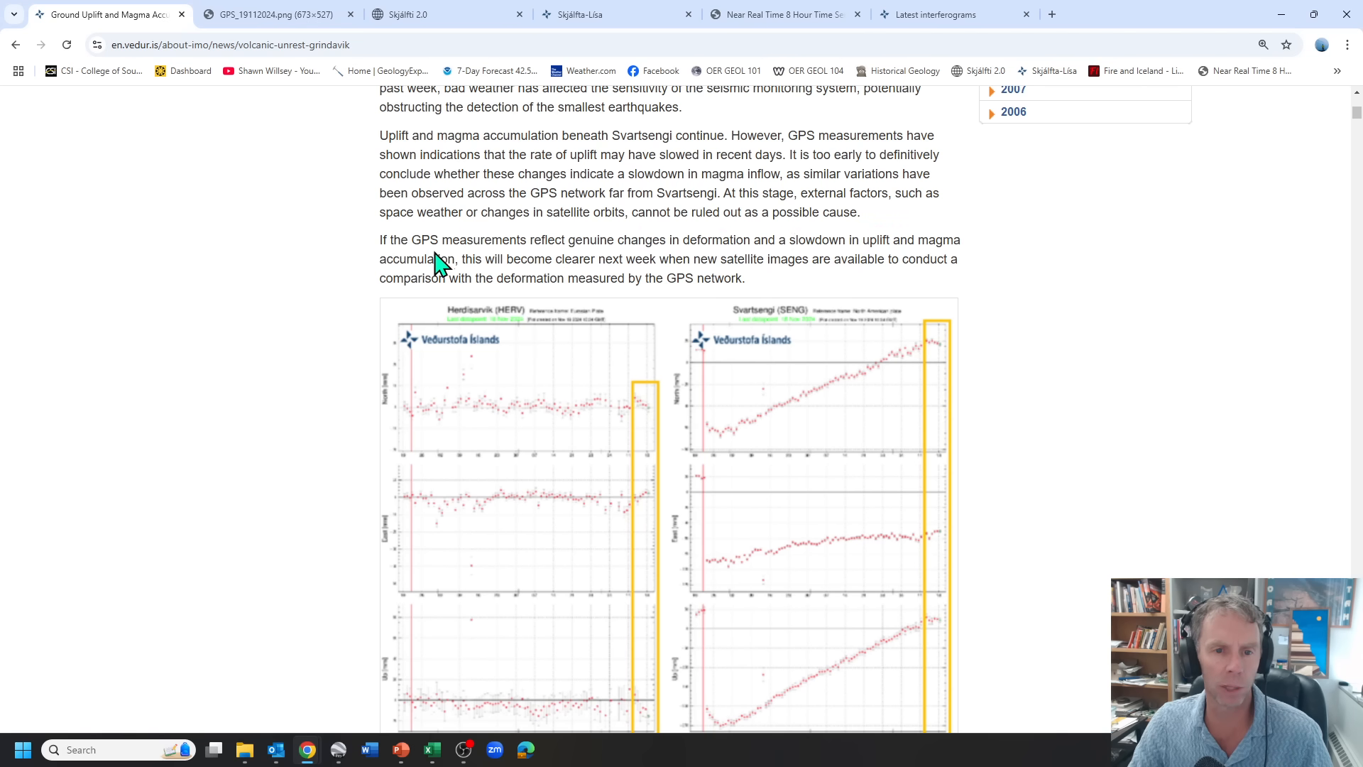
mouse_move(615, 258)
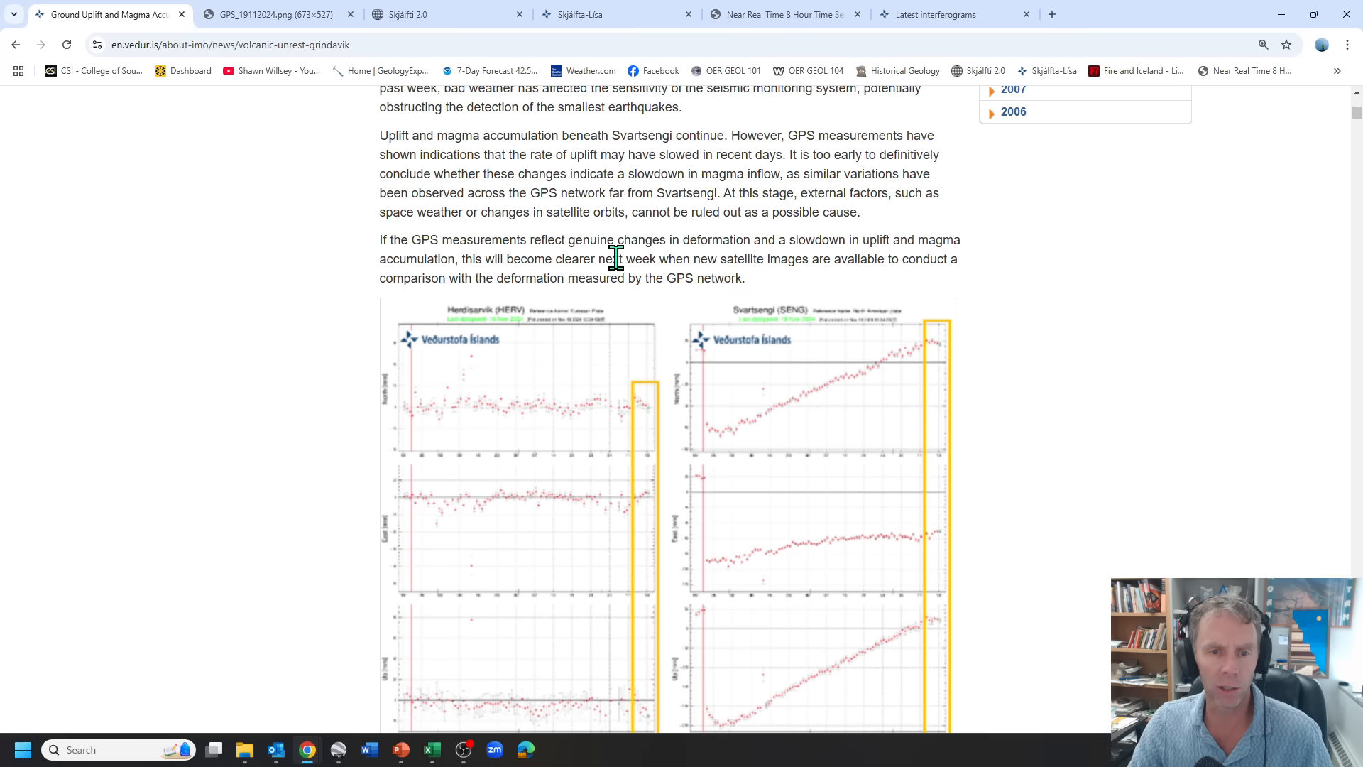
mouse_move(931, 258)
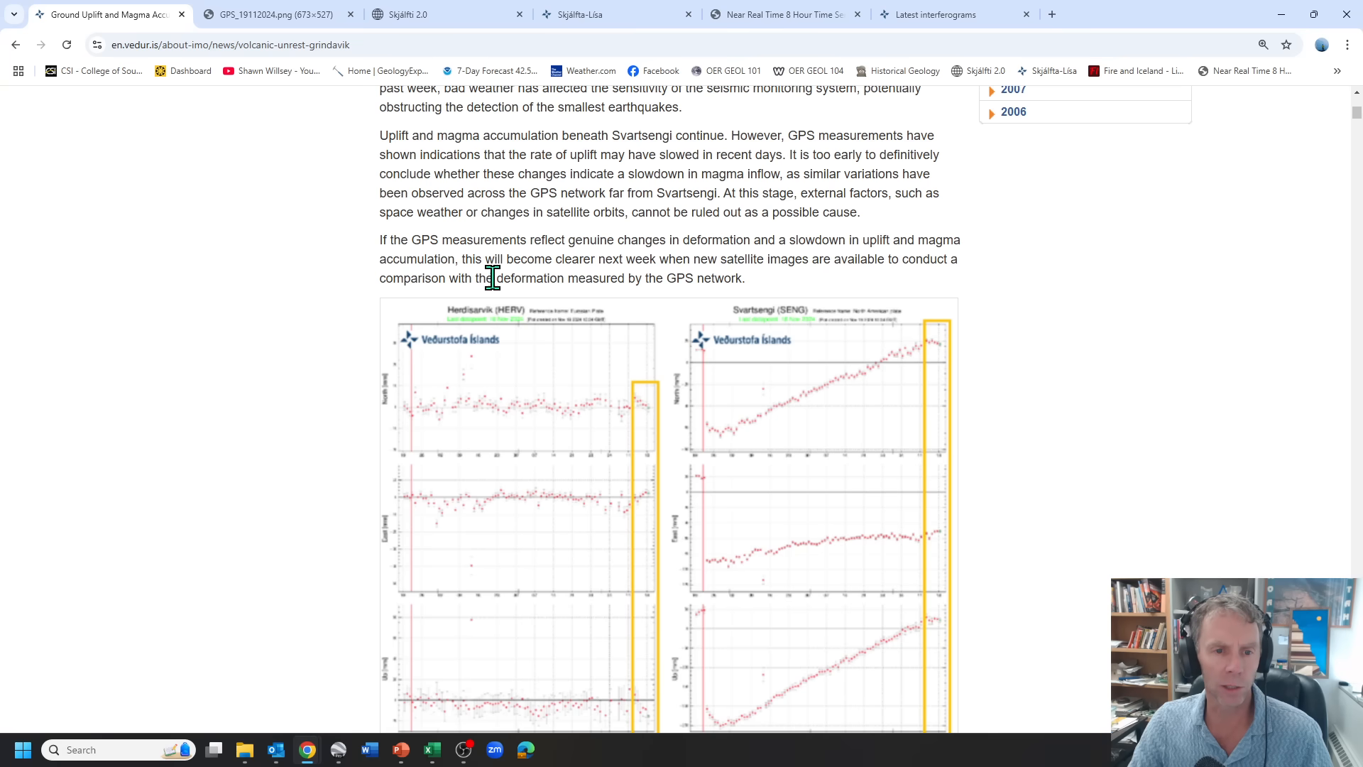
mouse_move(765, 293)
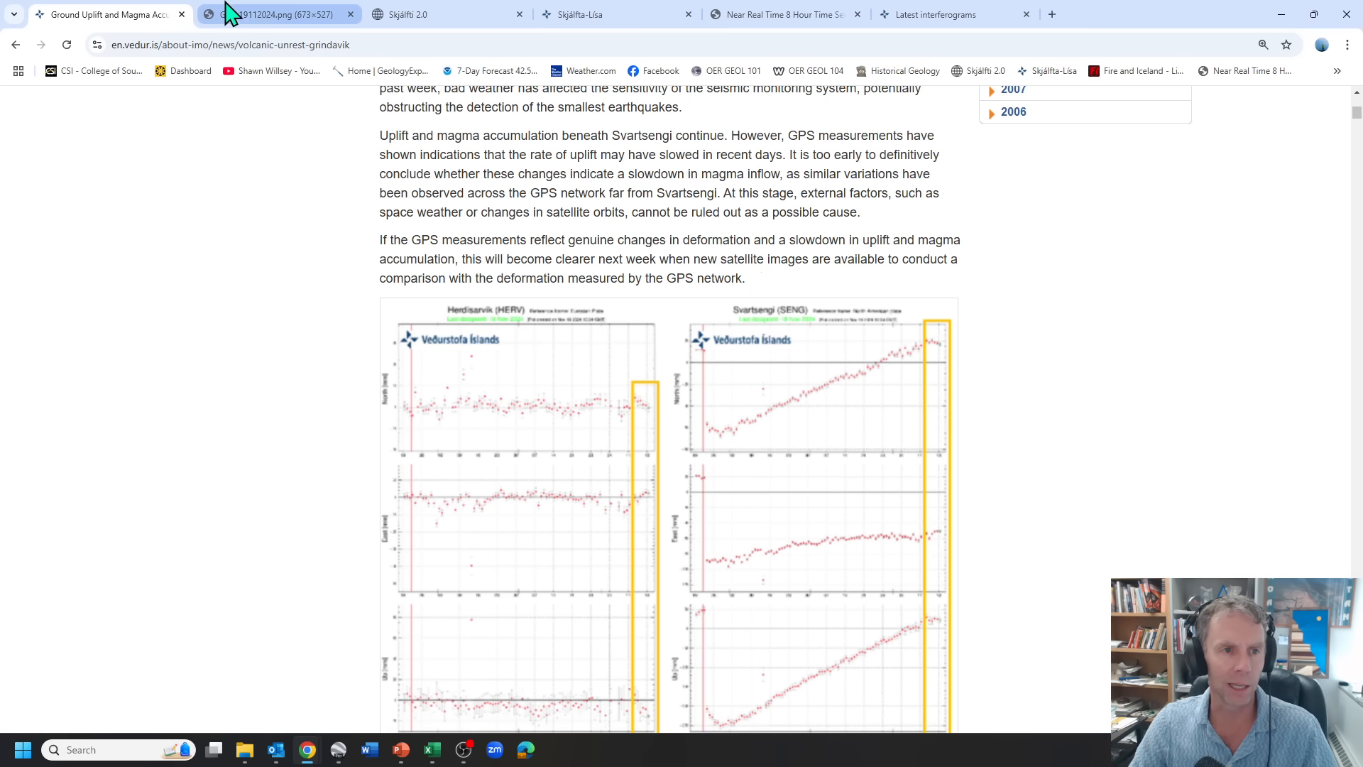
left_click(279, 14)
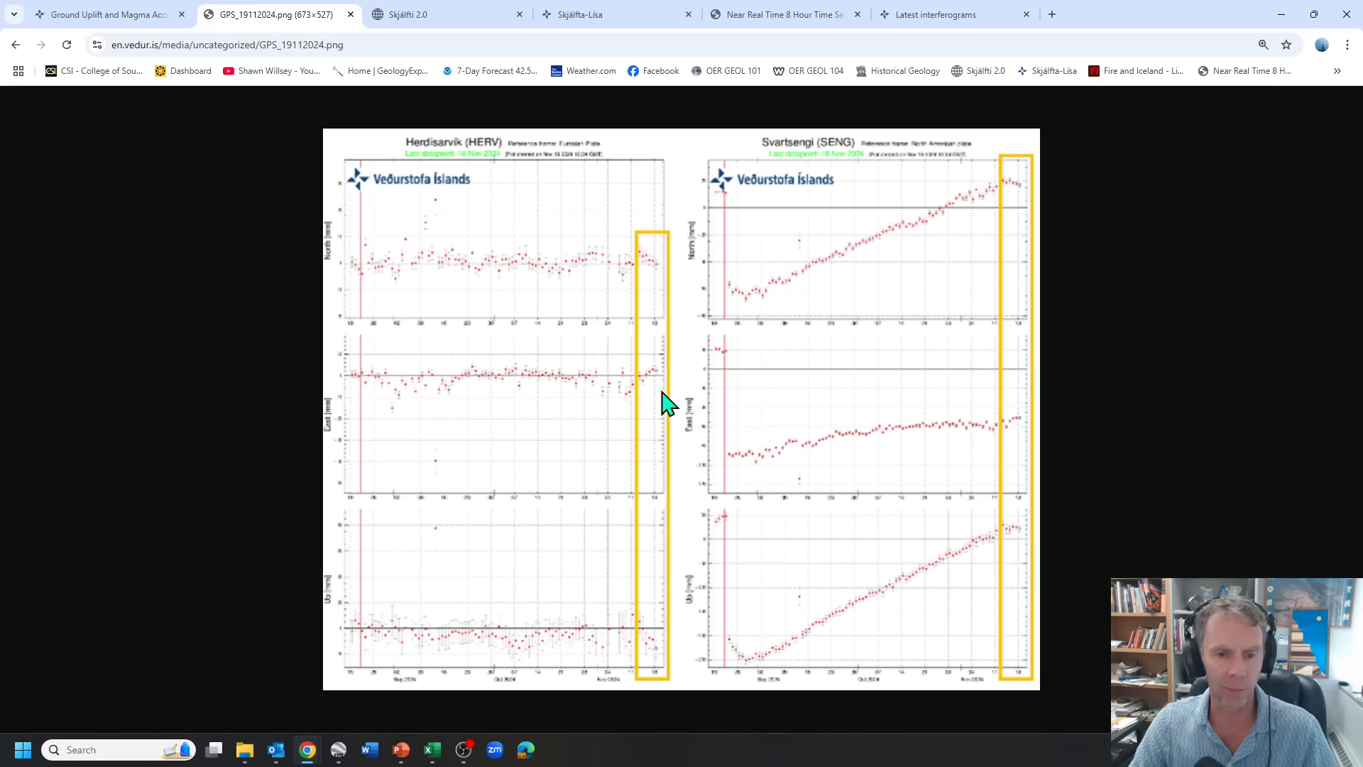
mouse_move(578, 163)
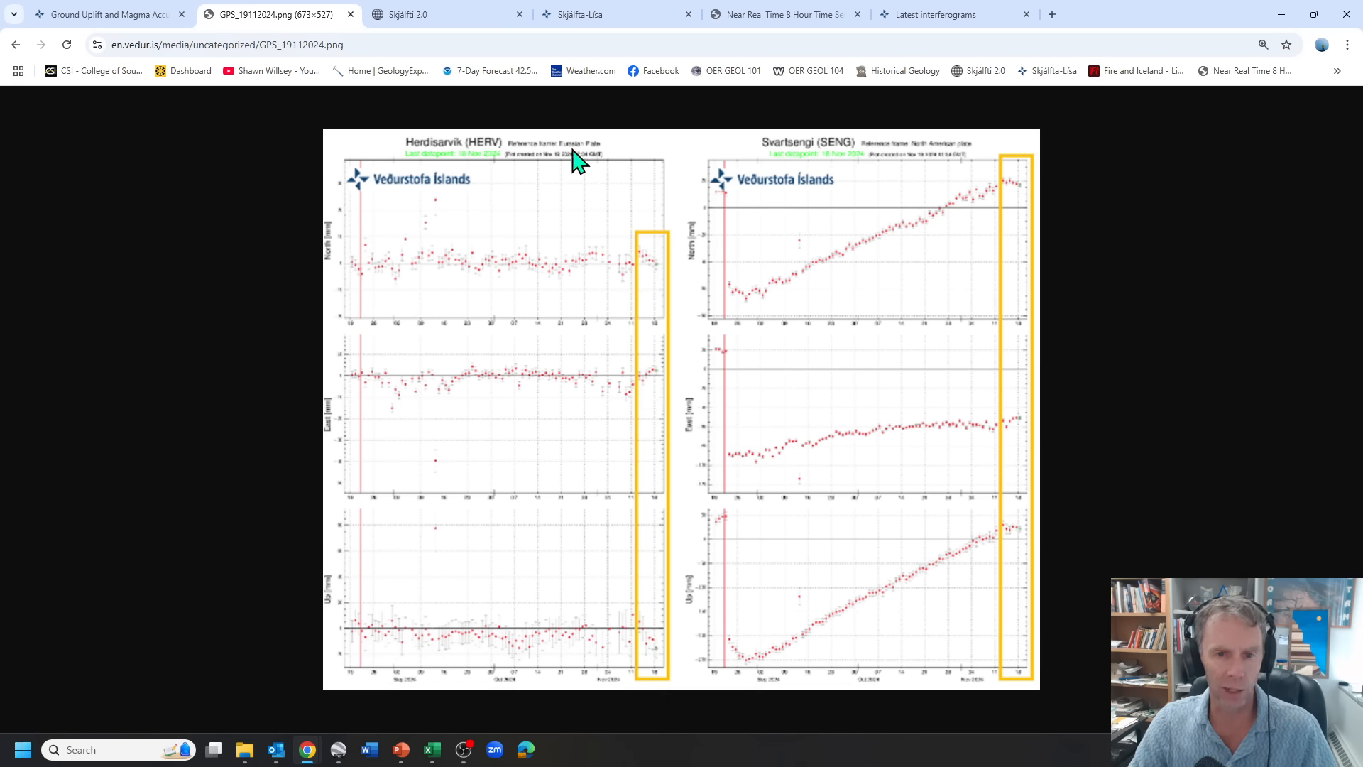
mouse_move(418, 216)
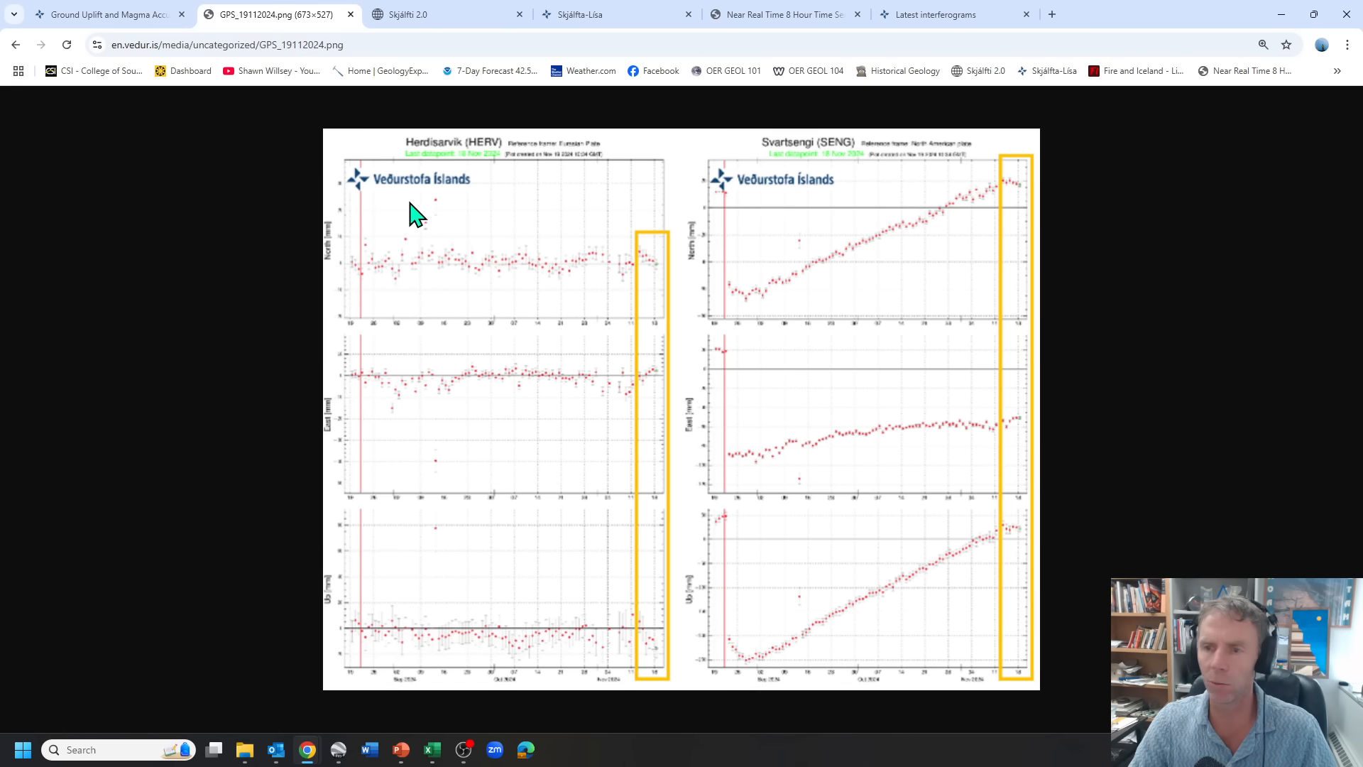
mouse_move(477, 160)
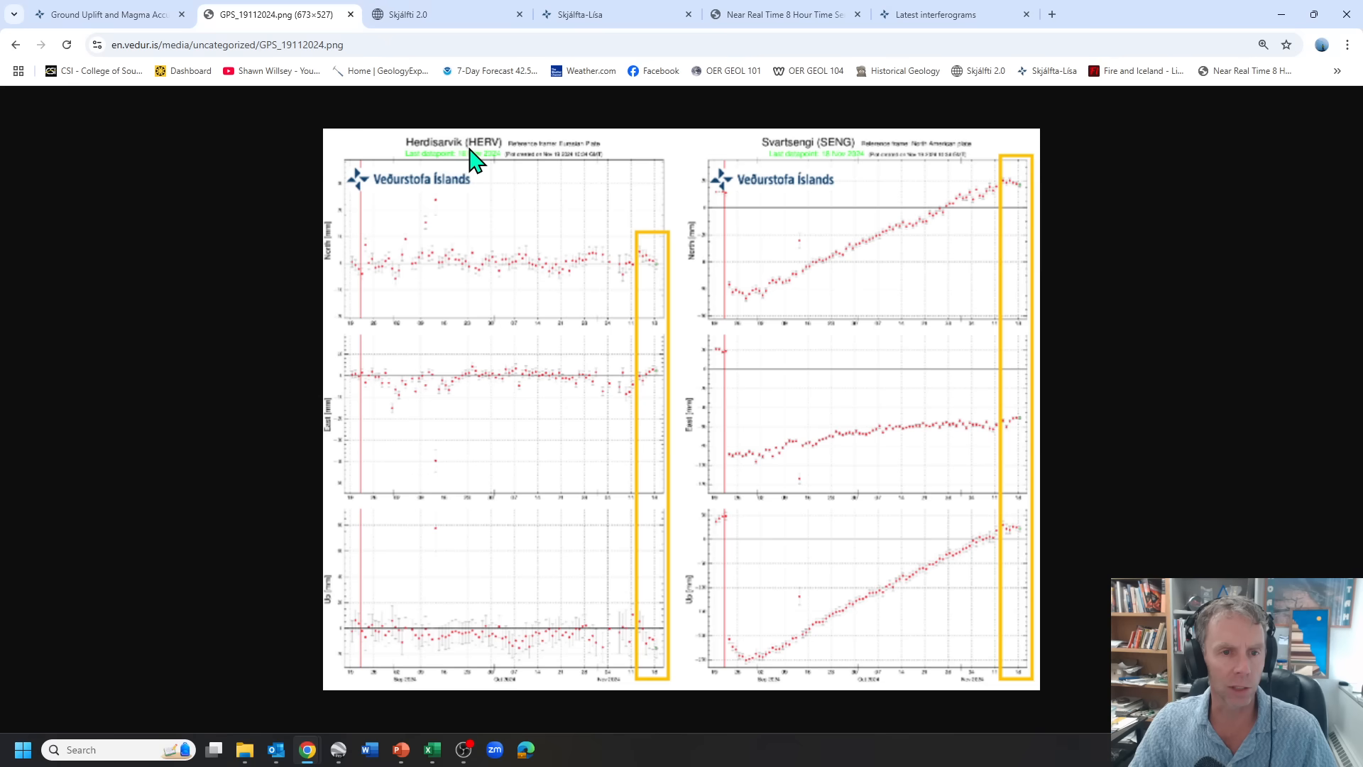
mouse_move(651, 680)
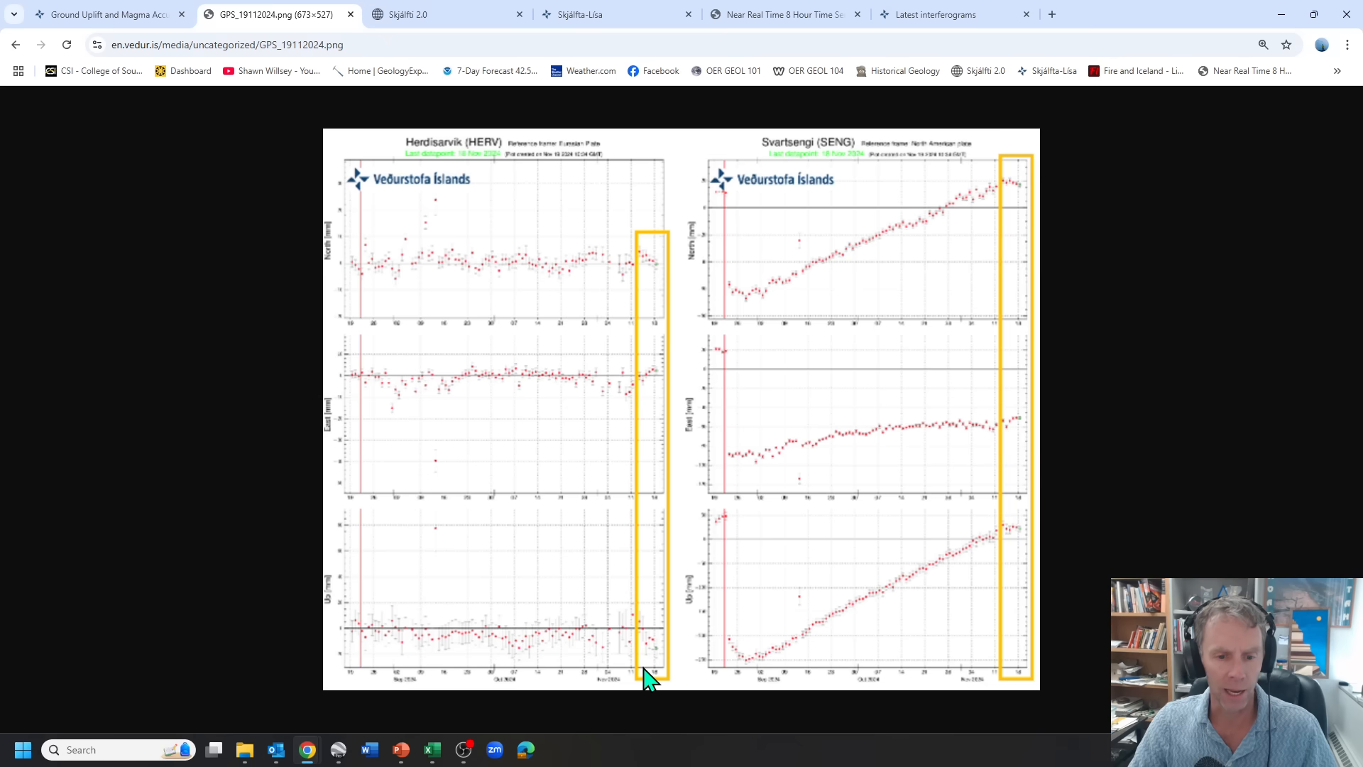
mouse_move(1032, 540)
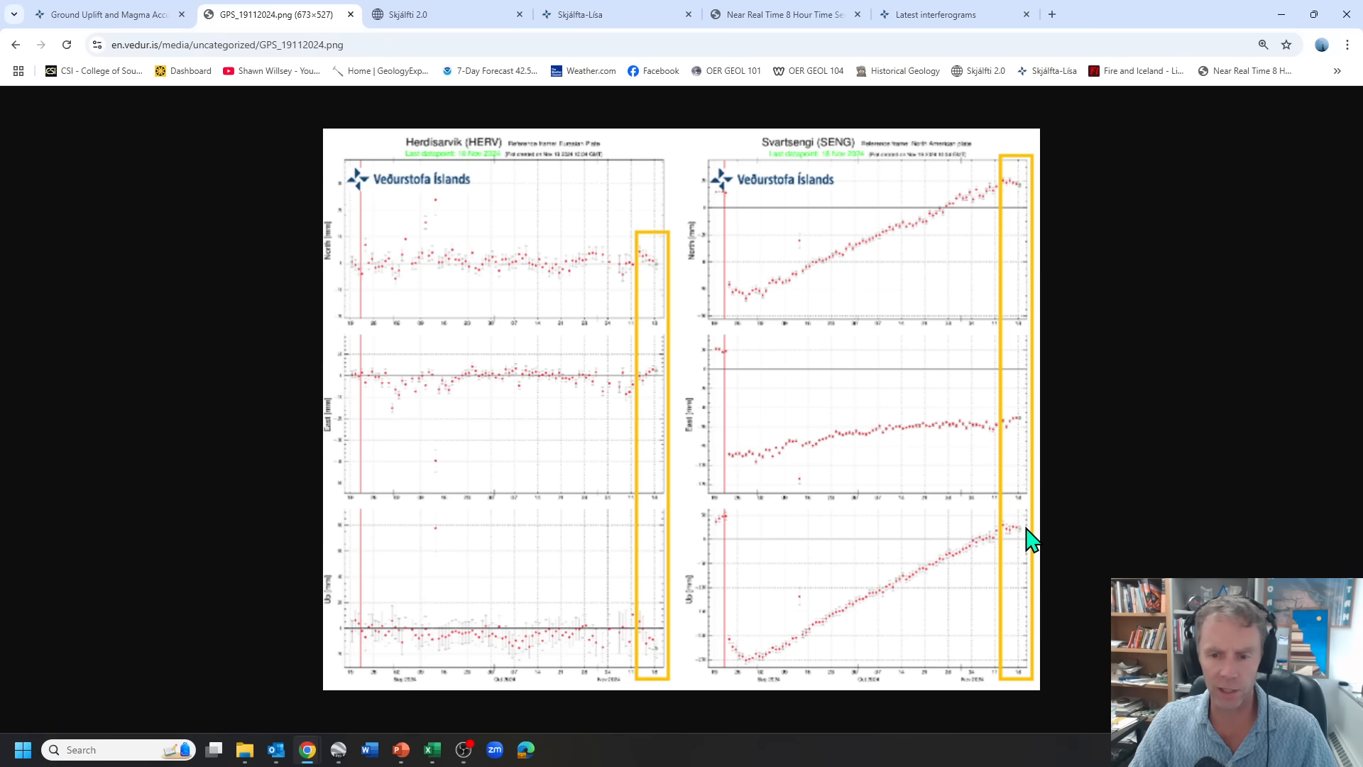
mouse_move(1024, 540)
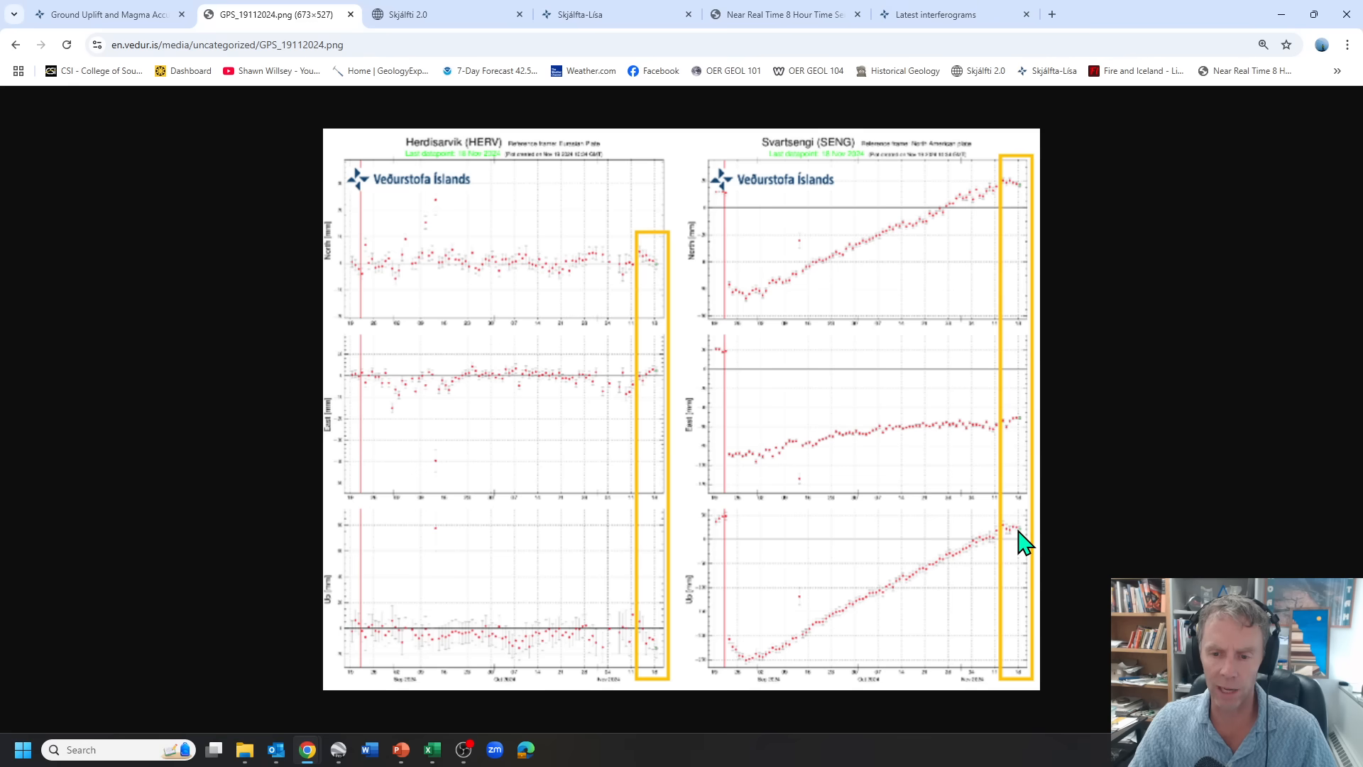
mouse_move(1019, 539)
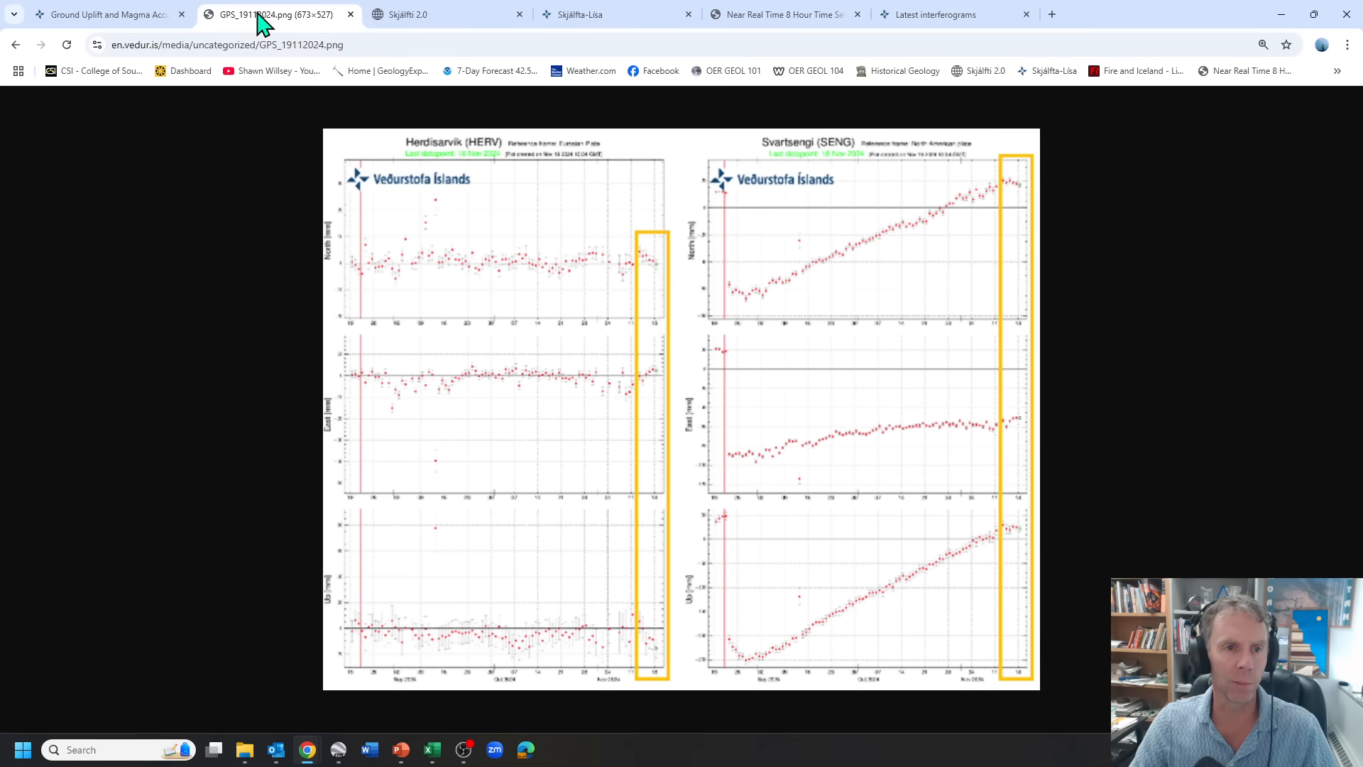
Return to the IMO Grindavík unrest article at the GPS-measurement paragraphs above the station charts
left_click(103, 14)
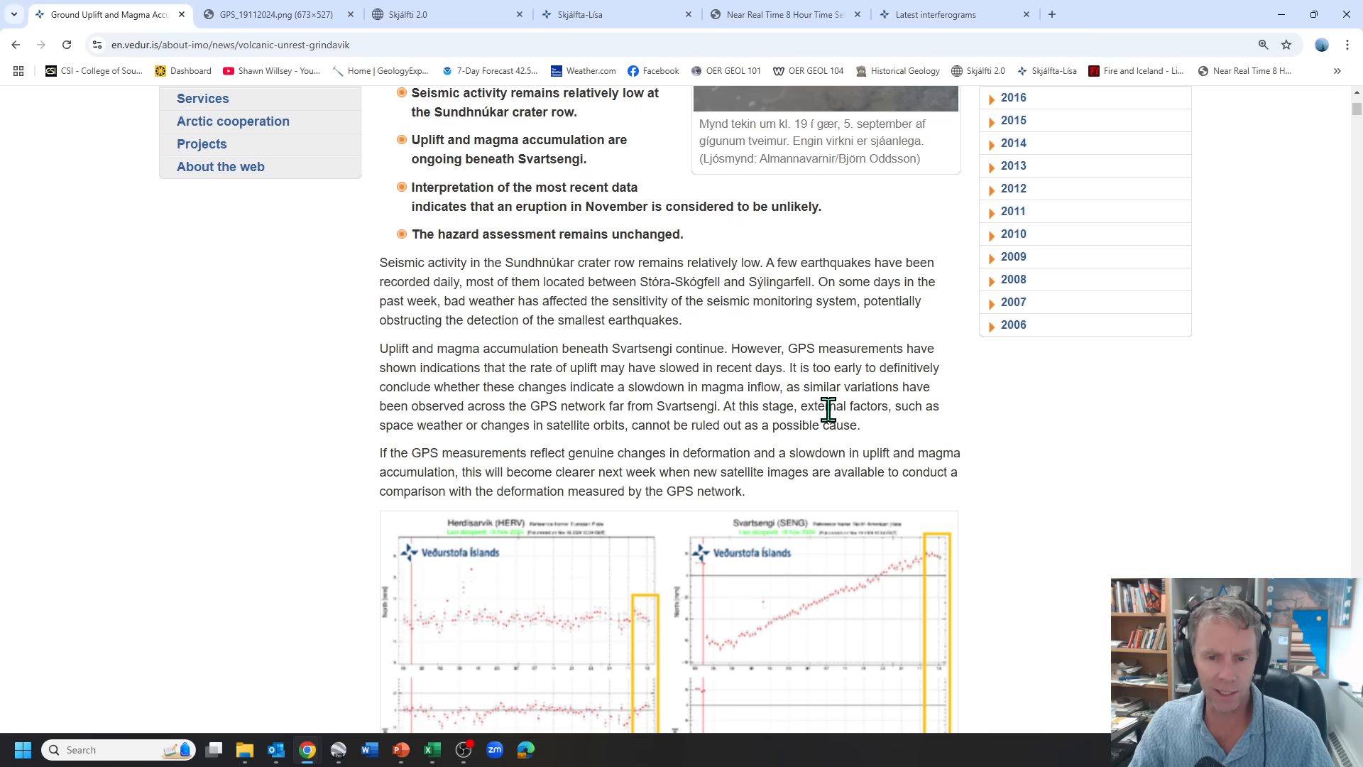
mouse_move(427, 450)
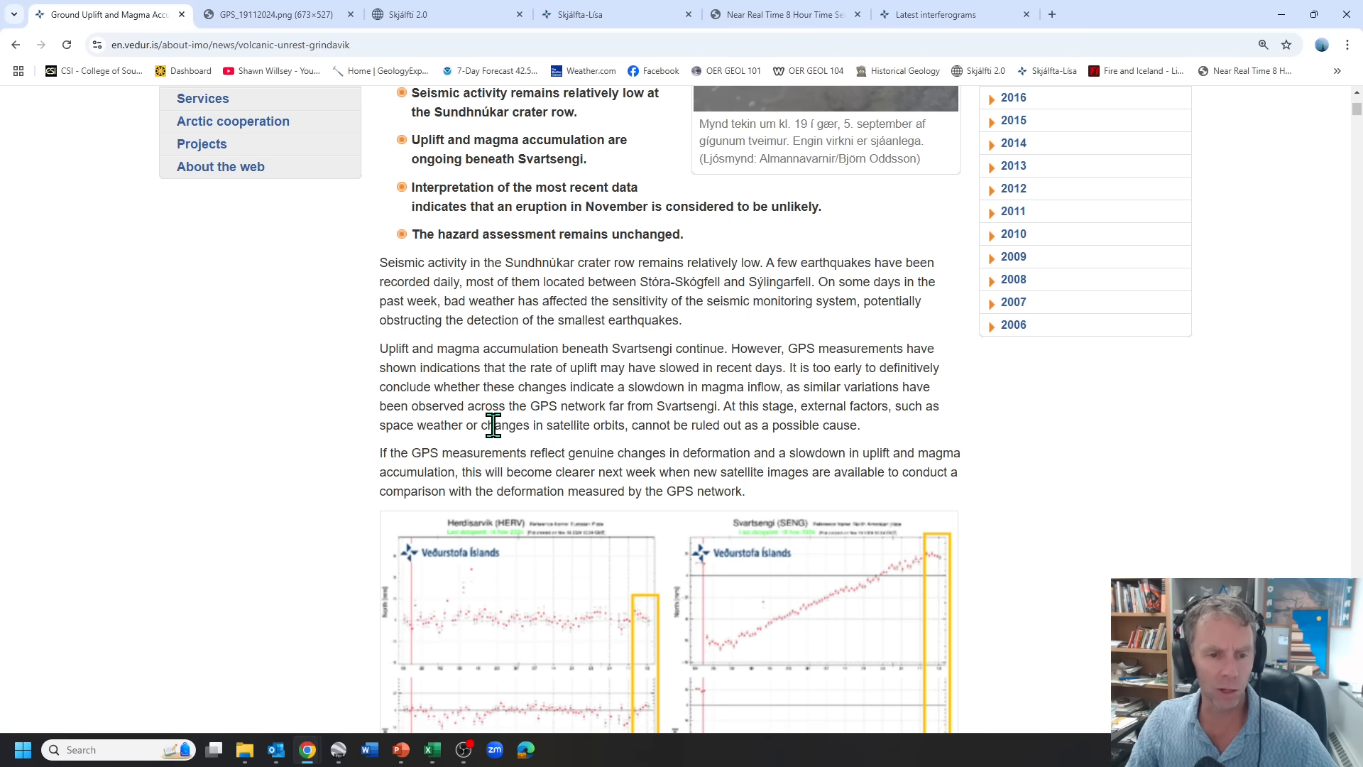
mouse_move(580, 425)
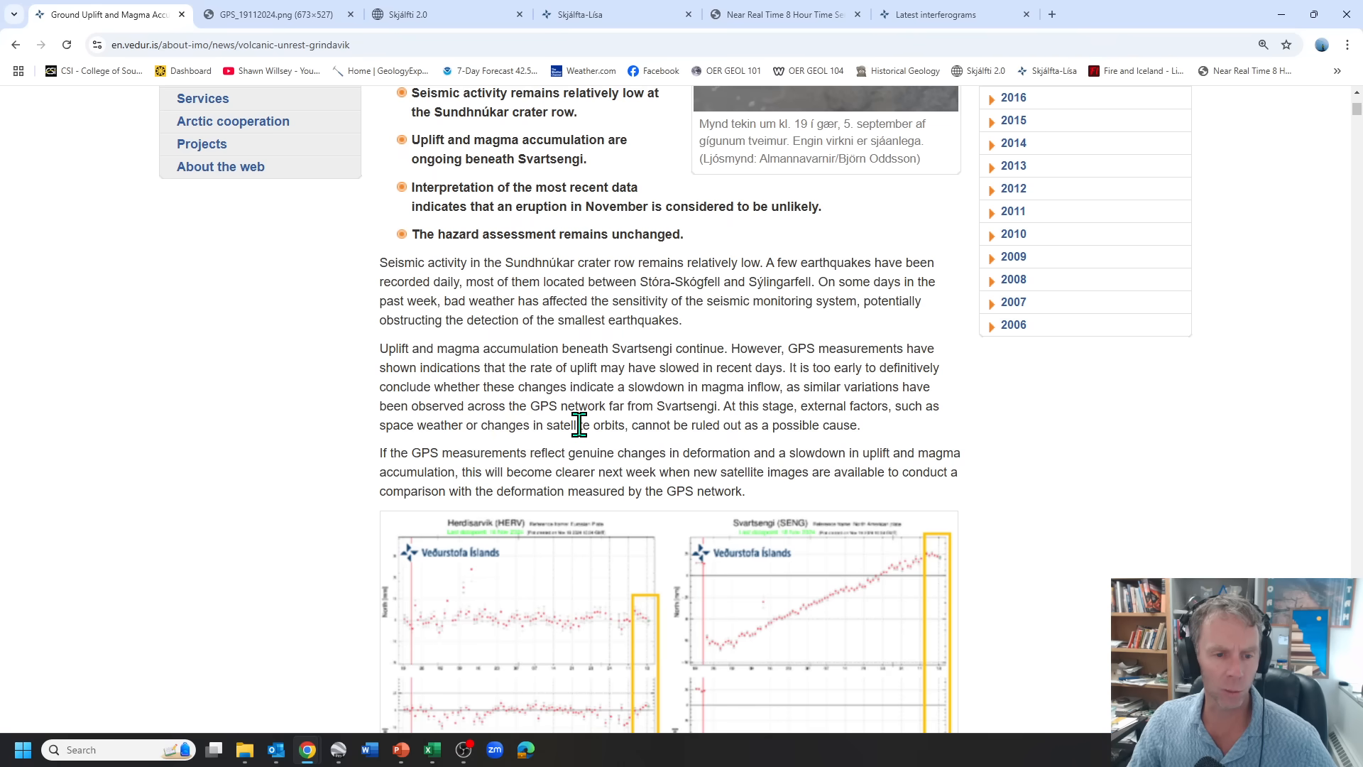
mouse_move(579, 424)
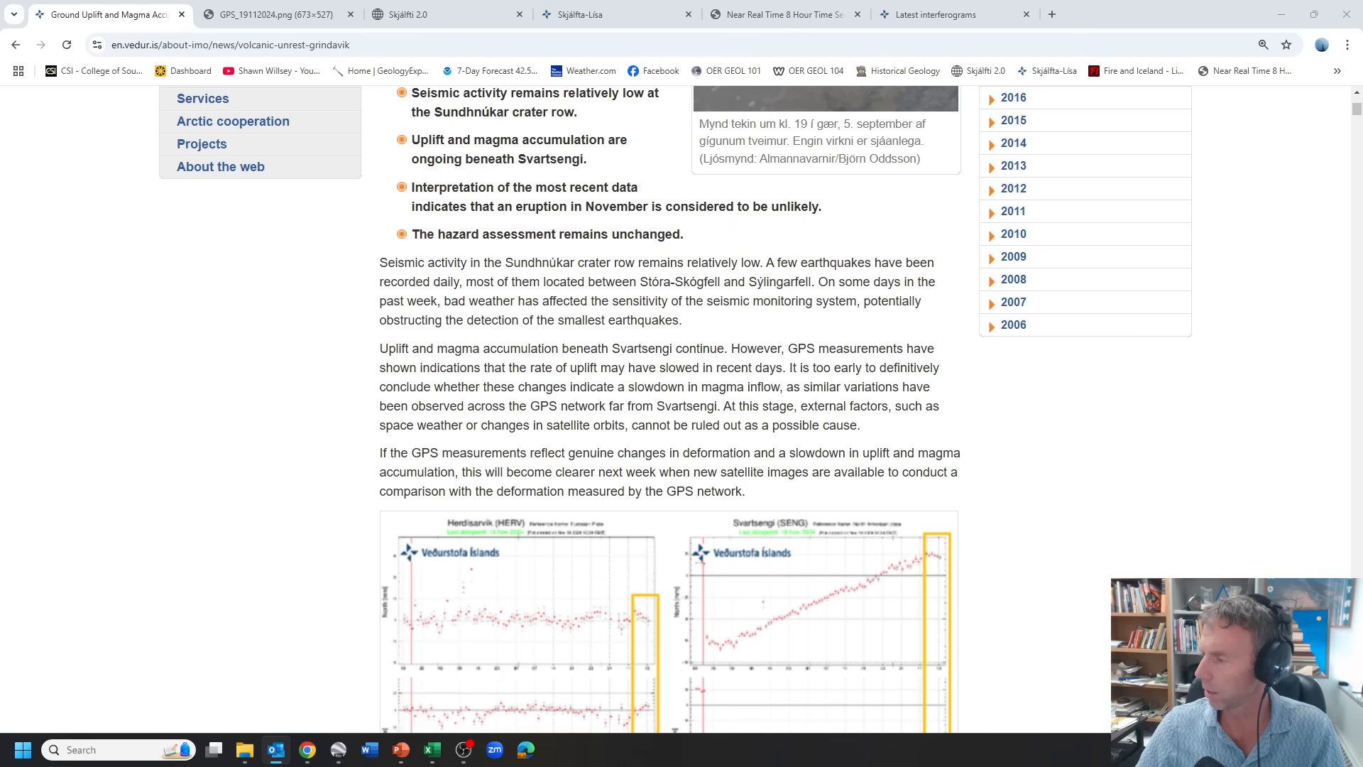
mouse_move(1339, 398)
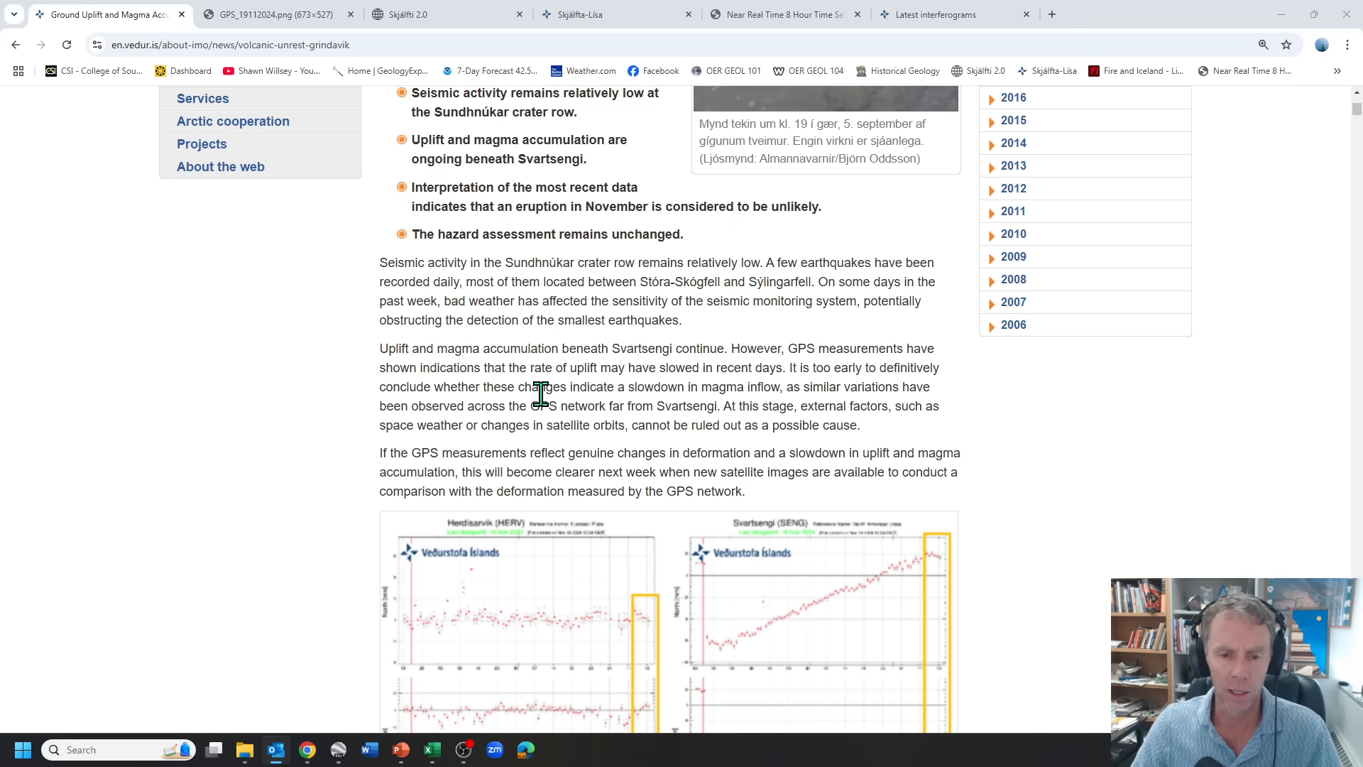
mouse_move(1258, 492)
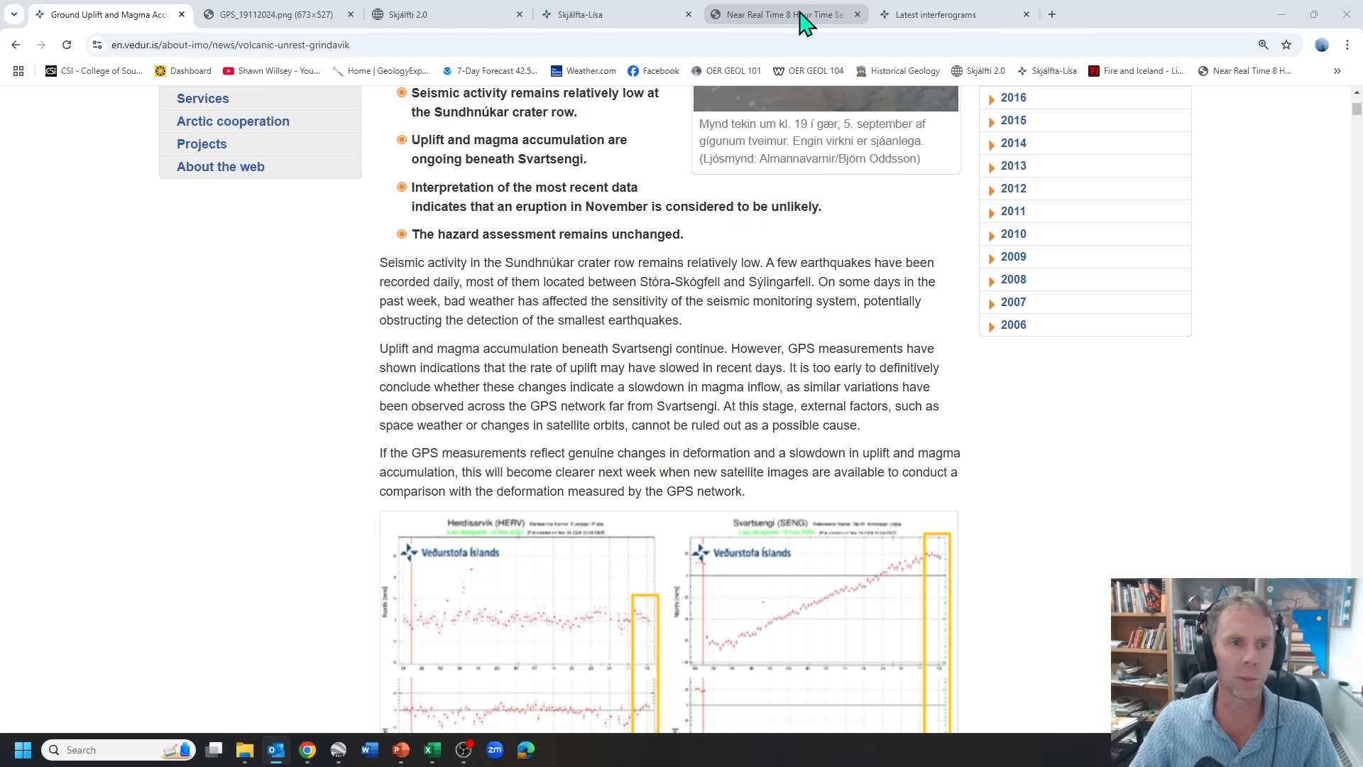
mouse_move(787, 14)
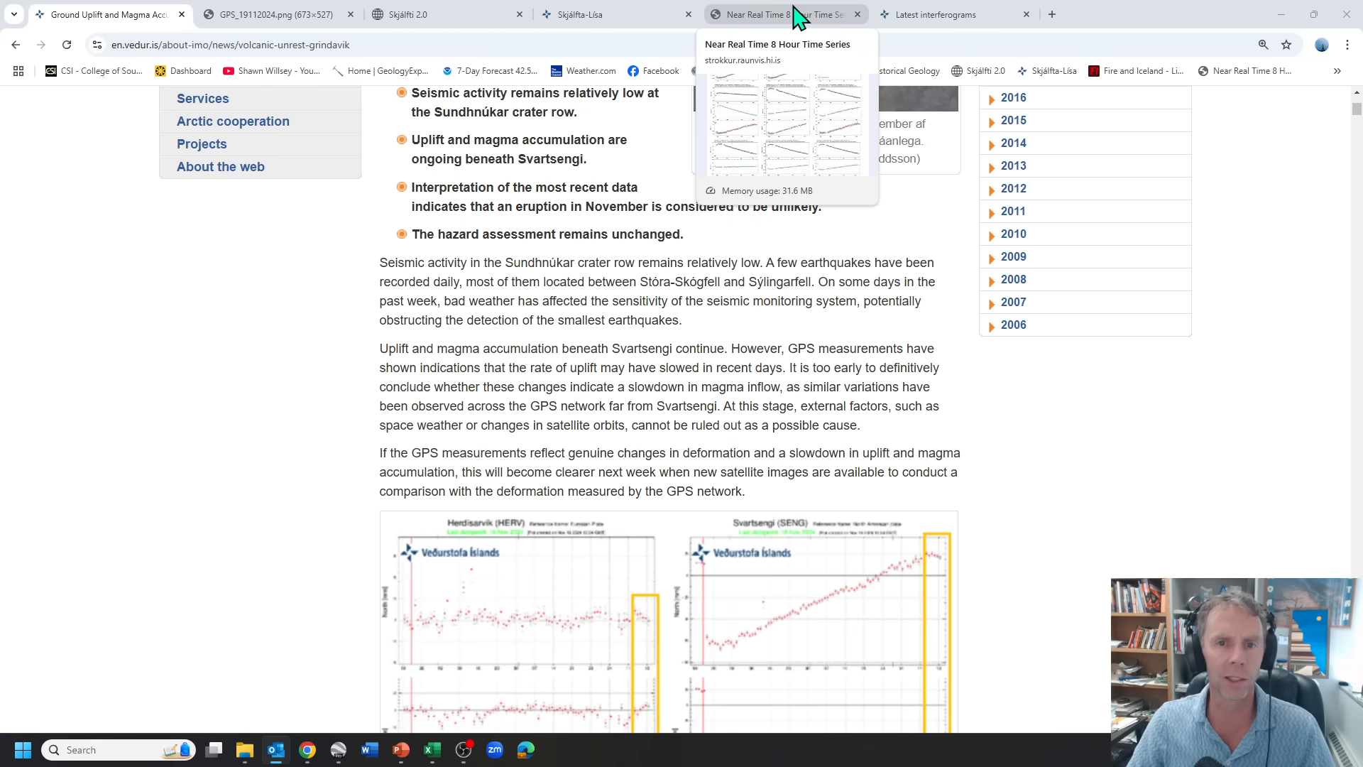
On the near-real-time 8-hour page, bring up the full-size Svartsengi SENG plot showing east and vertical motion
left_click(778, 14)
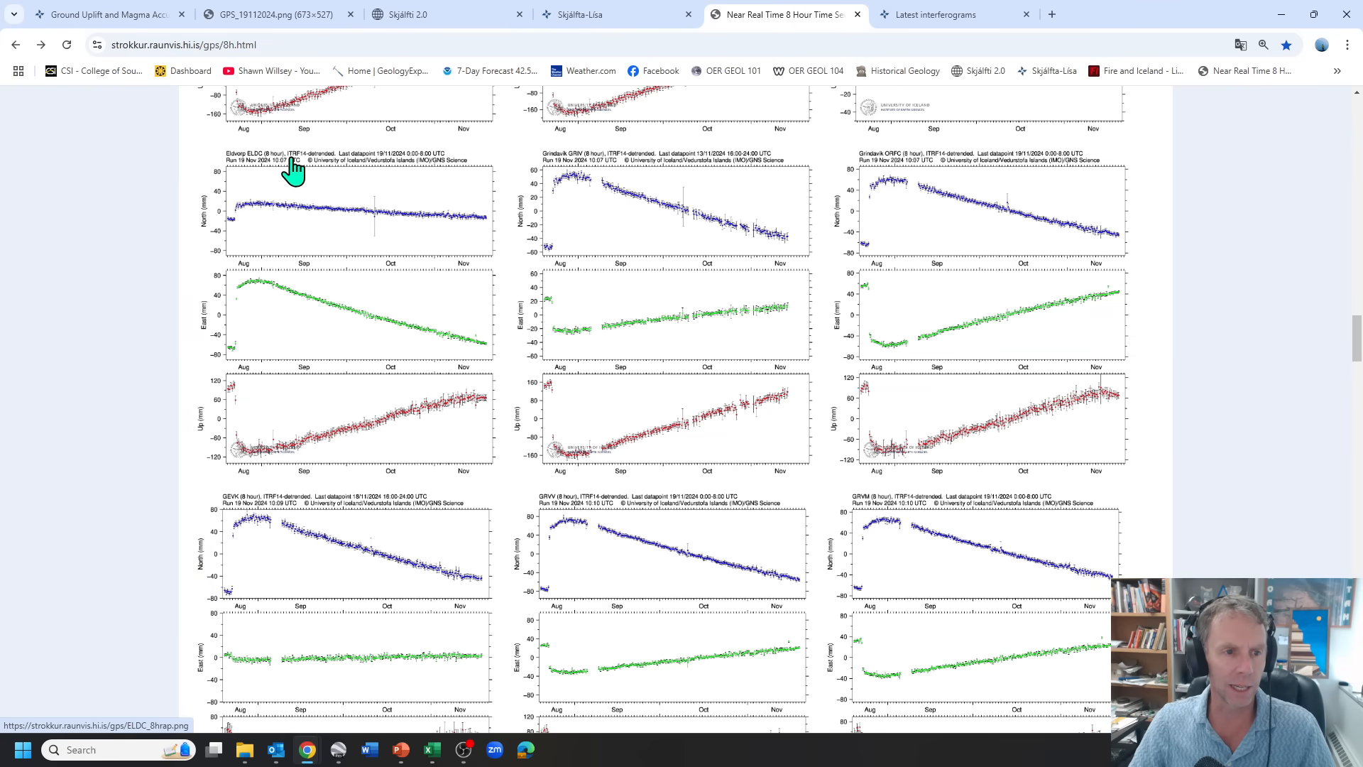
scroll("down", 3)
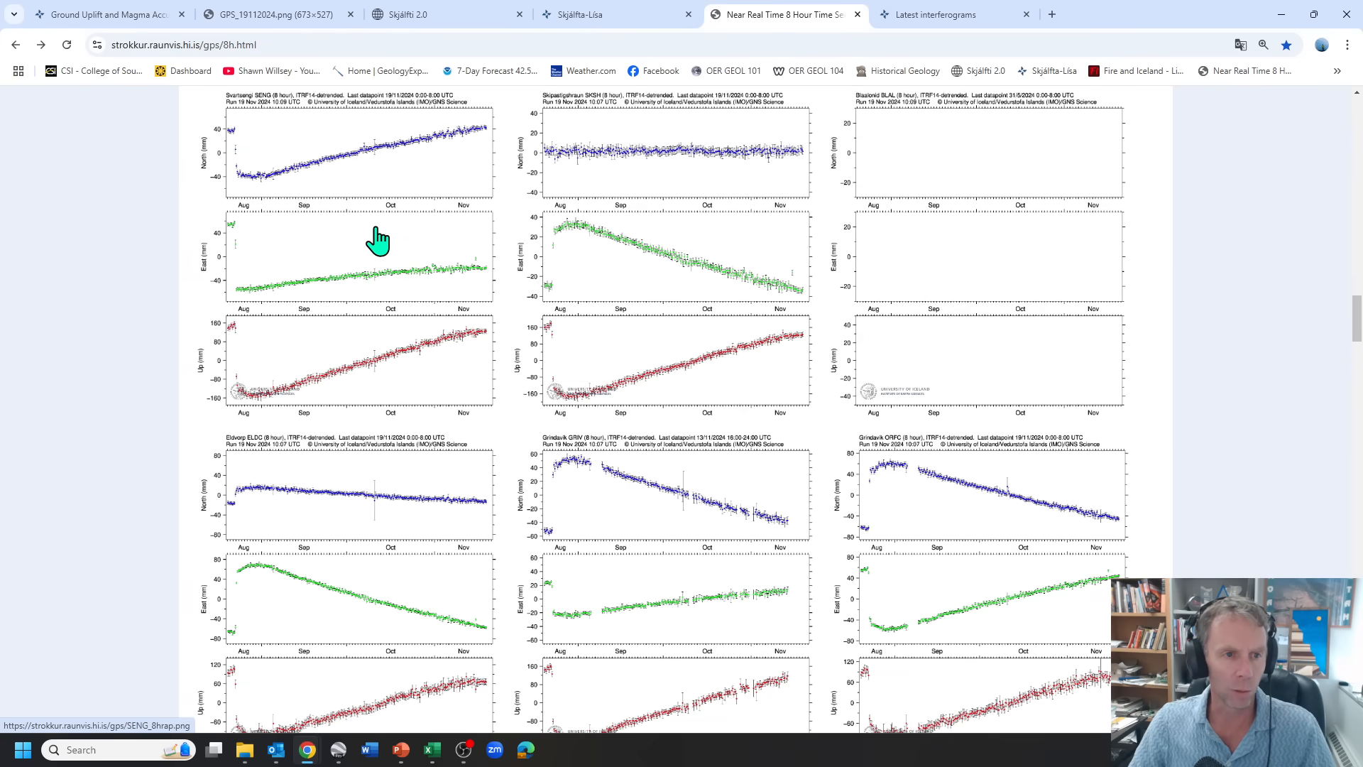
left_click(377, 238)
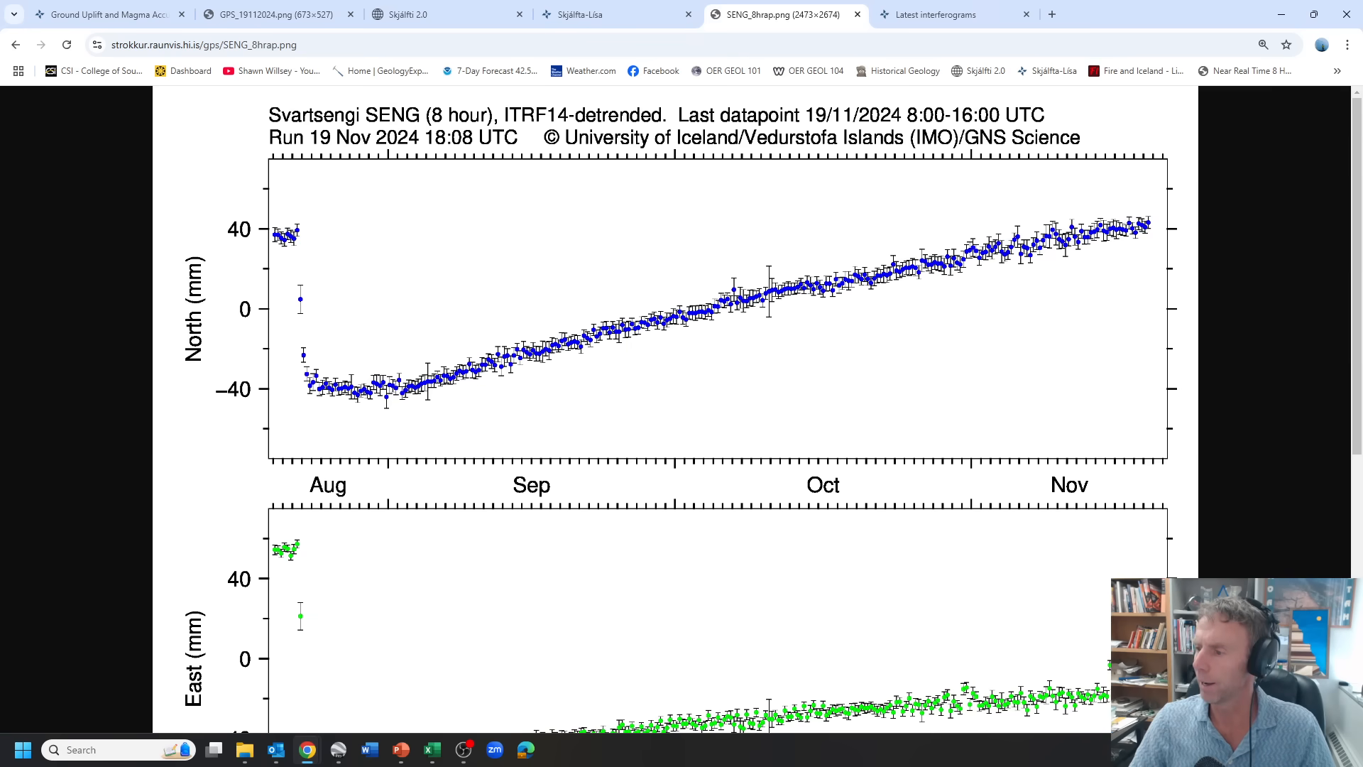
mouse_move(684, 291)
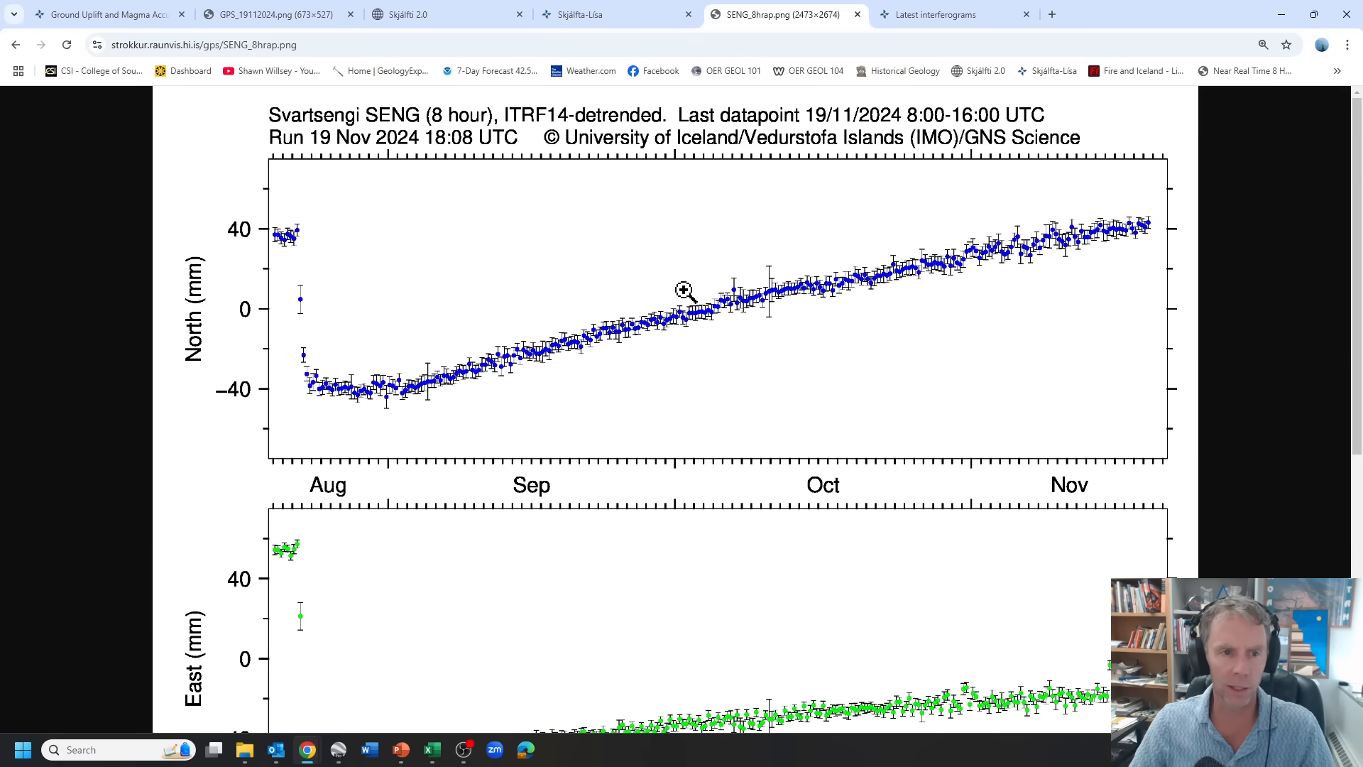
scroll("down", 3)
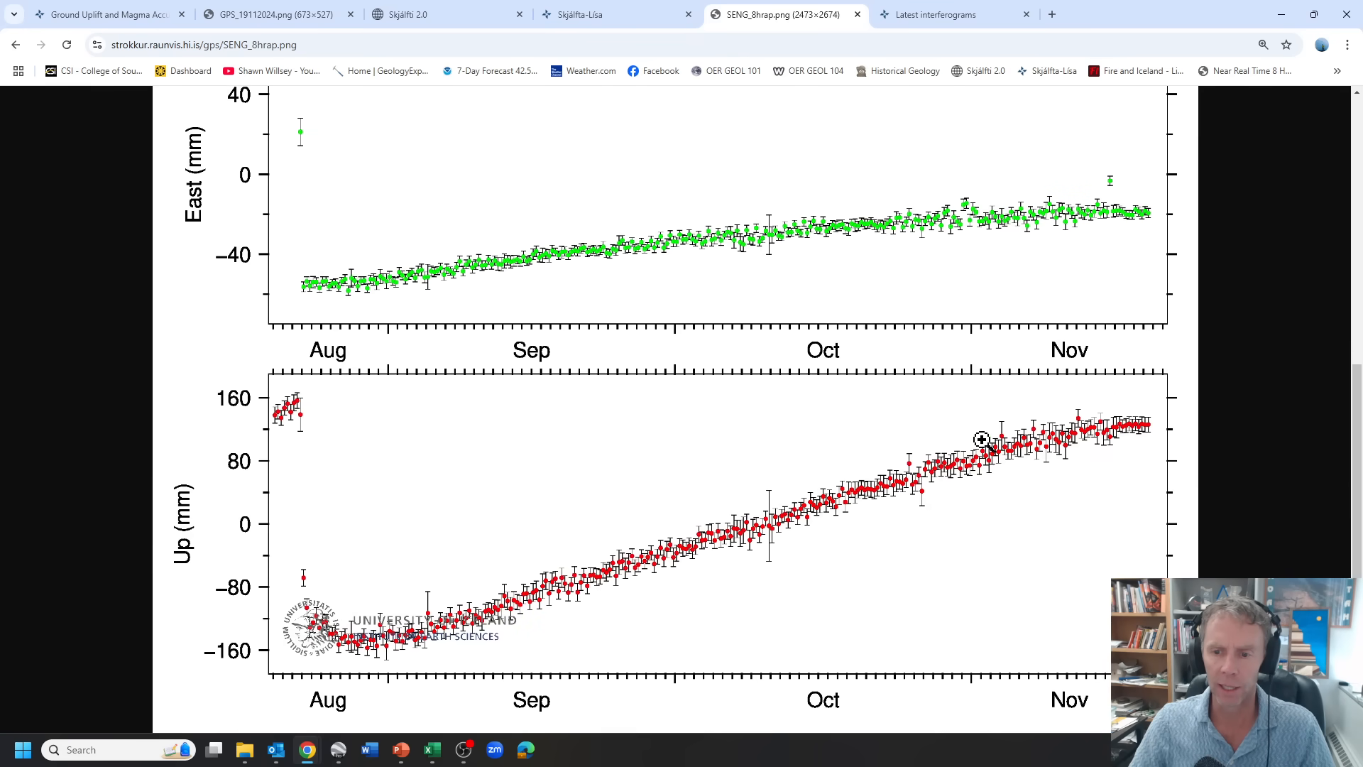
mouse_move(291, 615)
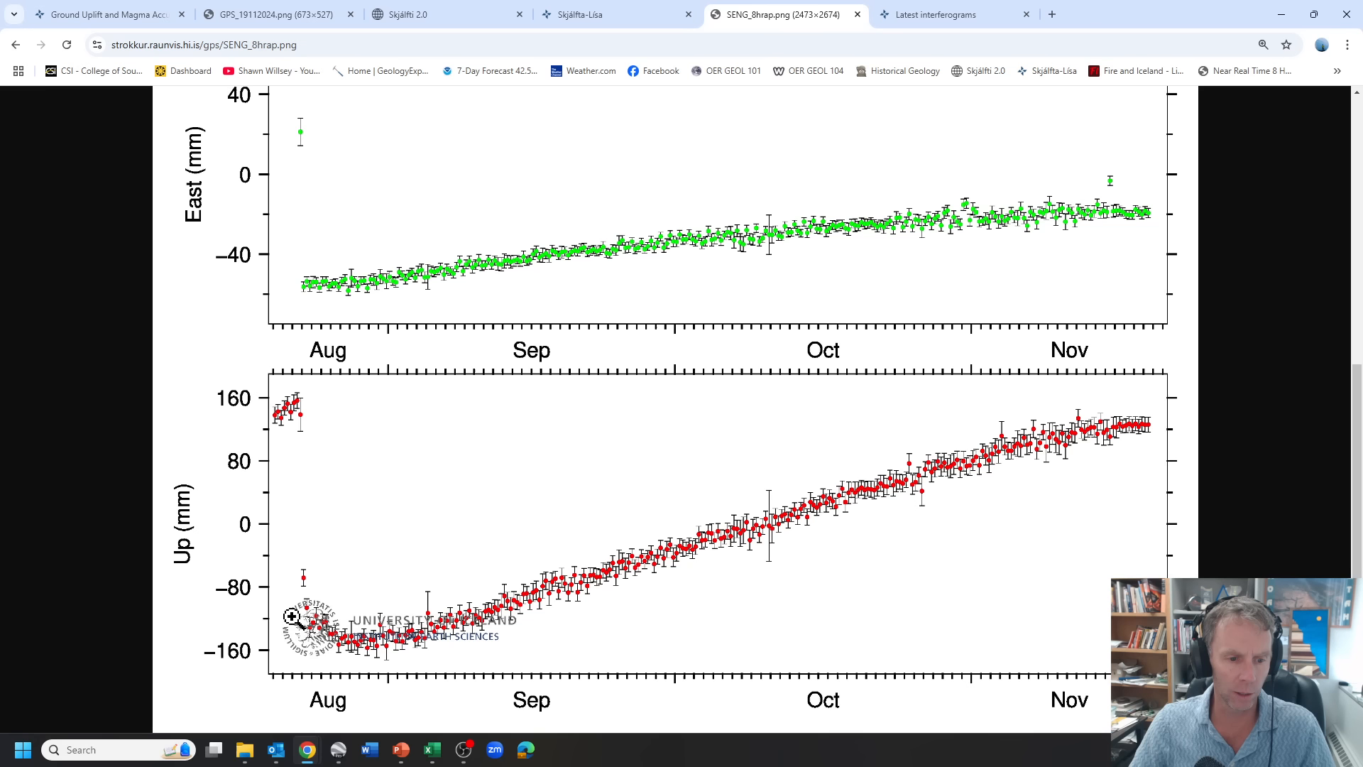
mouse_move(540, 579)
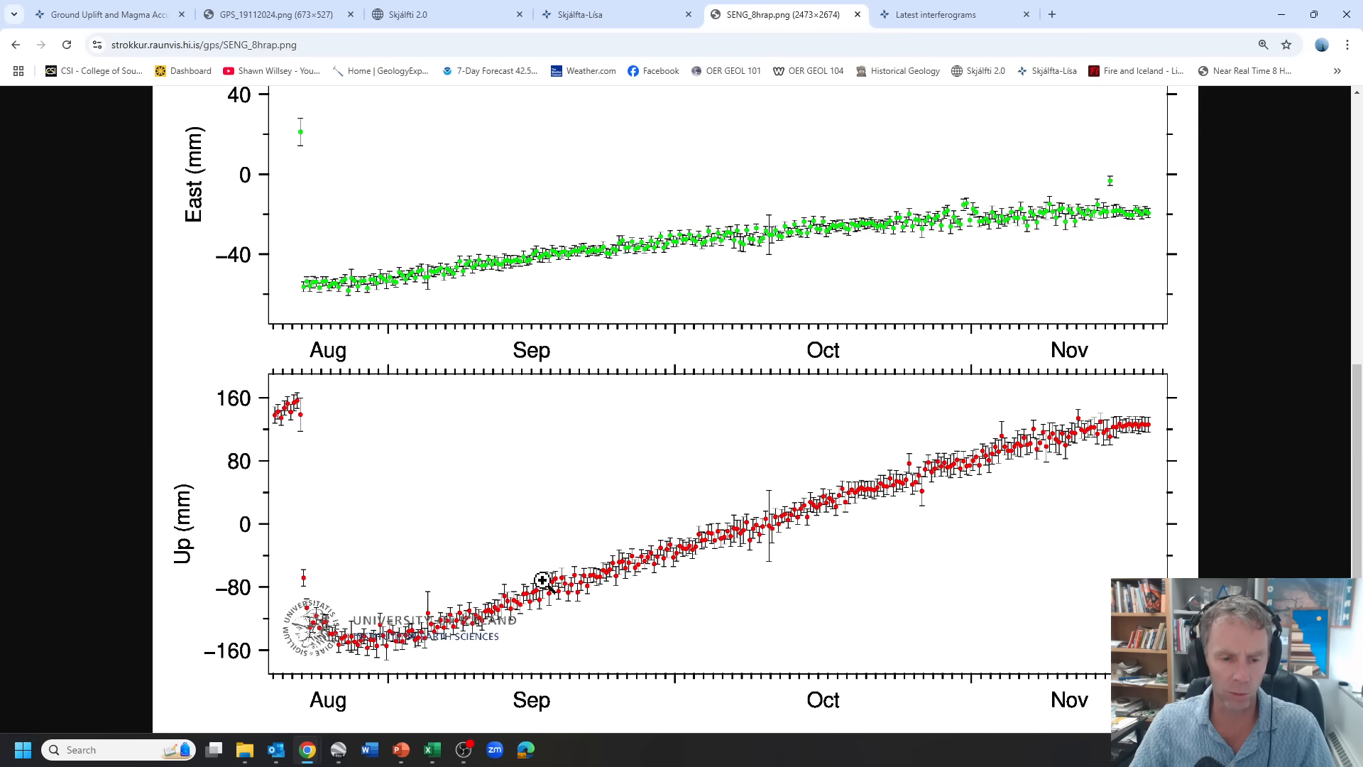
mouse_move(304, 626)
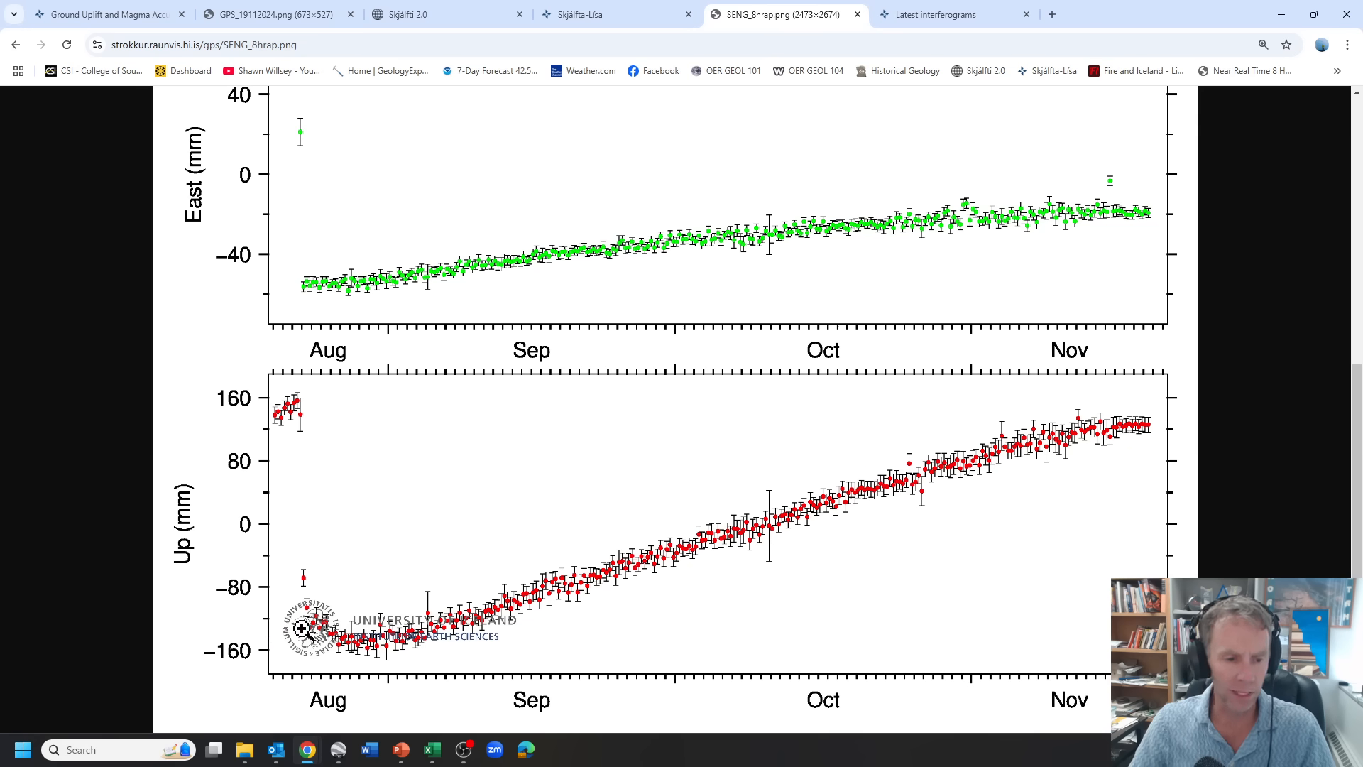
mouse_move(308, 580)
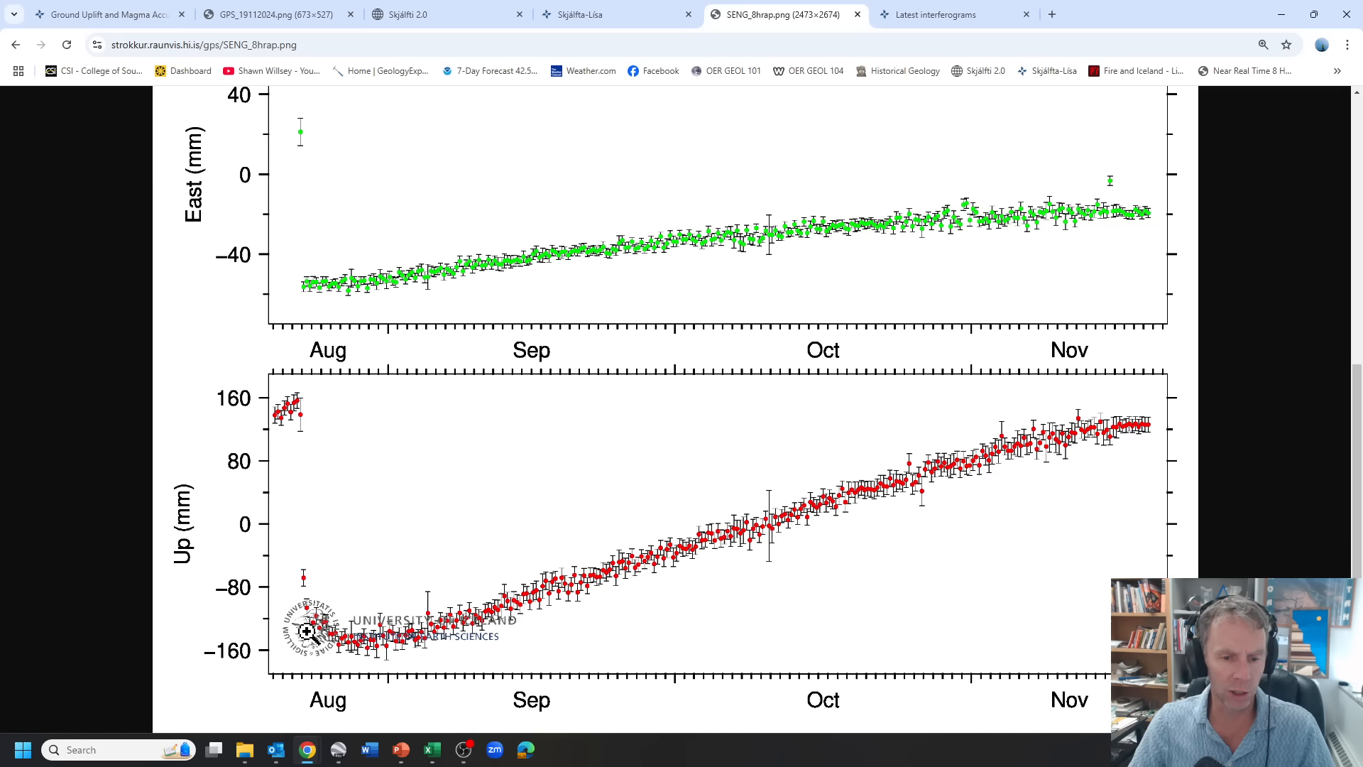
mouse_move(299, 430)
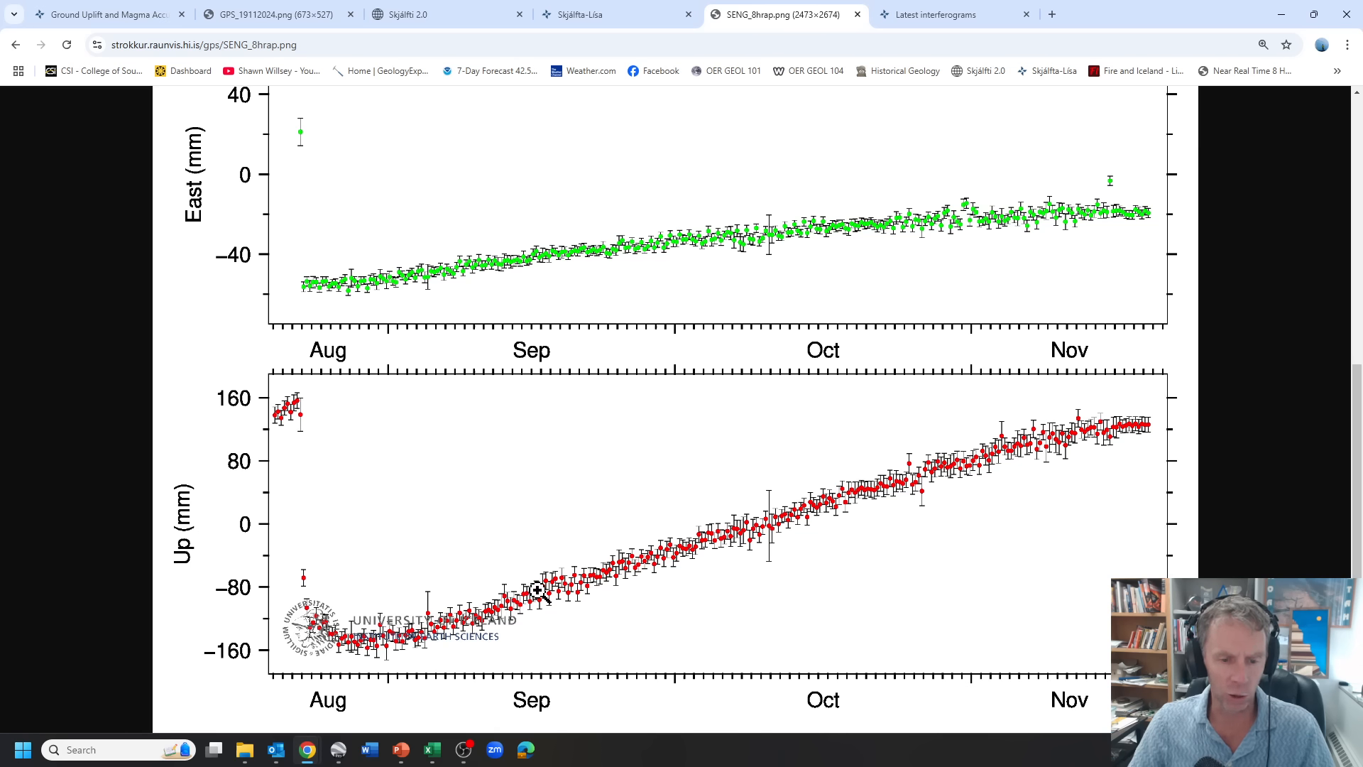
mouse_move(716, 545)
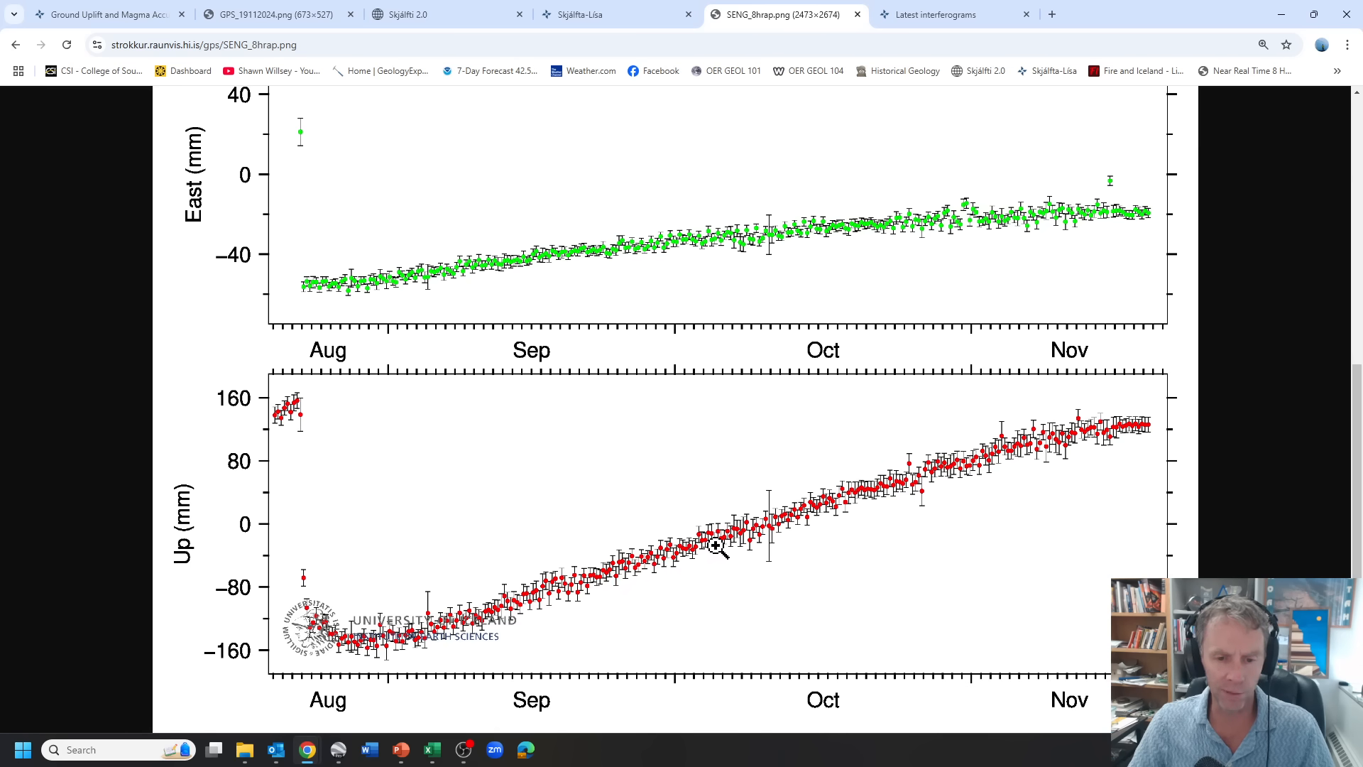
mouse_move(885, 491)
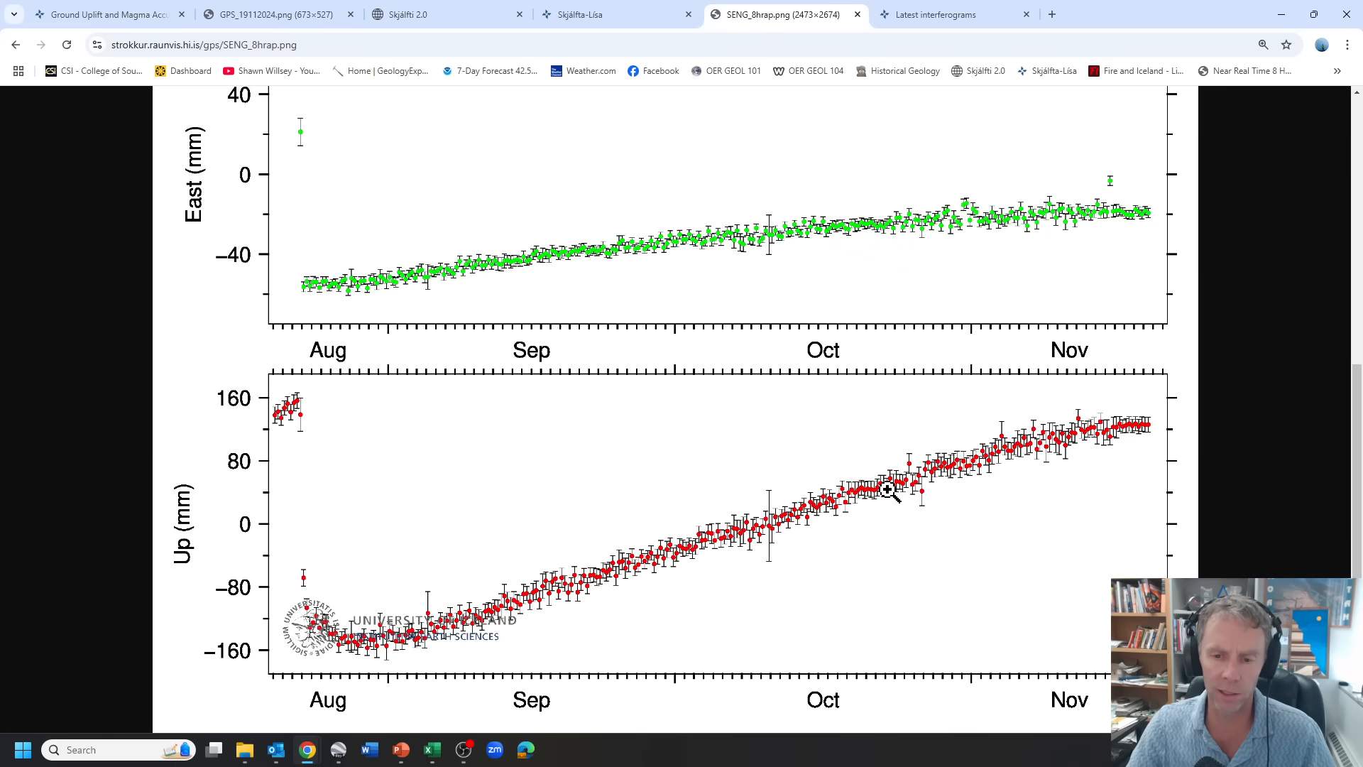
mouse_move(1089, 434)
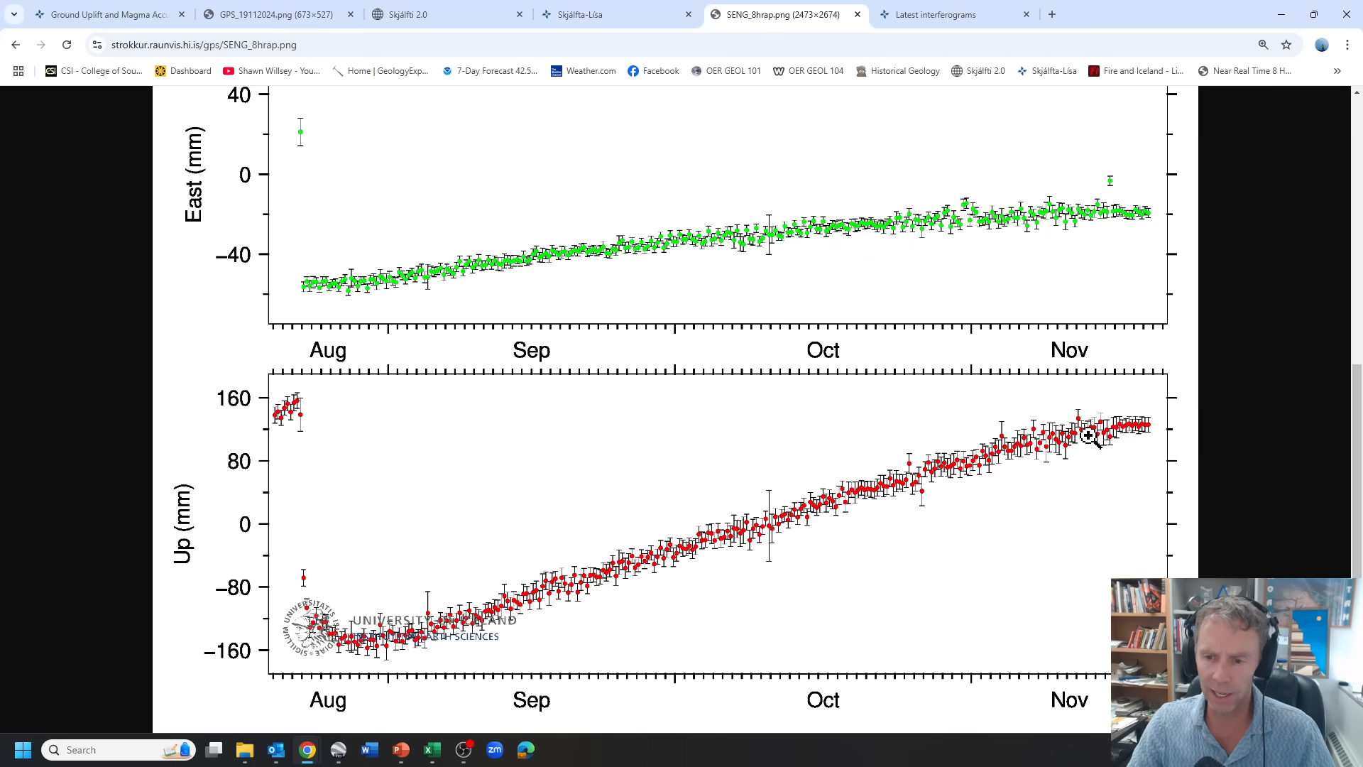
mouse_move(1159, 431)
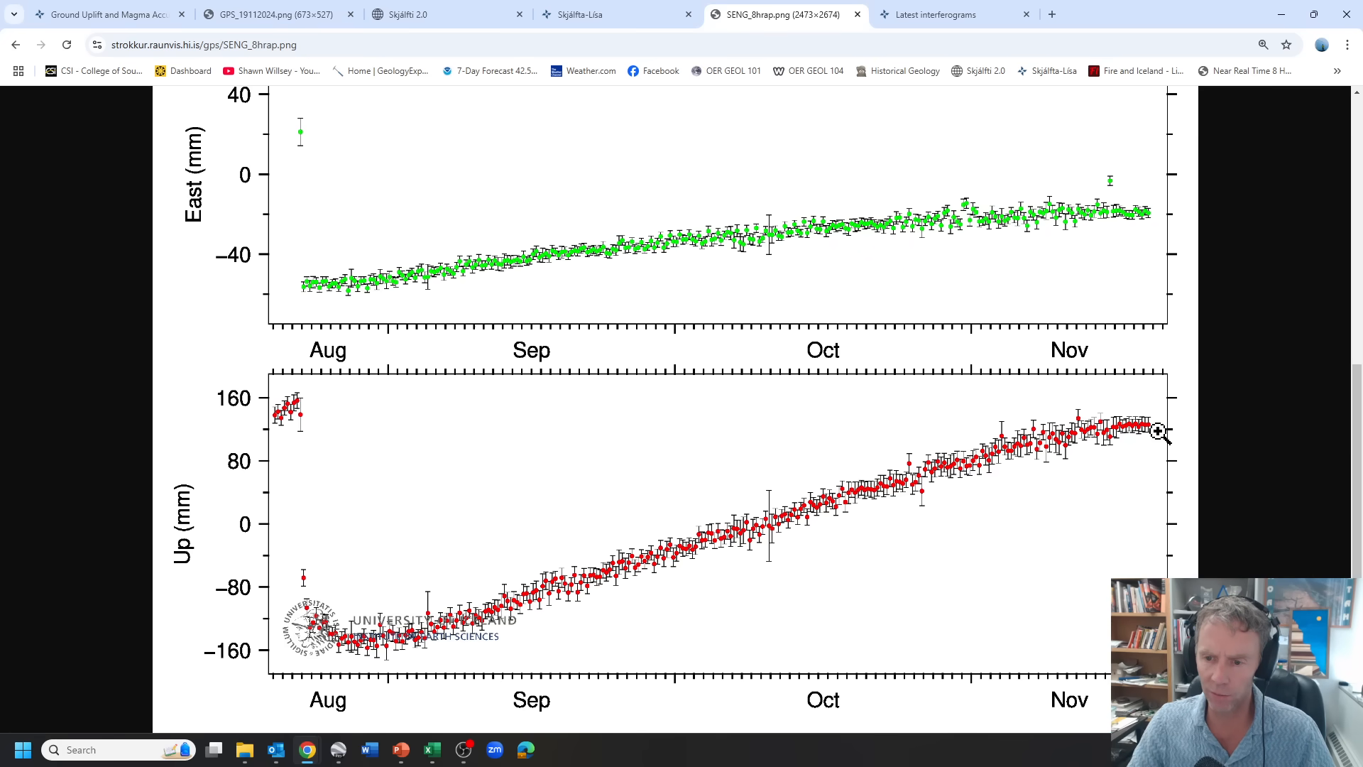
mouse_move(1141, 428)
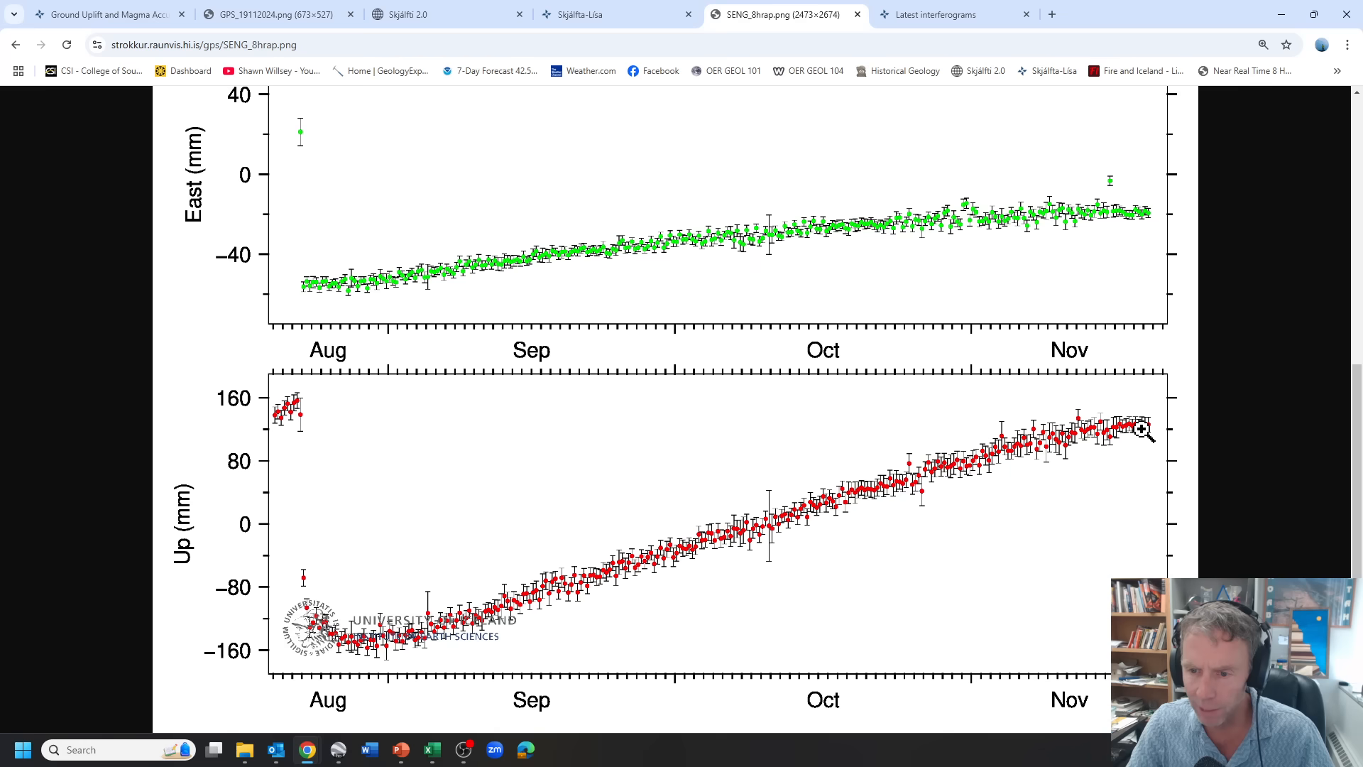
mouse_move(1148, 433)
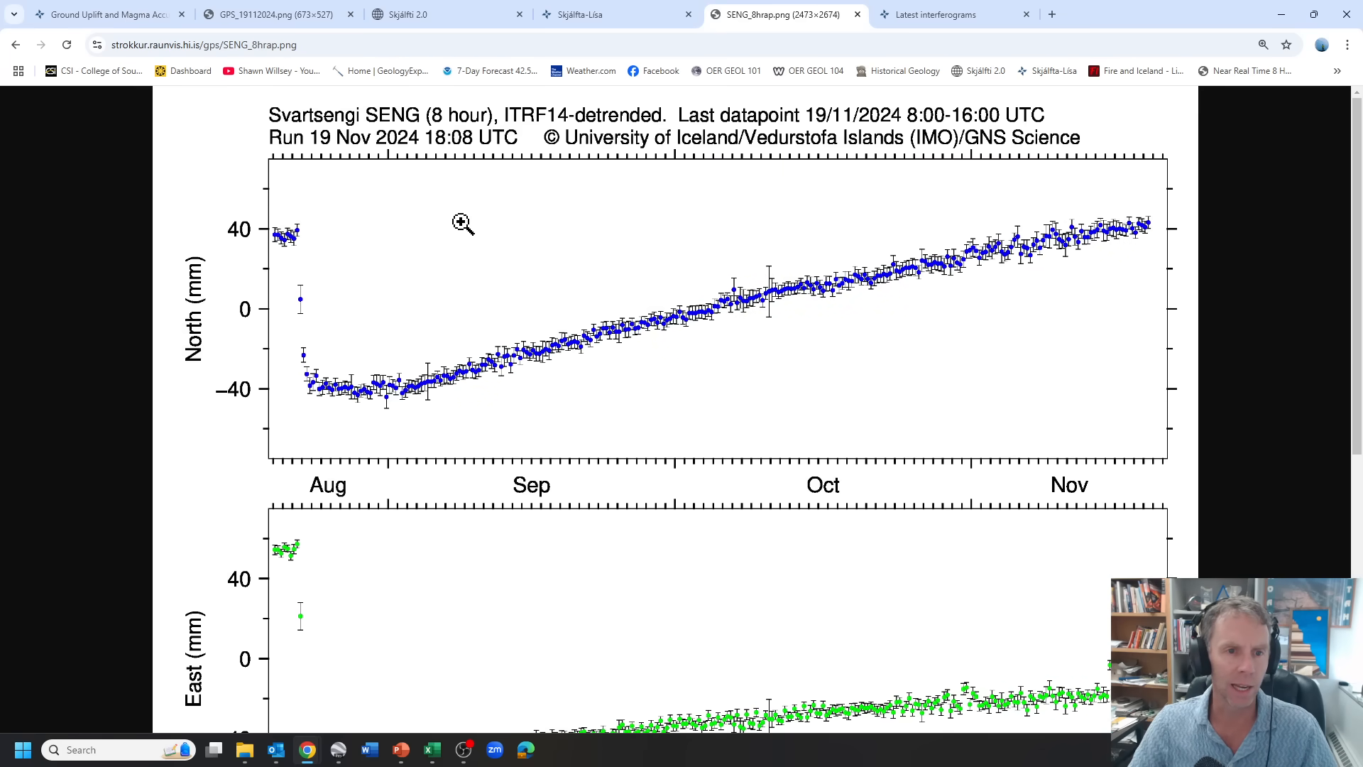
scroll("down", 3)
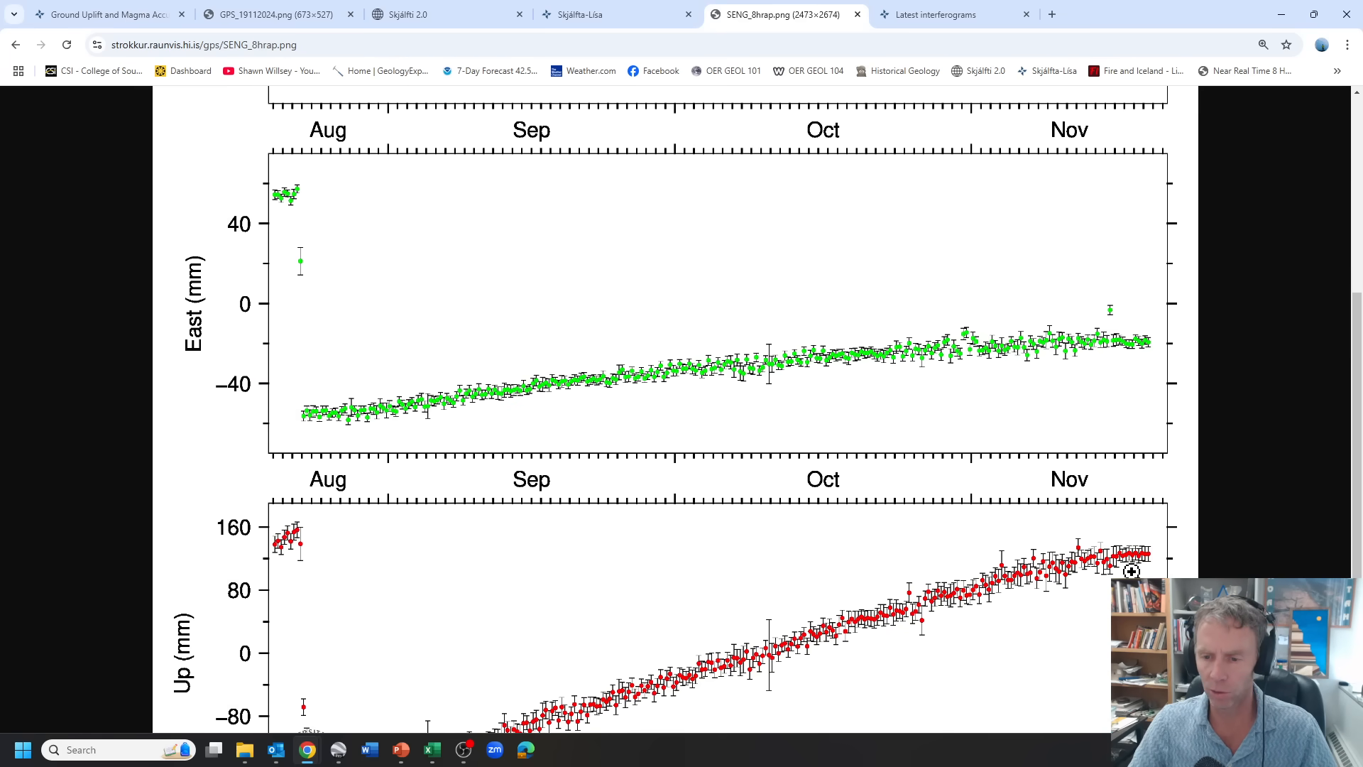
scroll("down", 3)
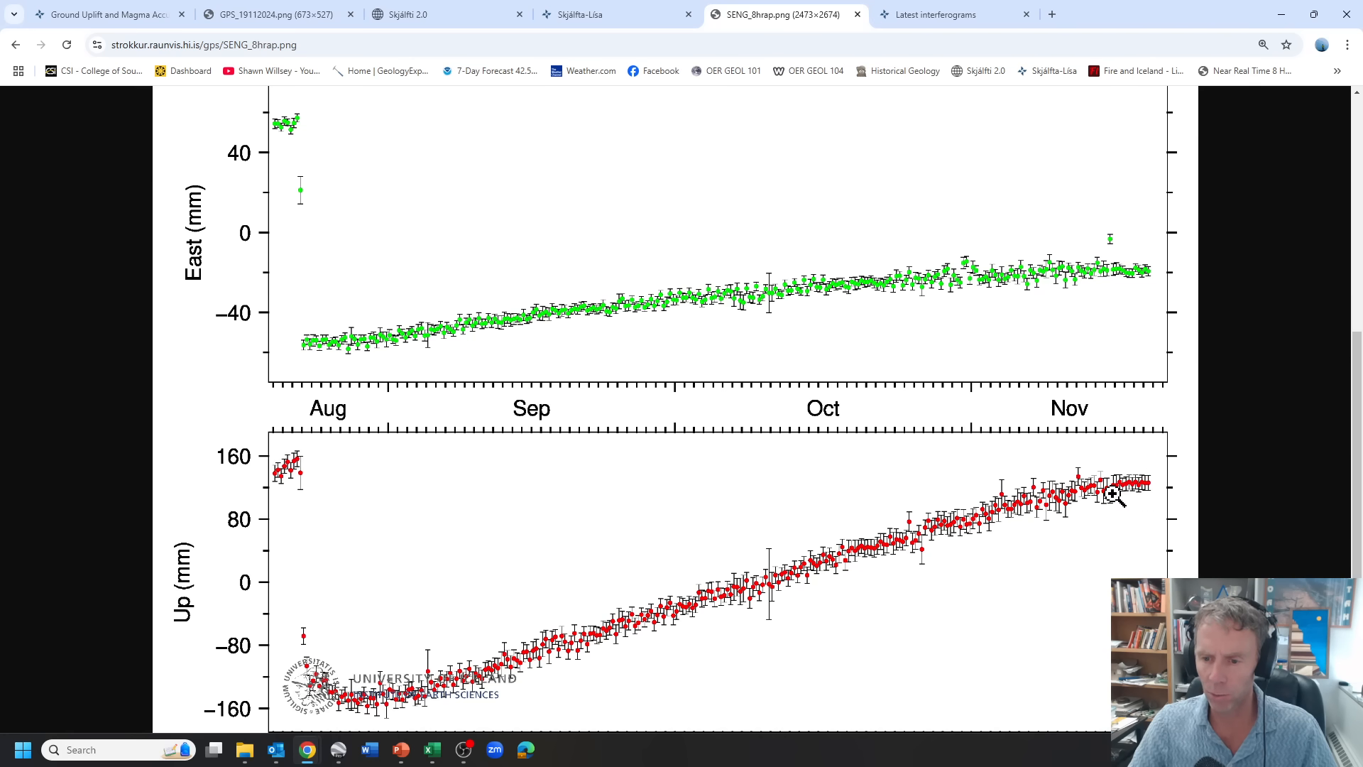
mouse_move(1133, 493)
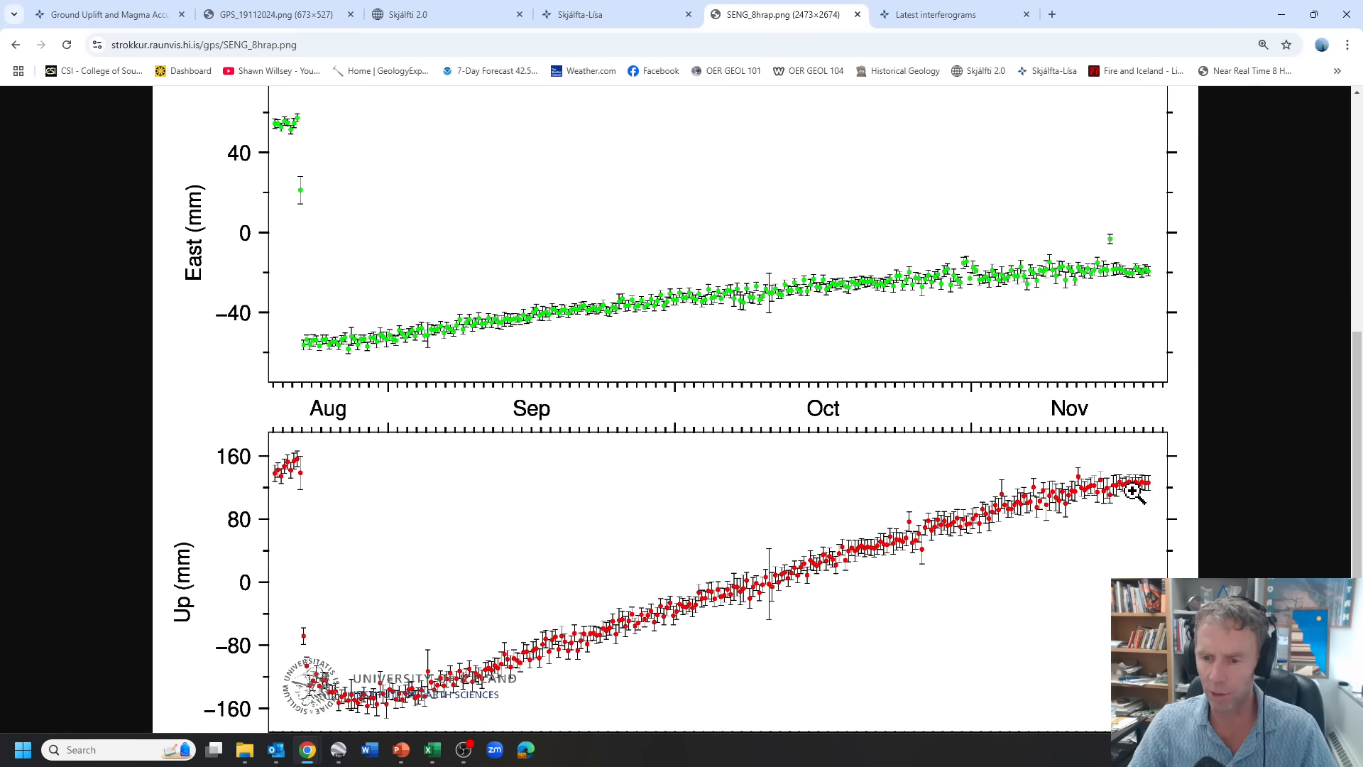
mouse_move(1116, 491)
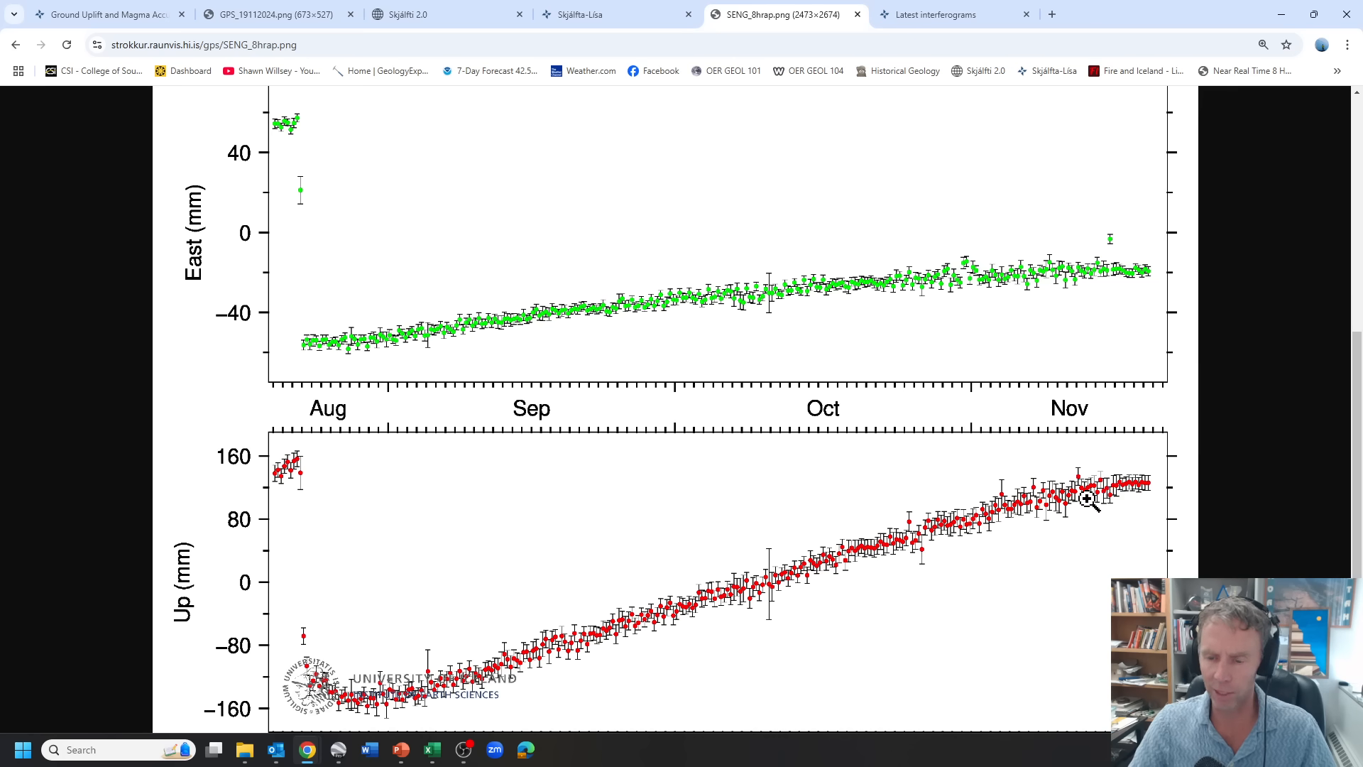
mouse_move(1171, 476)
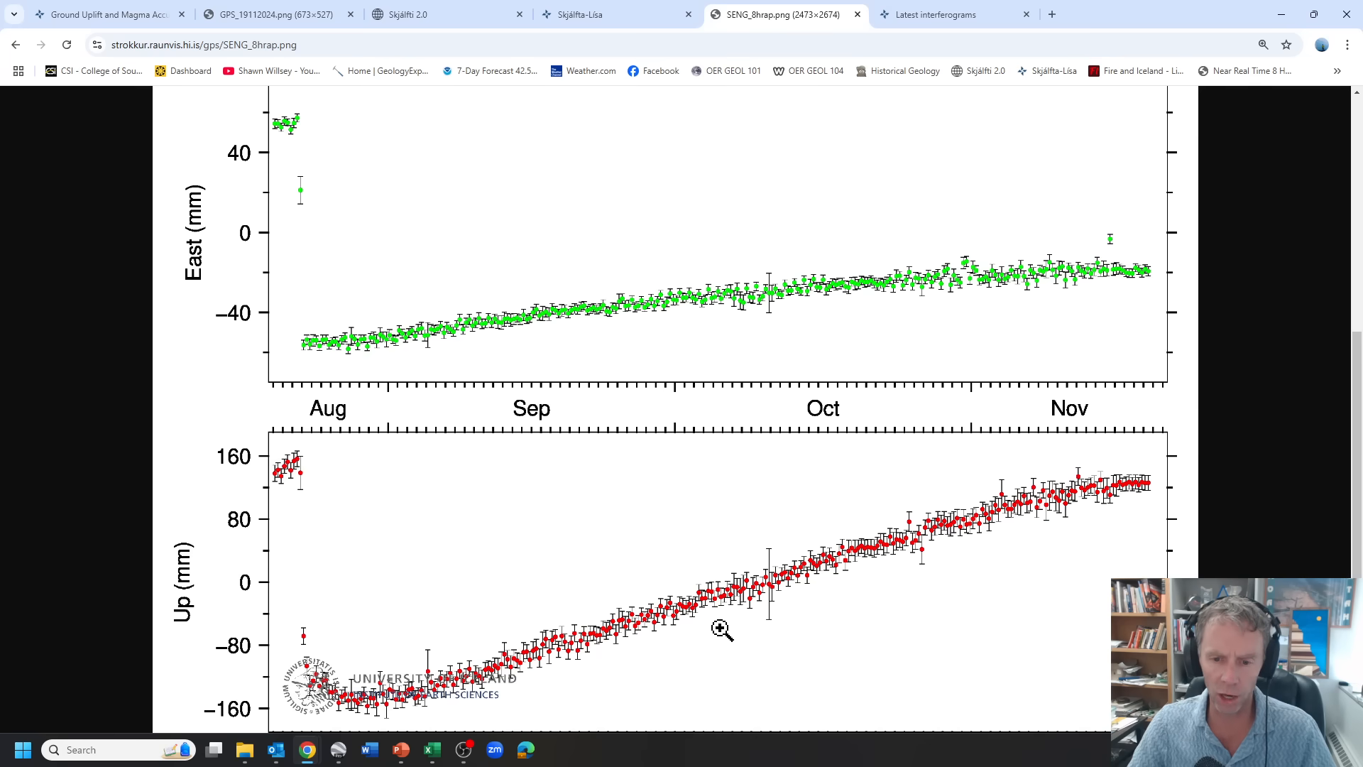
Scroll the enlarged SENG chart to its vertical component rising from August into November
scroll("down", 3)
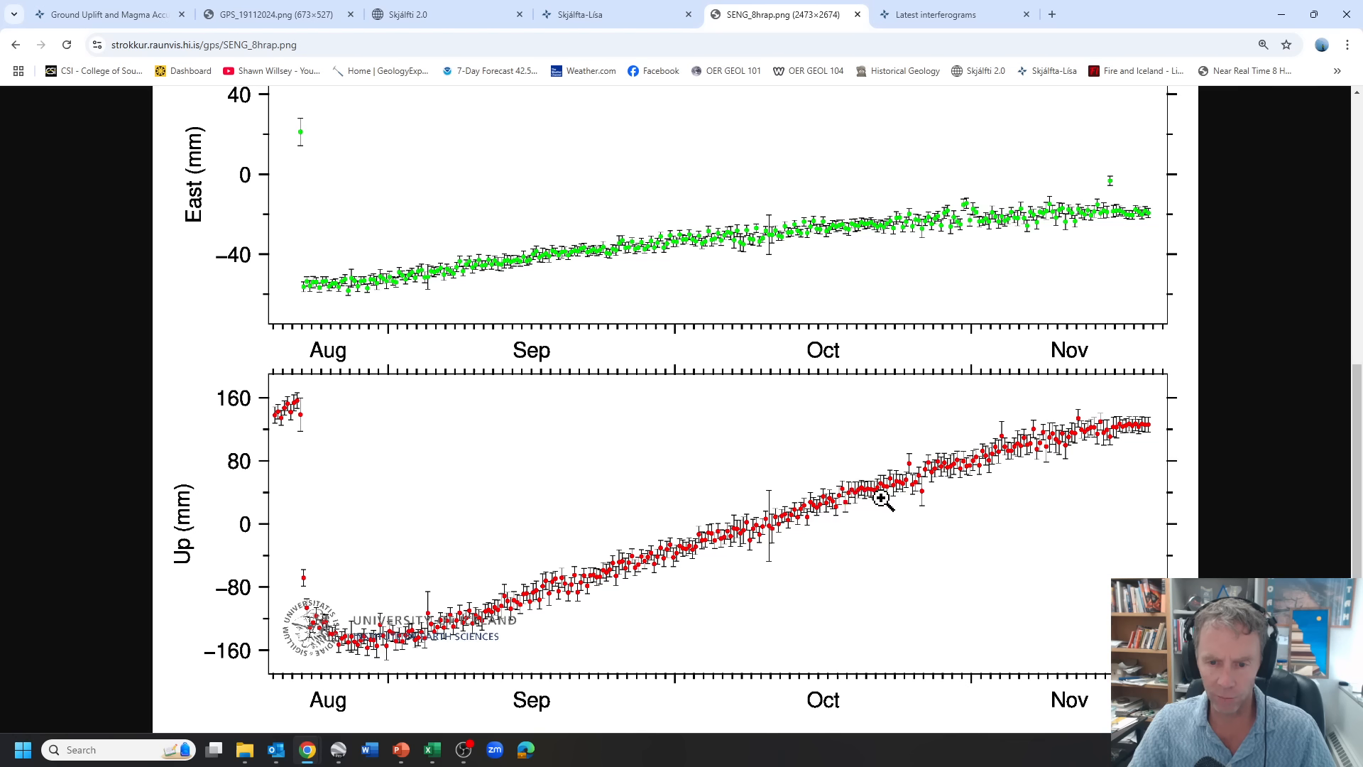
mouse_move(851, 498)
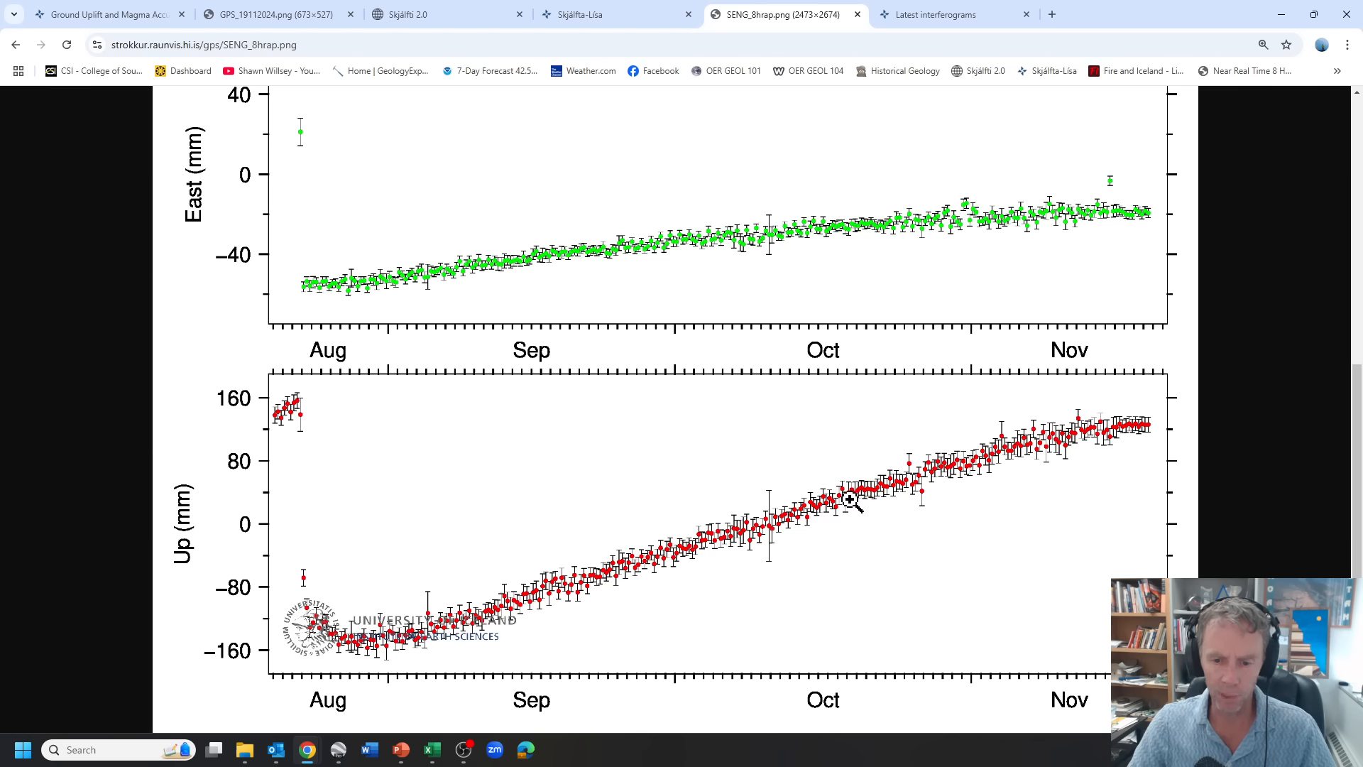
mouse_move(882, 494)
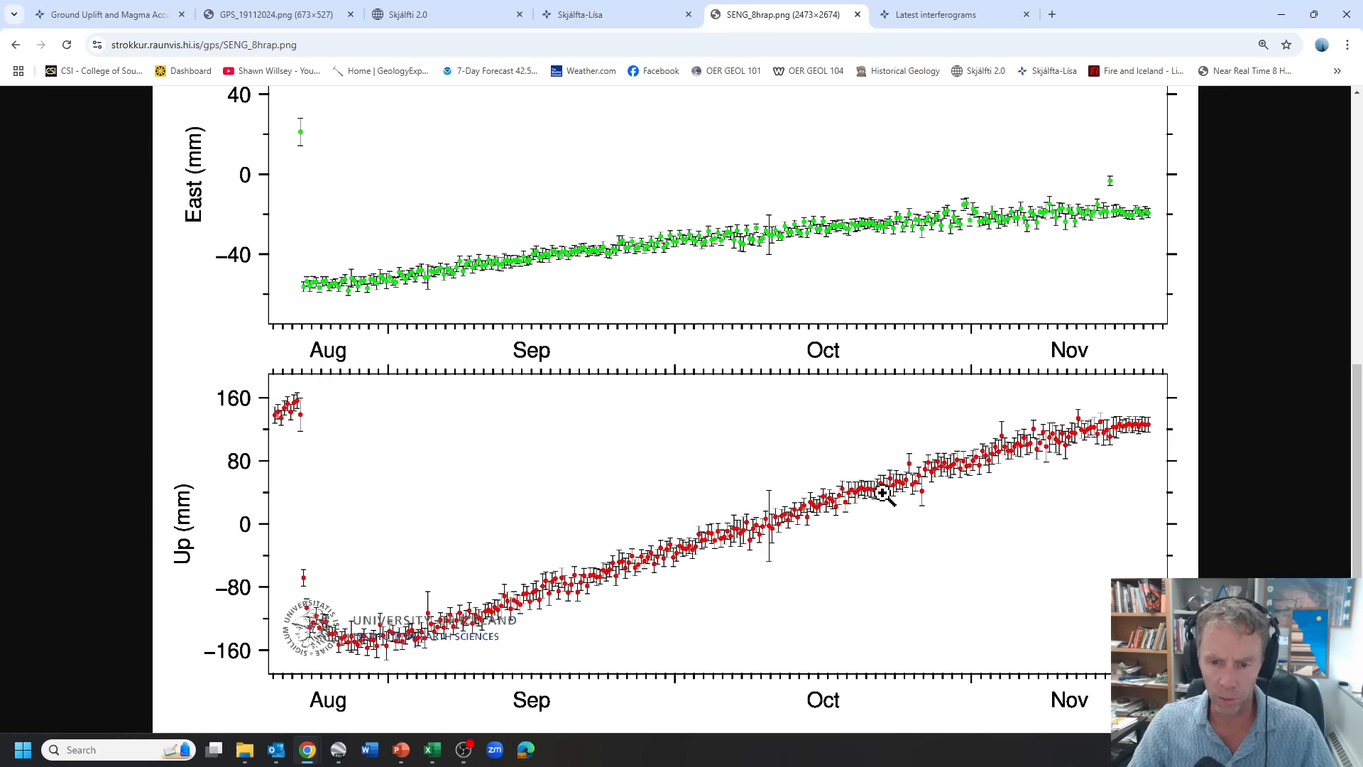
mouse_move(869, 511)
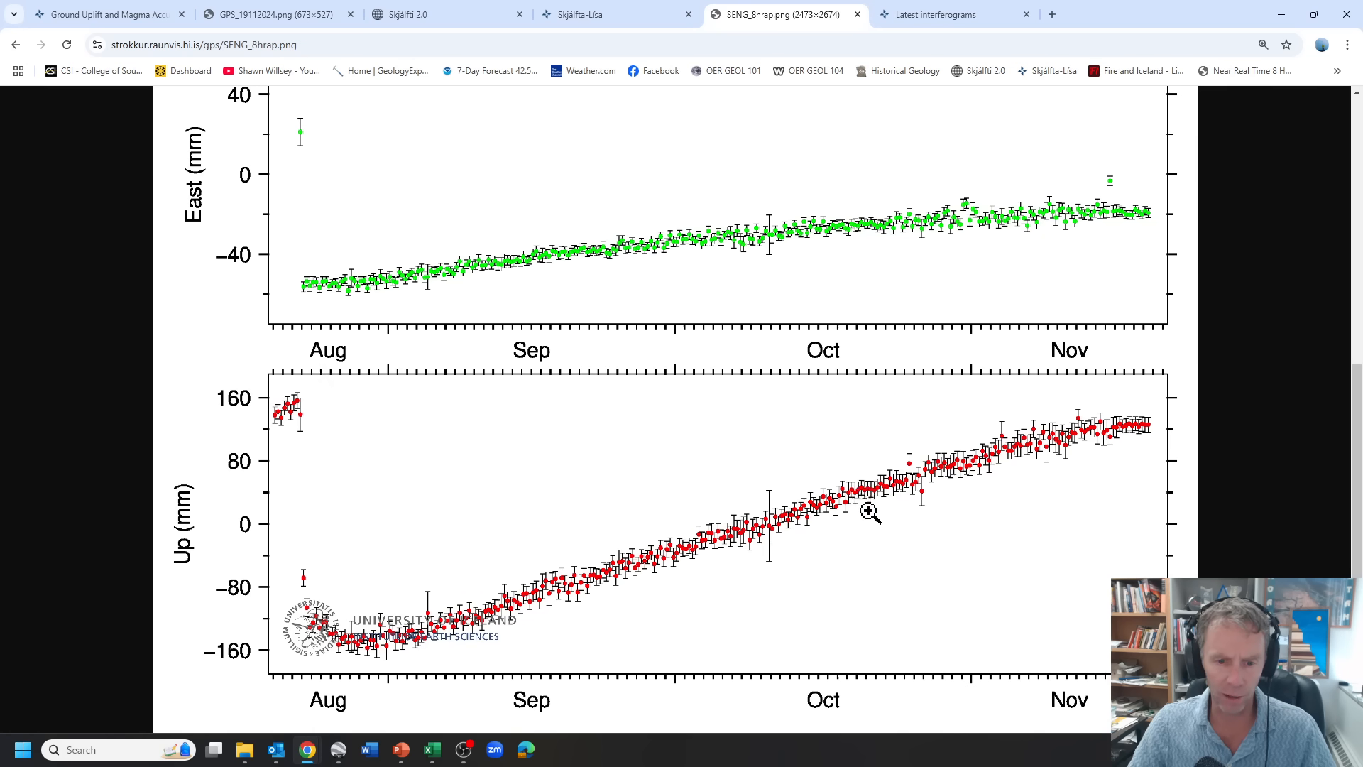
mouse_move(549, 589)
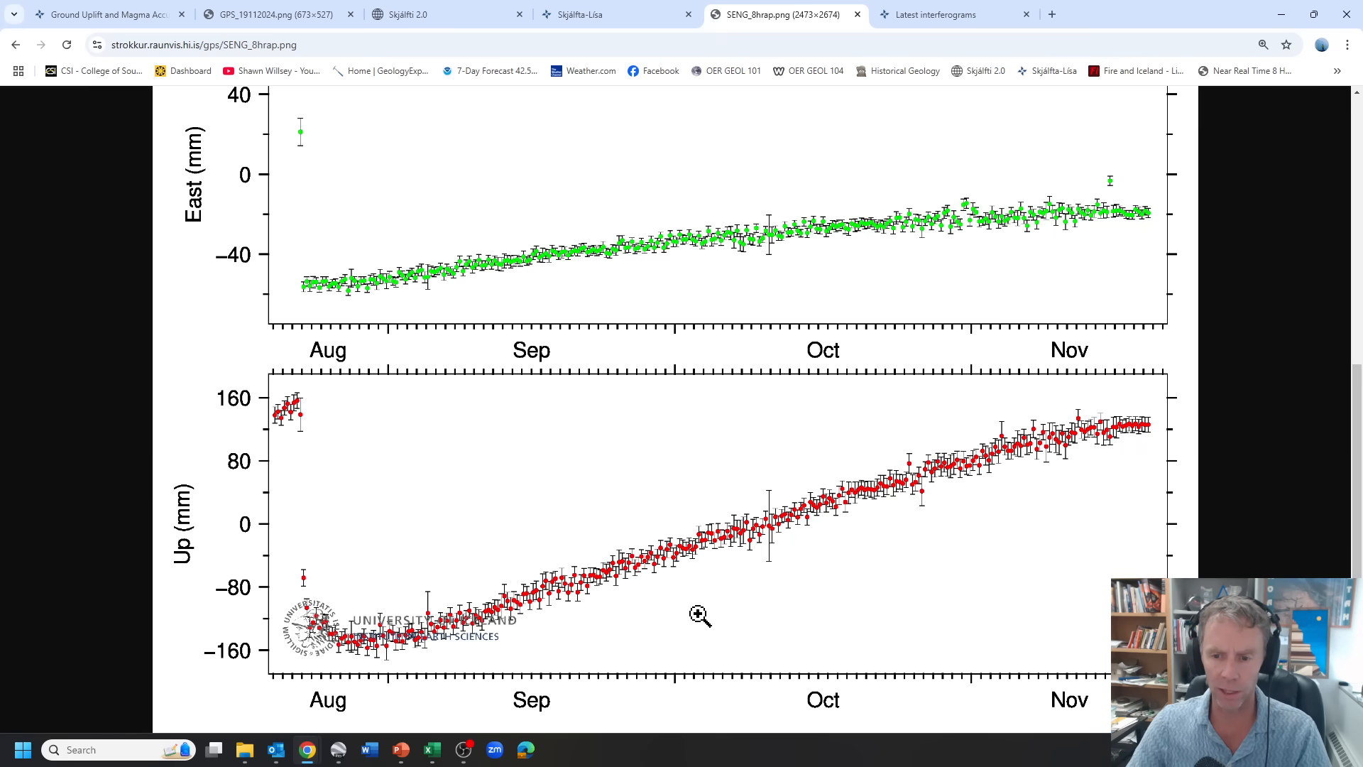
mouse_move(1132, 458)
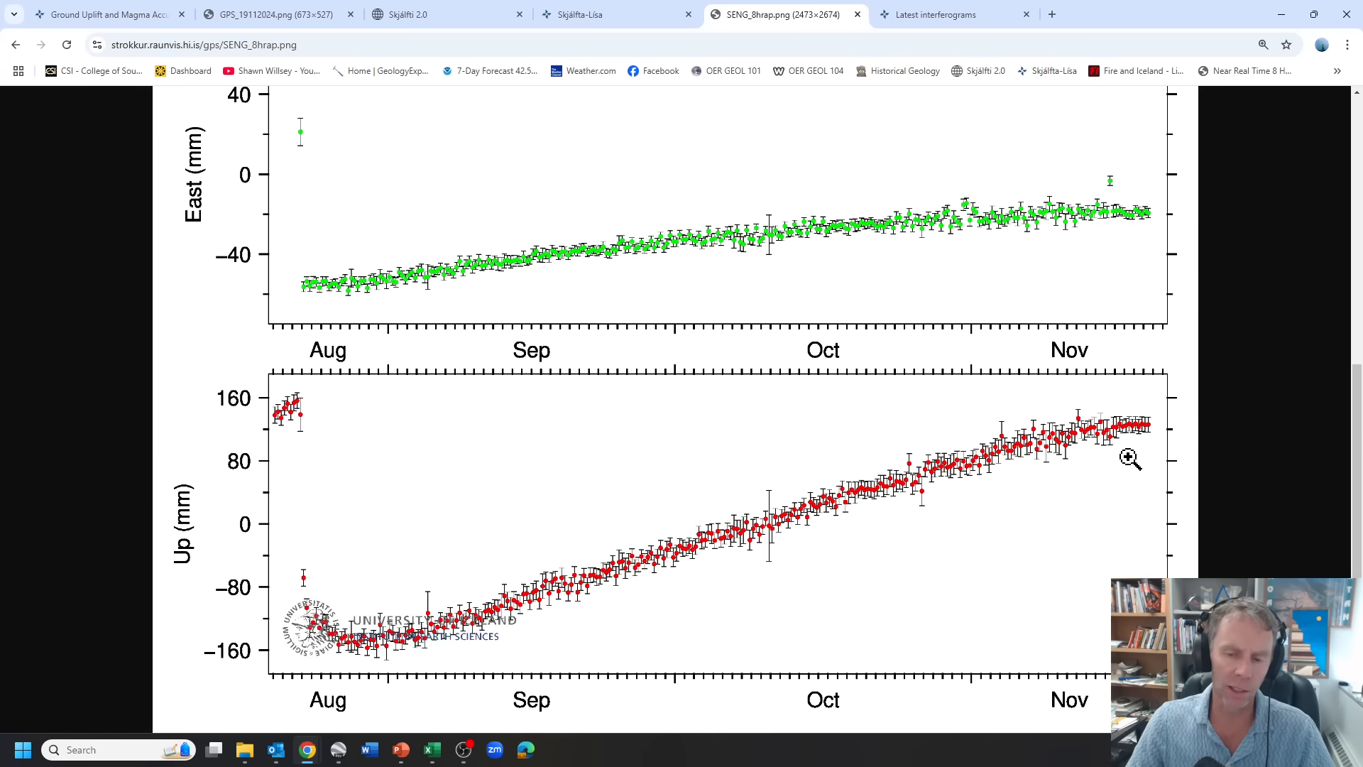
mouse_move(1143, 446)
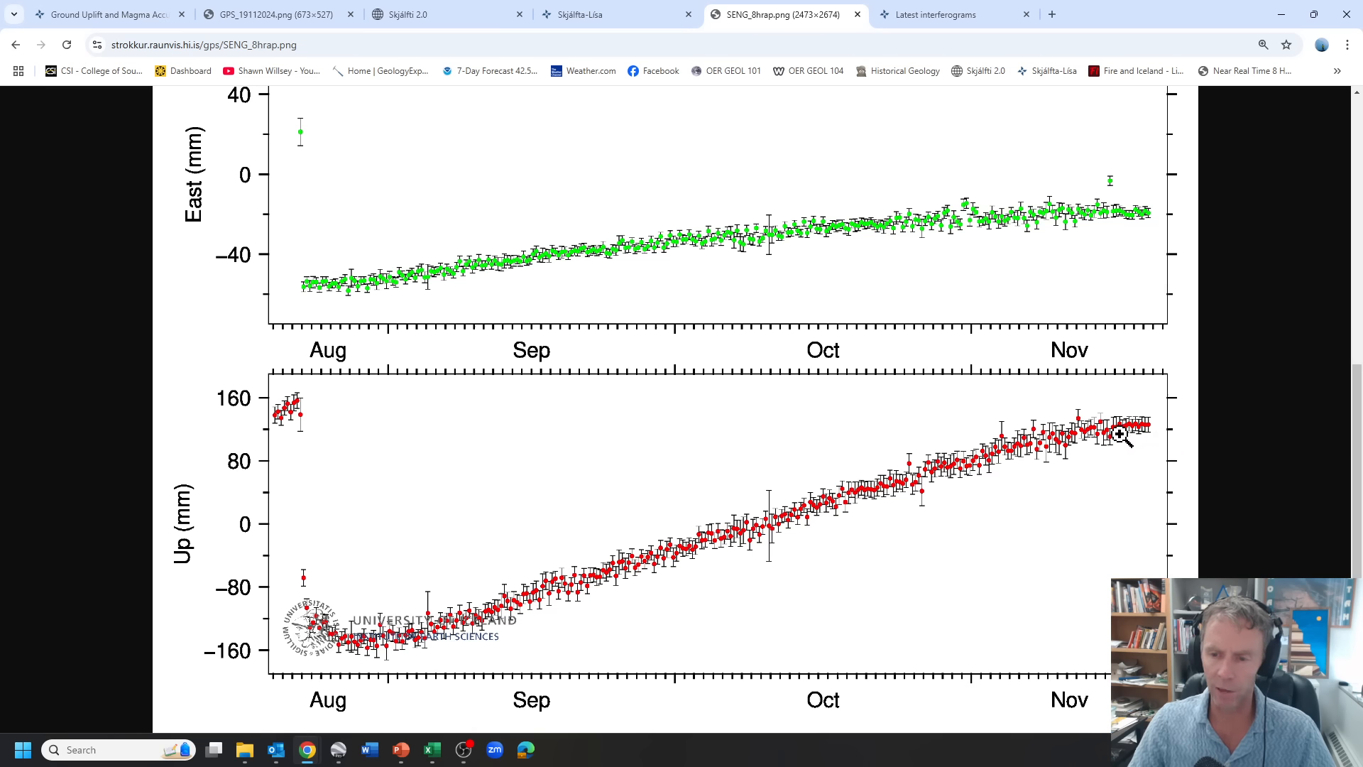
mouse_move(1130, 443)
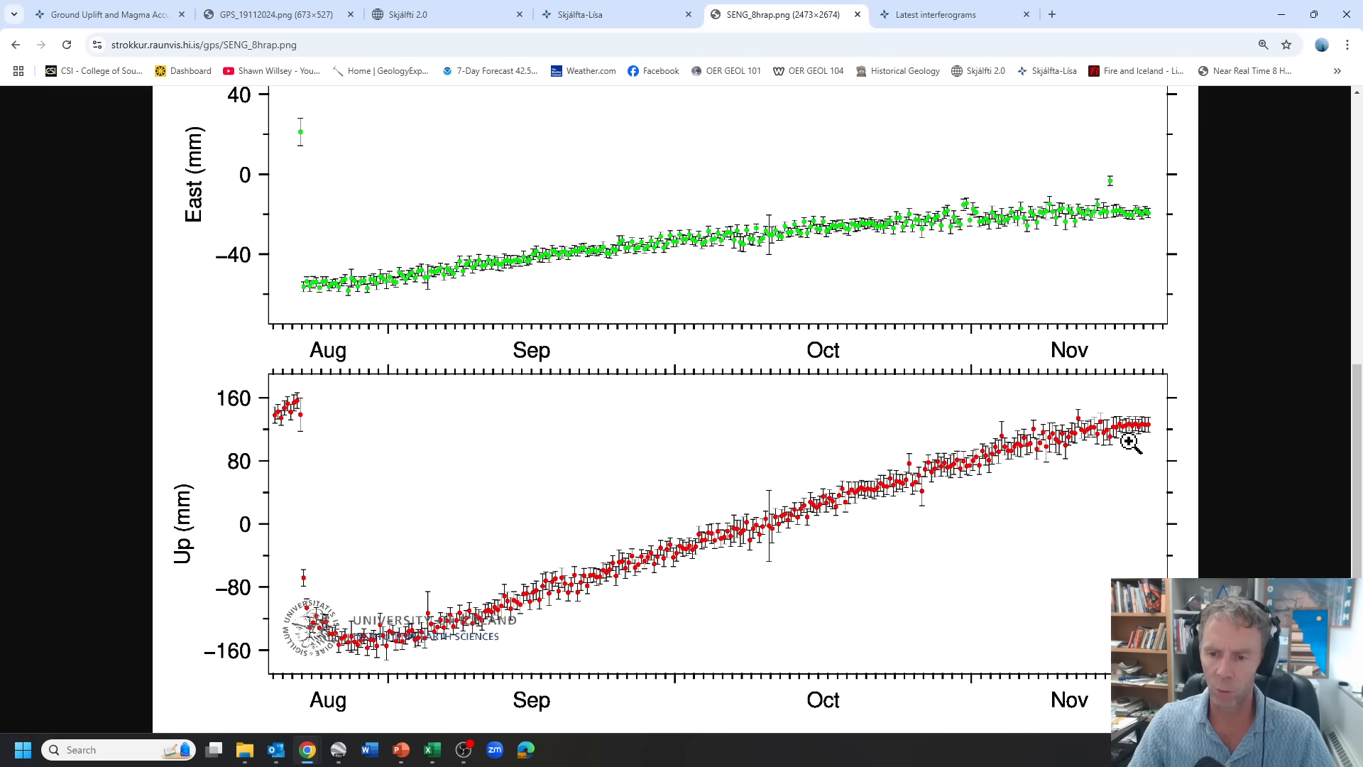
mouse_move(934, 470)
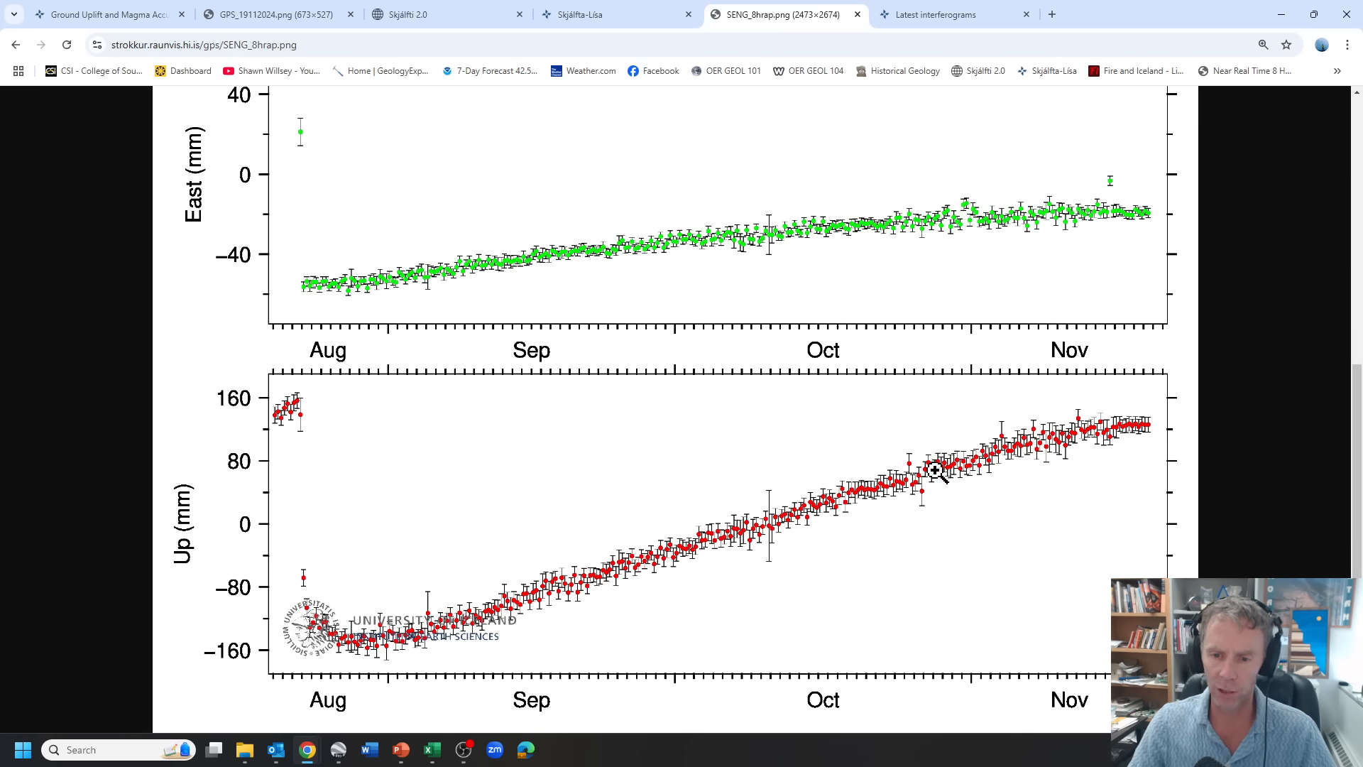
mouse_move(833, 495)
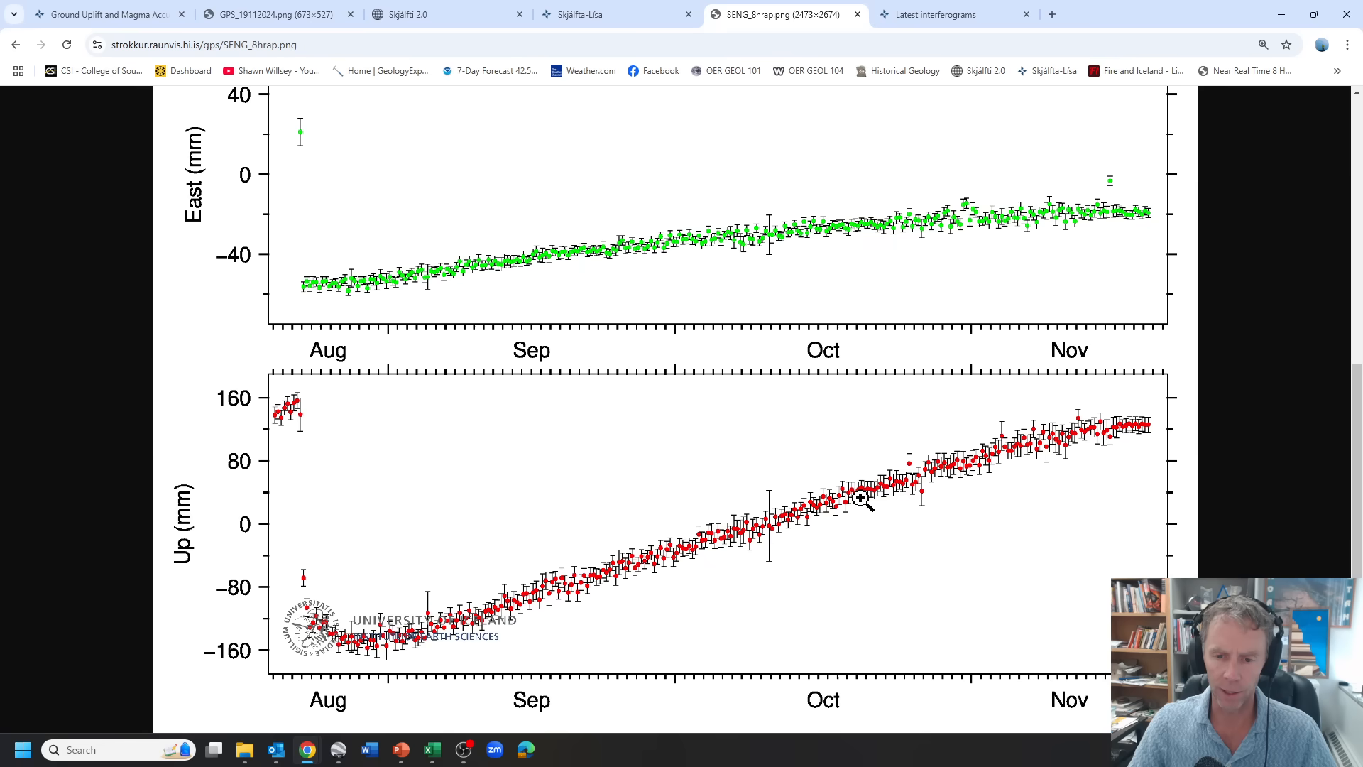
mouse_move(1047, 446)
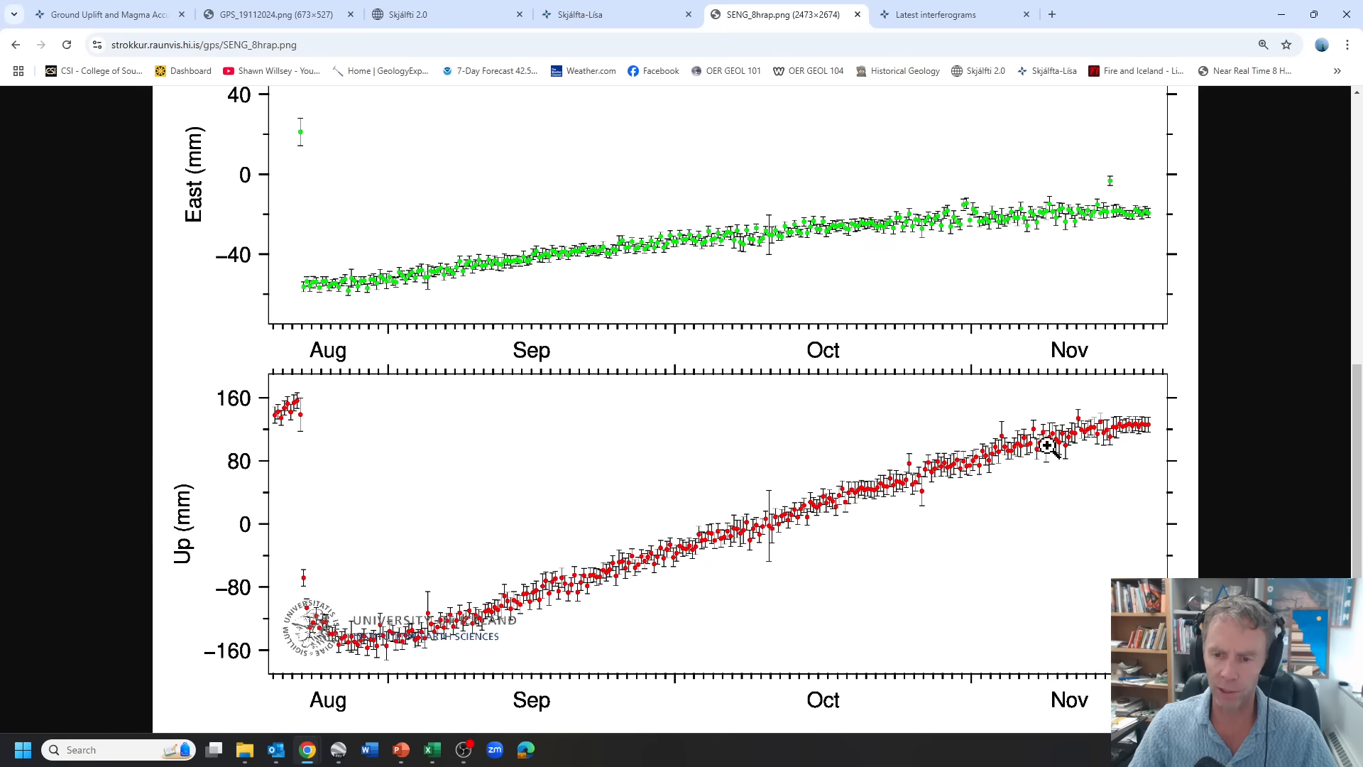
mouse_move(15, 52)
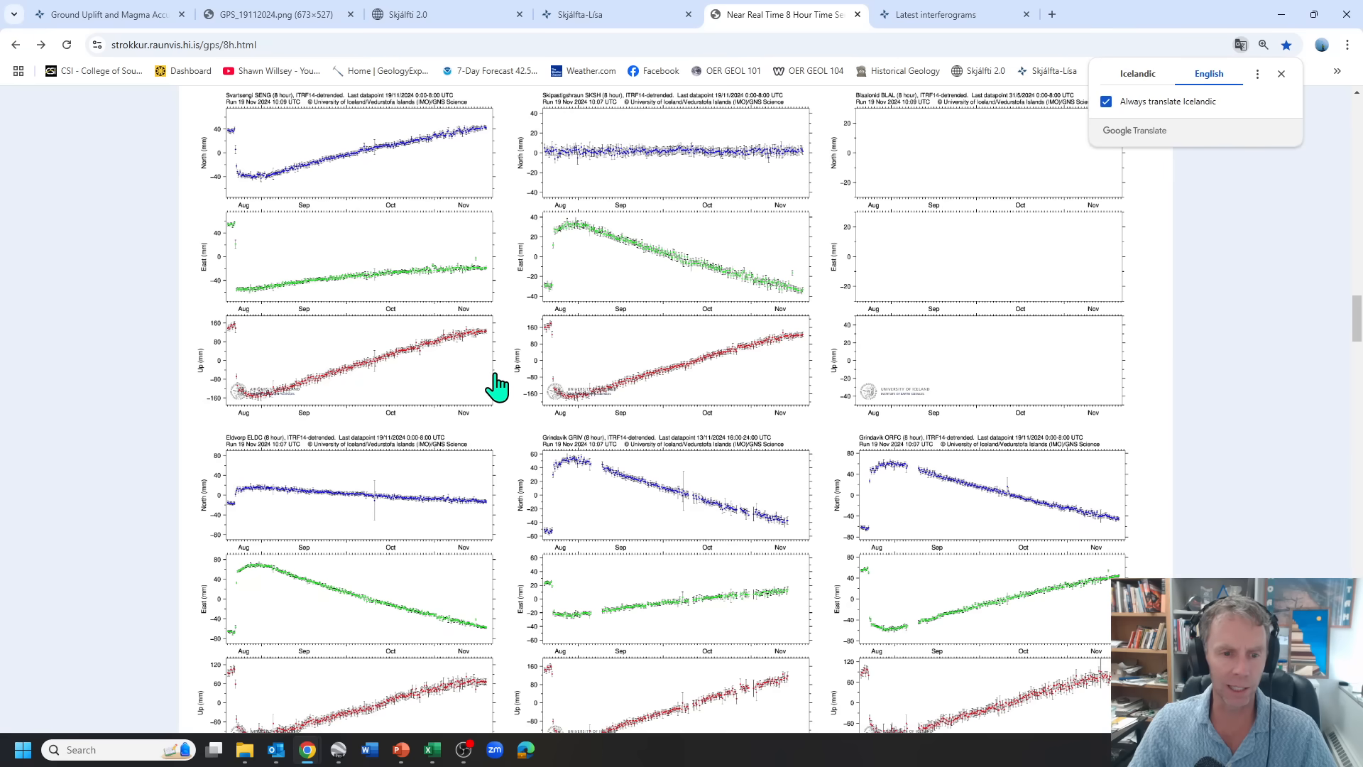
Scroll down the 8-hour page to the lower rows of station plots, reaching the GRVM chart
scroll("down", 3)
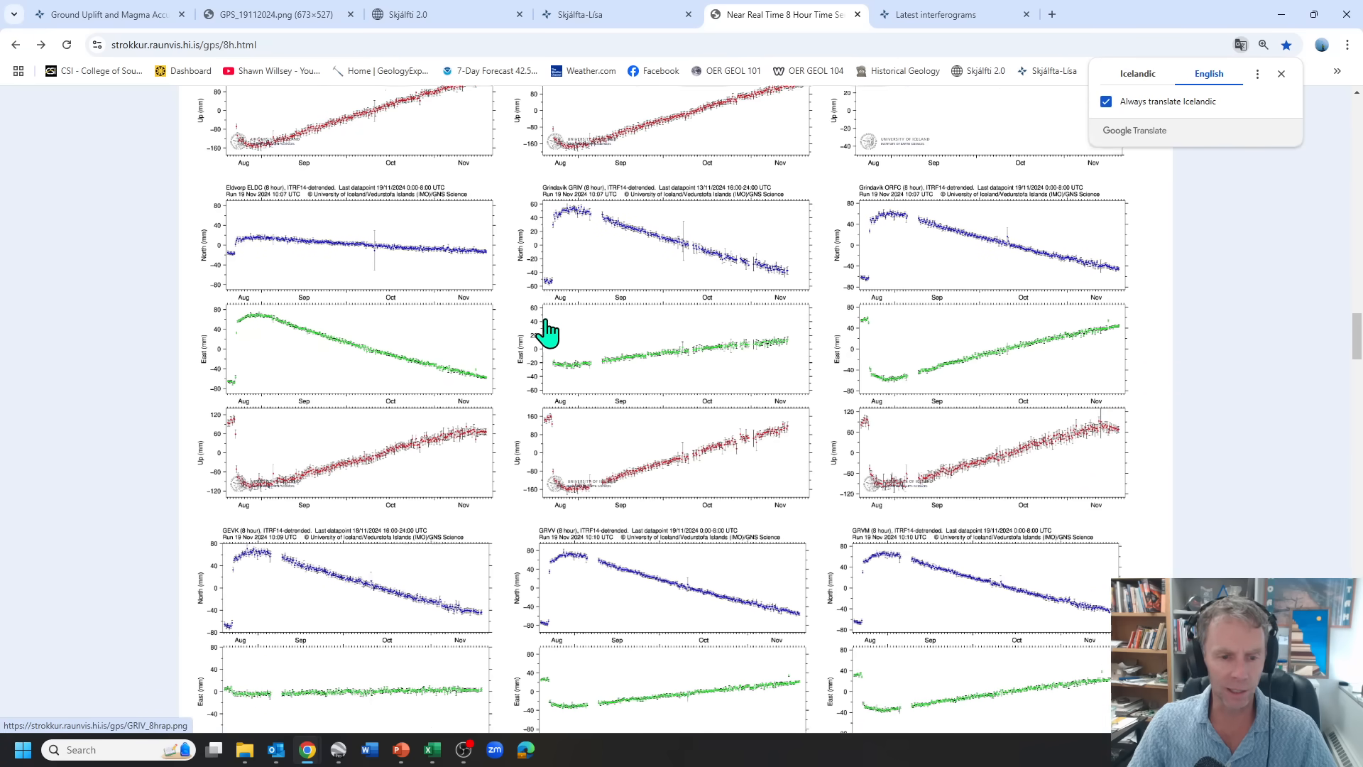
scroll("down", 3)
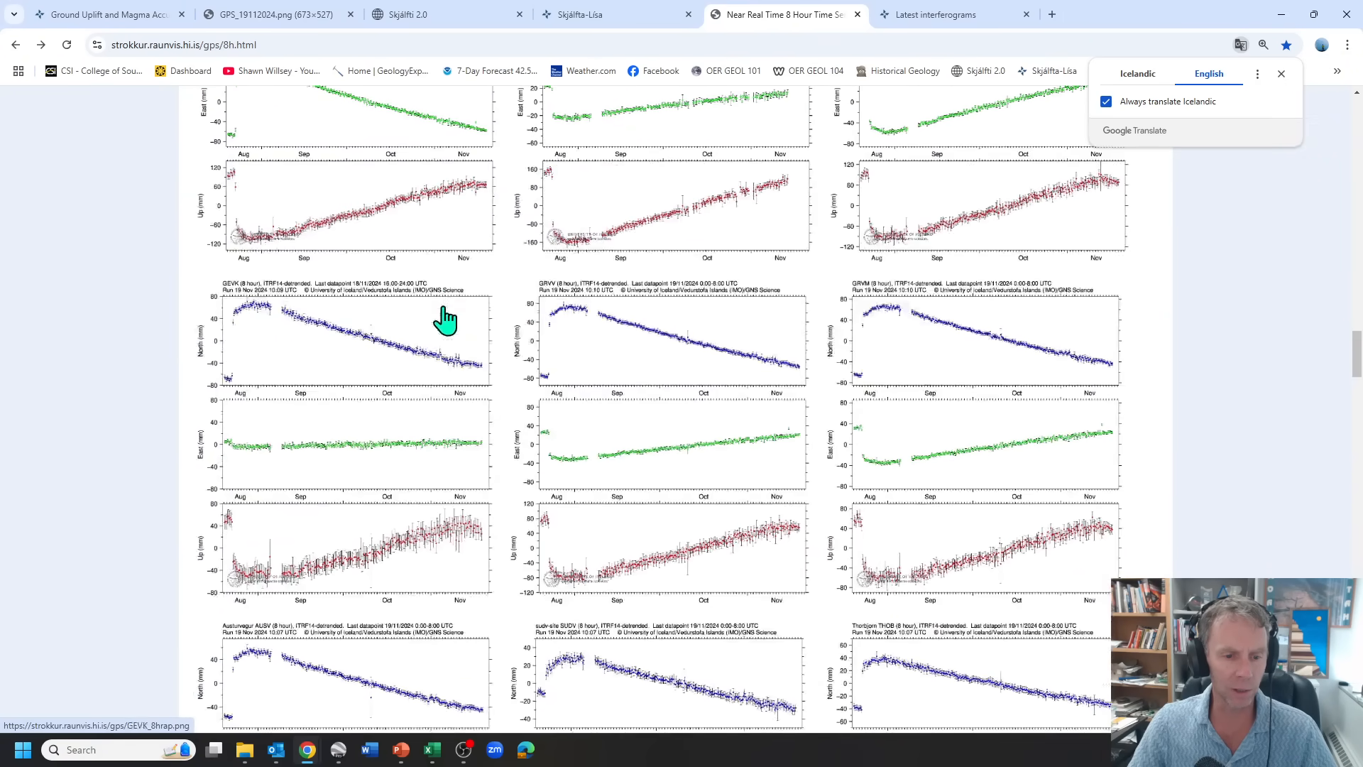
scroll("down", 3)
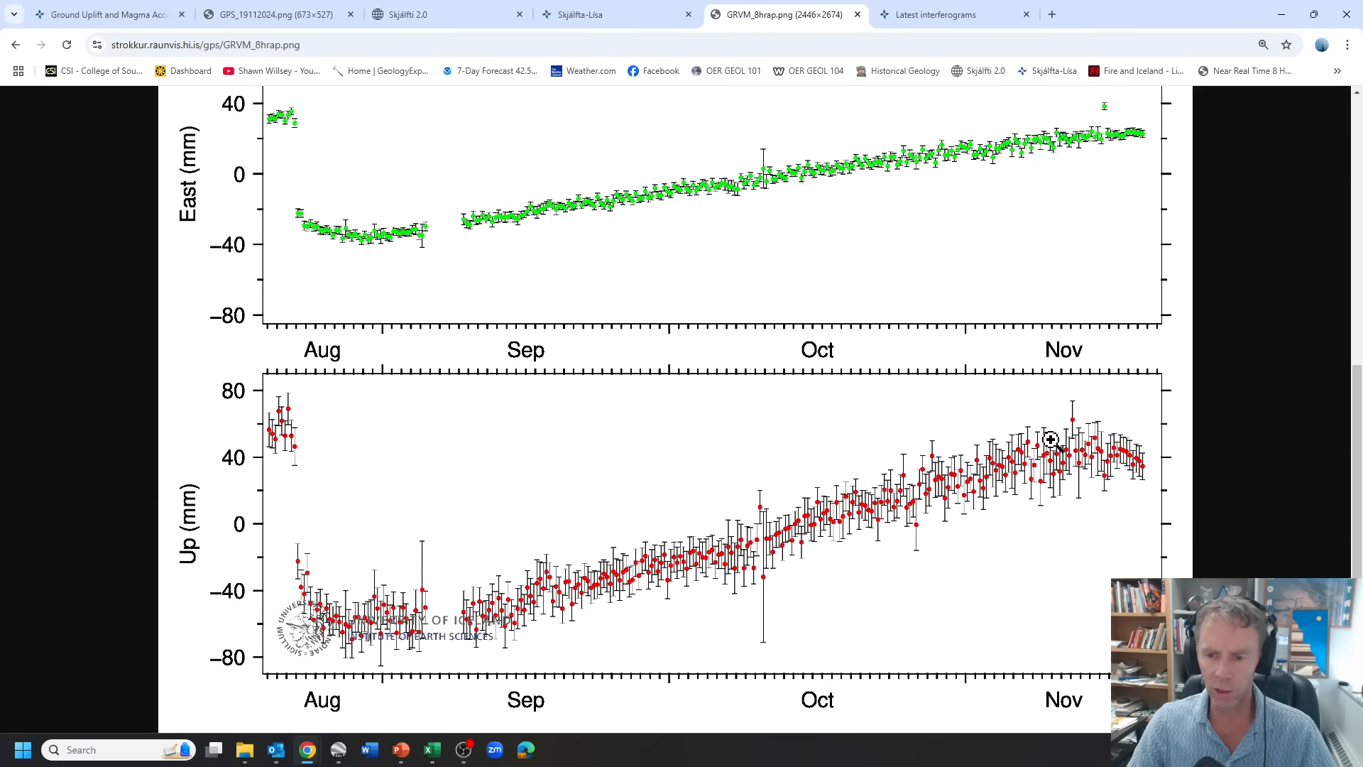
mouse_move(1147, 451)
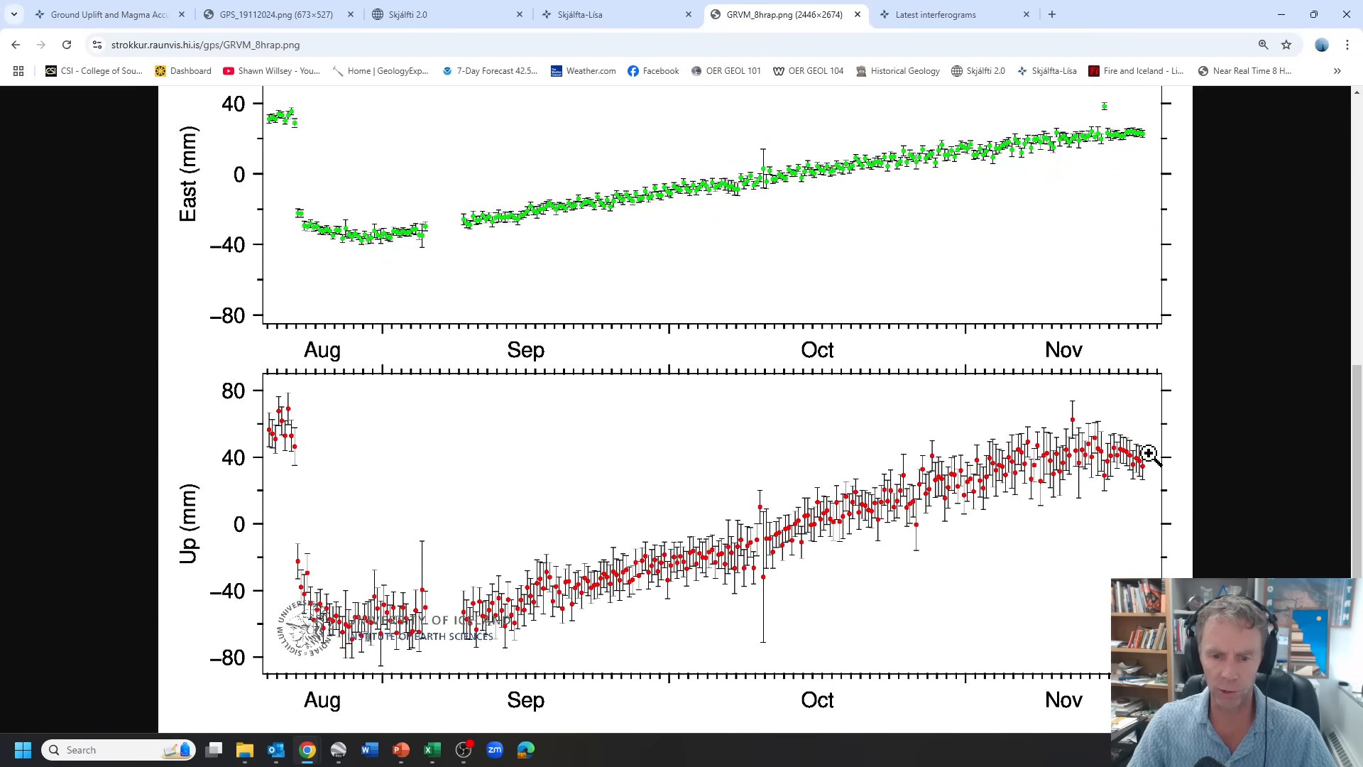
mouse_move(602, 590)
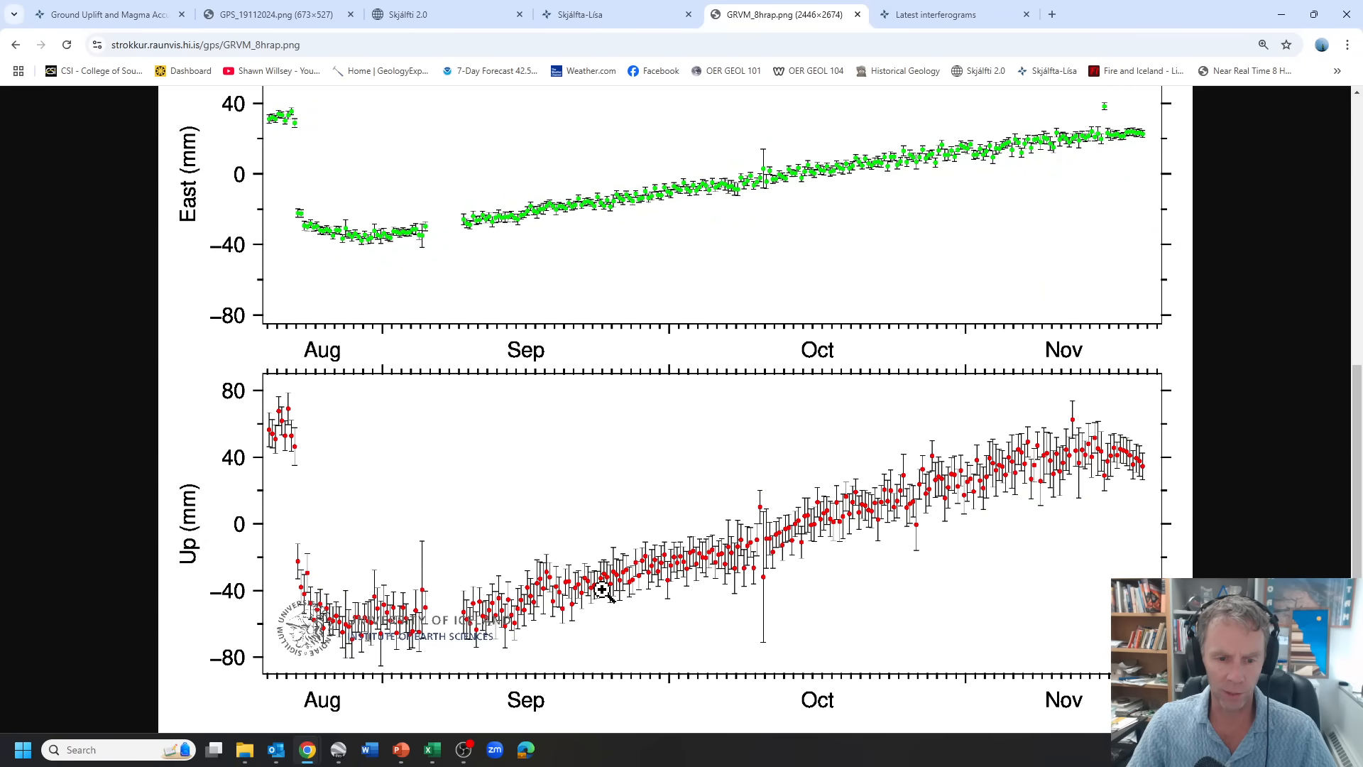
mouse_move(903, 495)
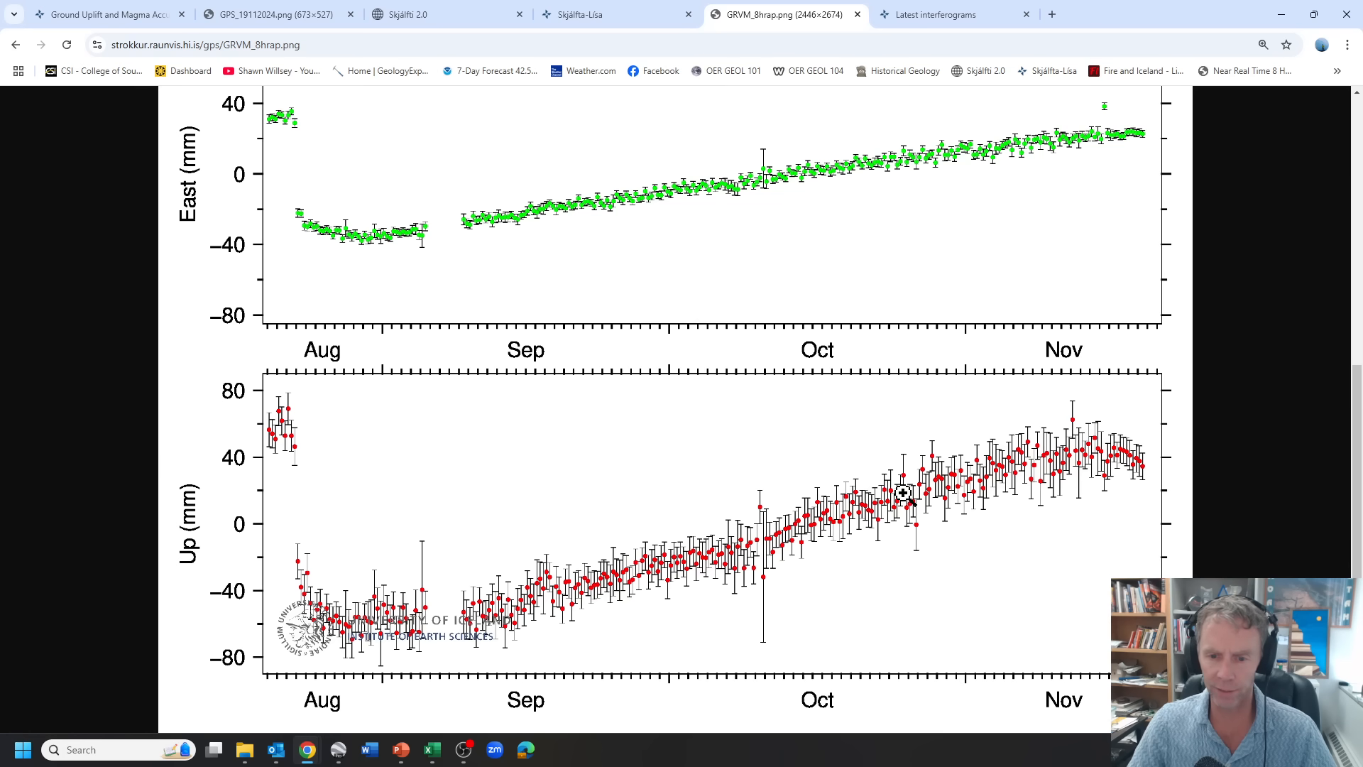
mouse_move(1162, 472)
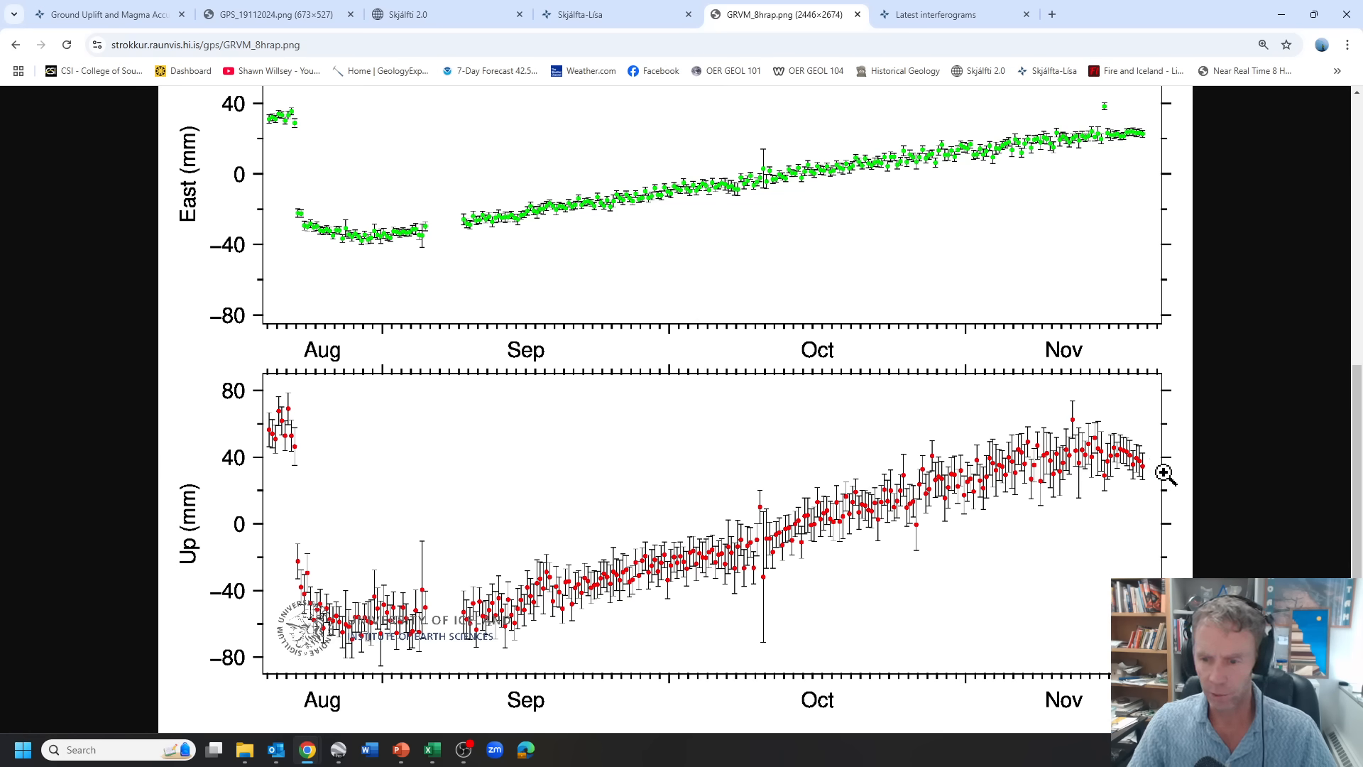
mouse_move(1113, 450)
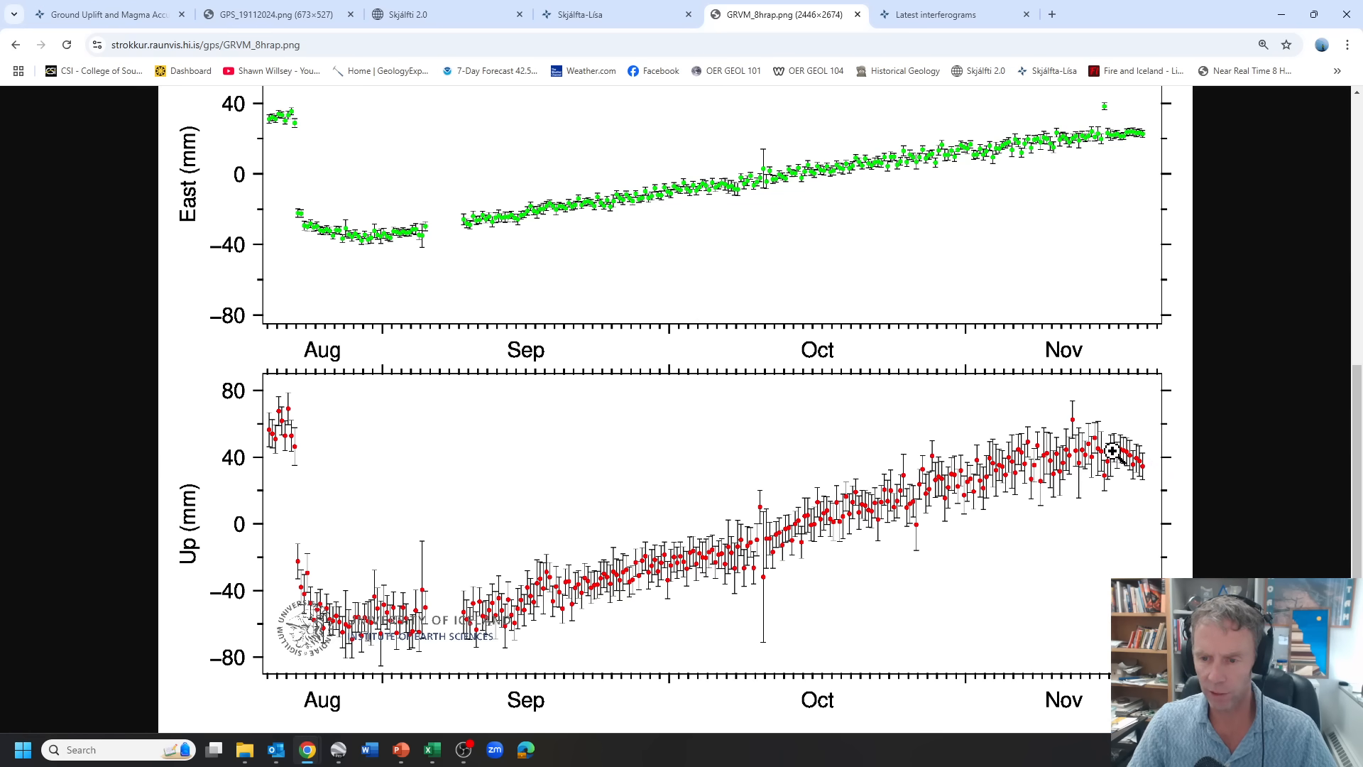
mouse_move(1137, 461)
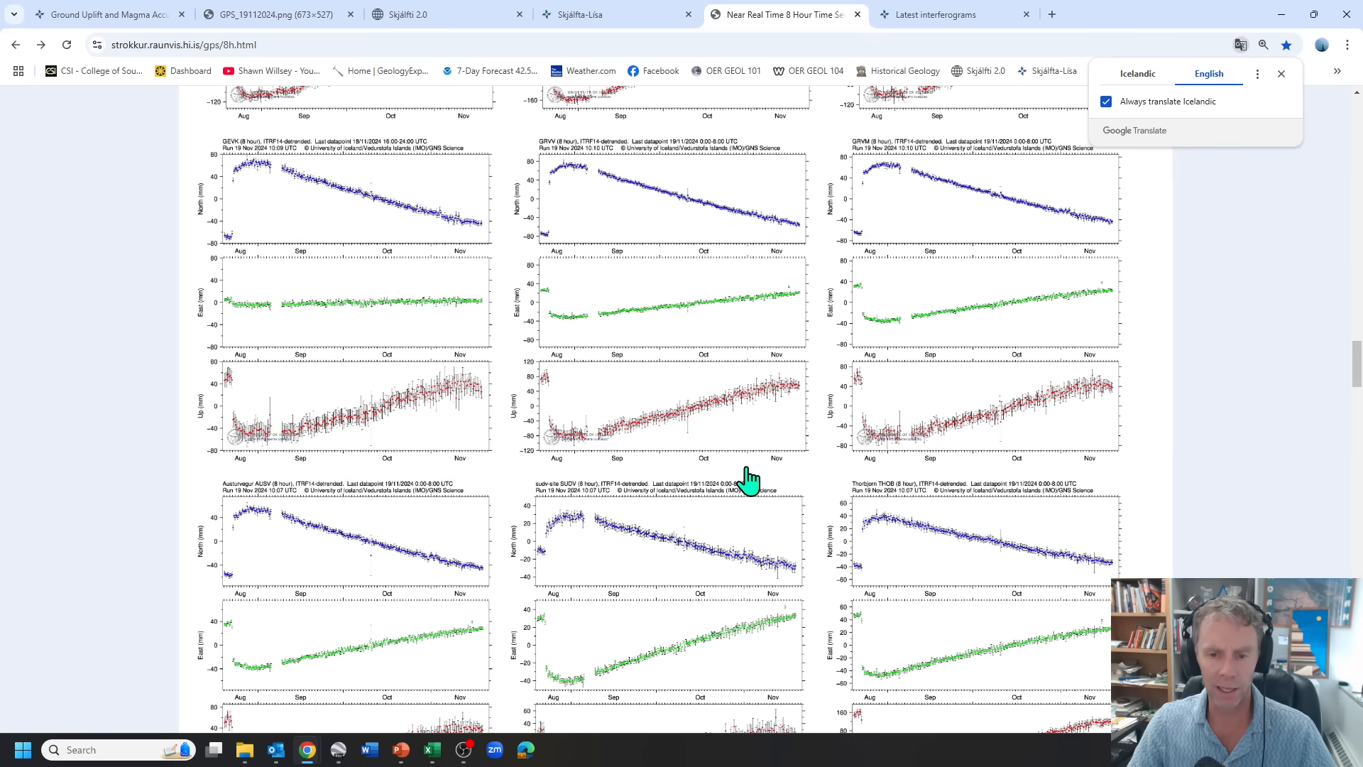
Bring up the full-size ELDC station plot and view its Up displacement panel
scroll("down", 3)
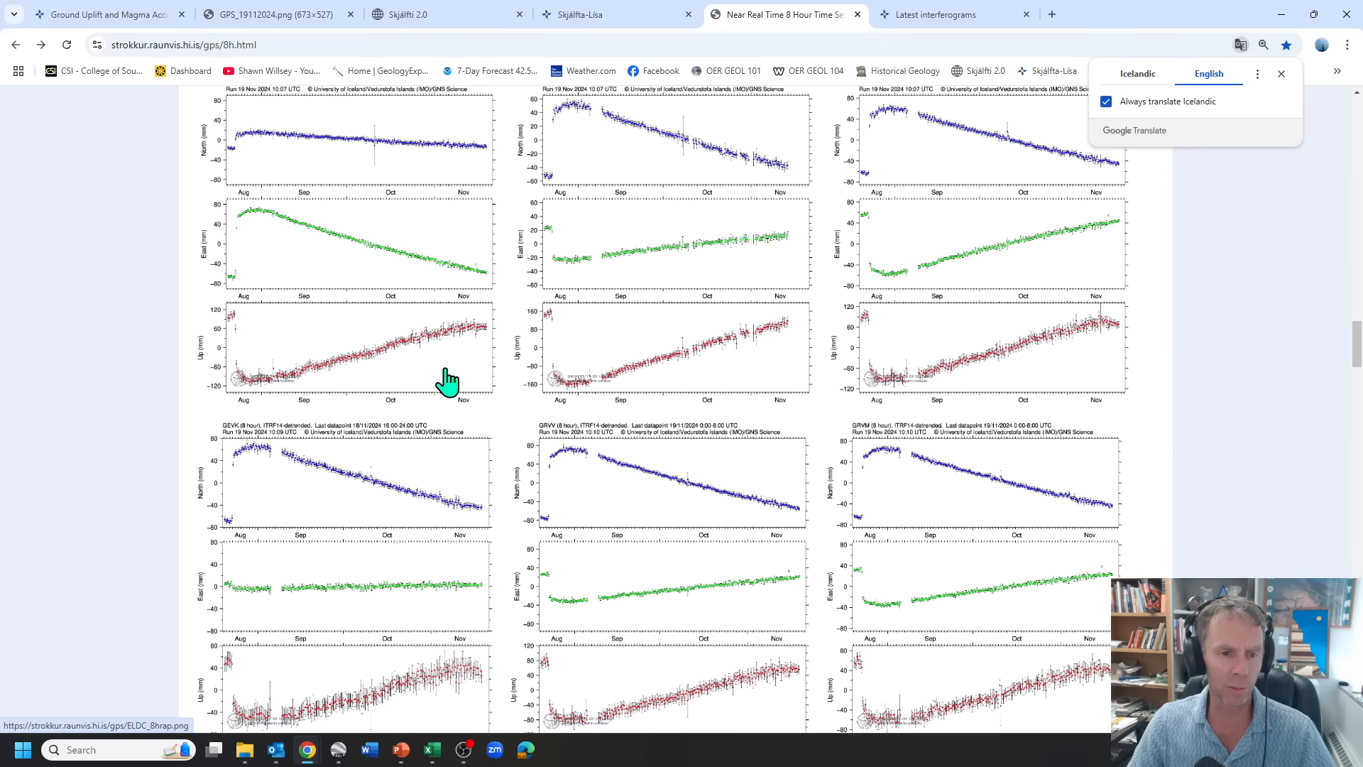
mouse_move(427, 351)
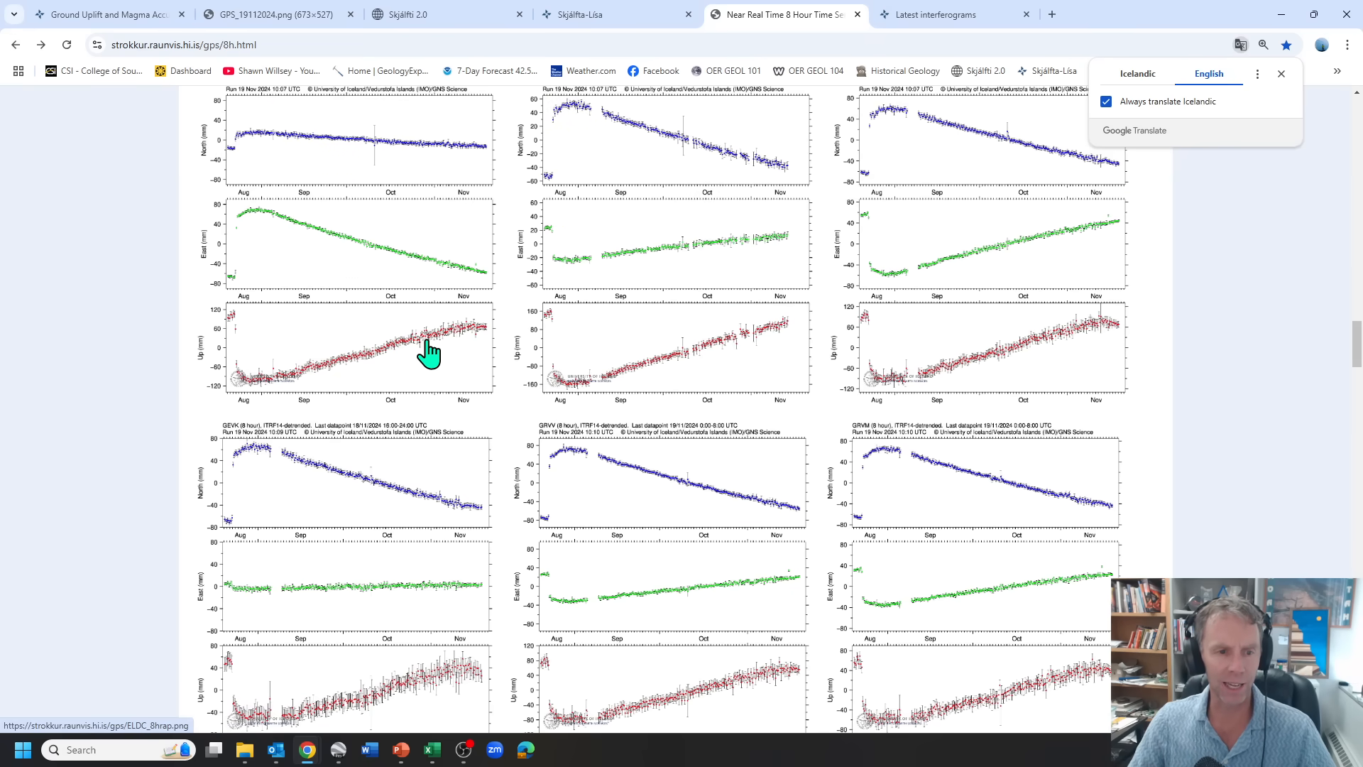
mouse_move(435, 328)
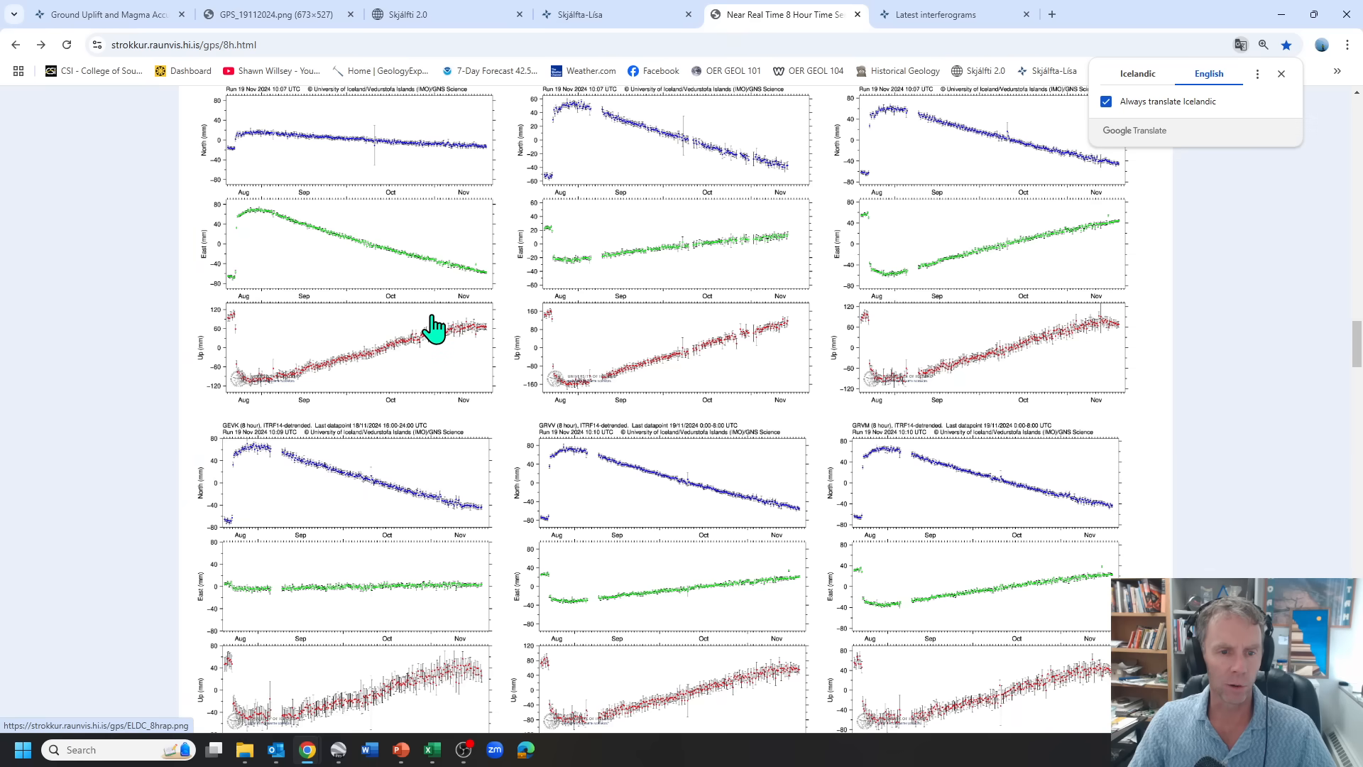
left_click(435, 347)
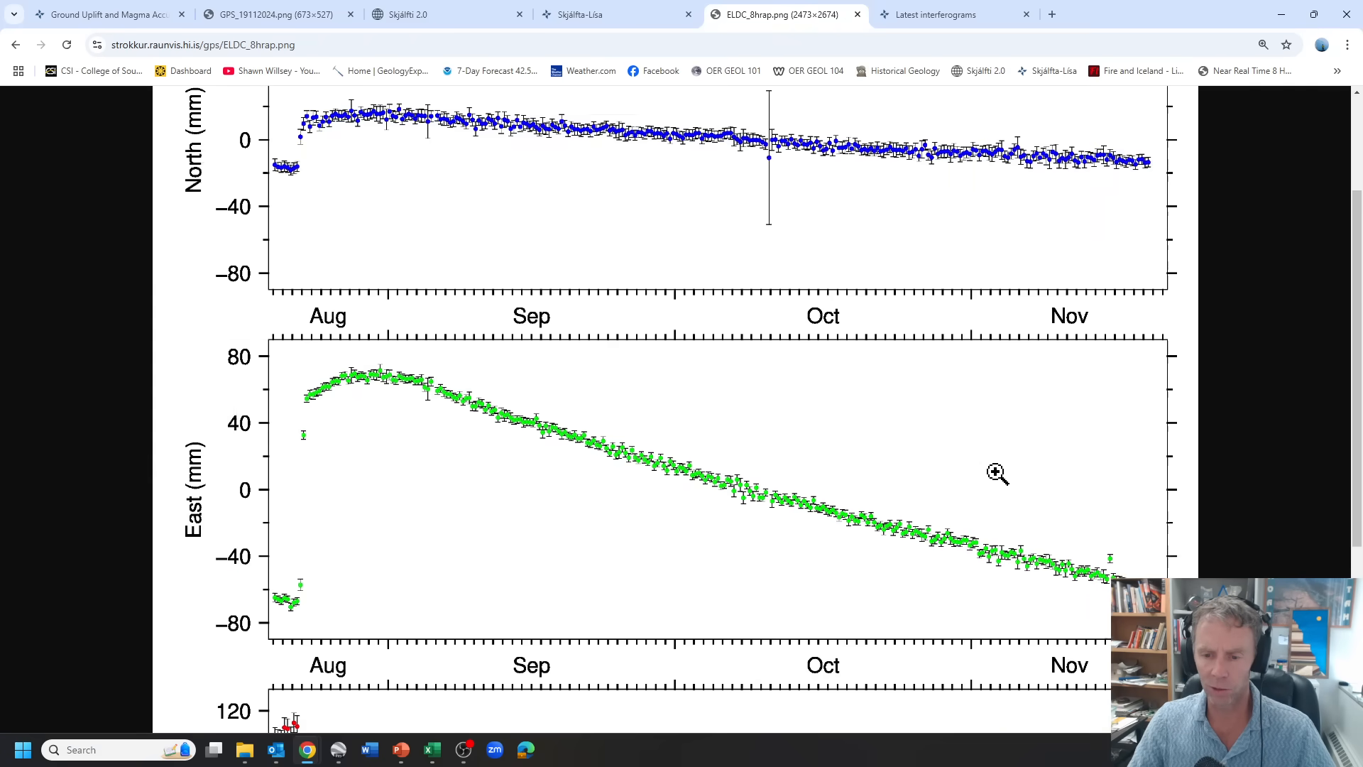
scroll("down", 3)
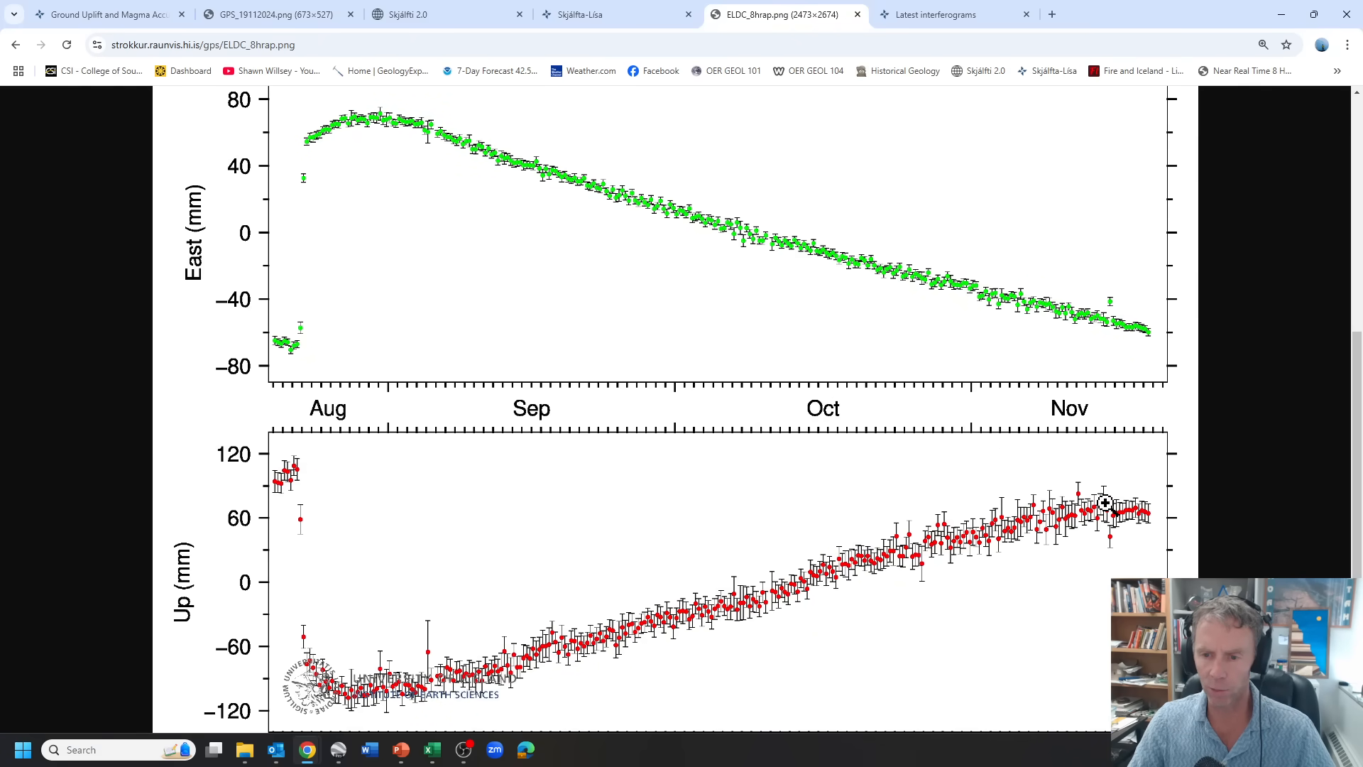
mouse_move(974, 410)
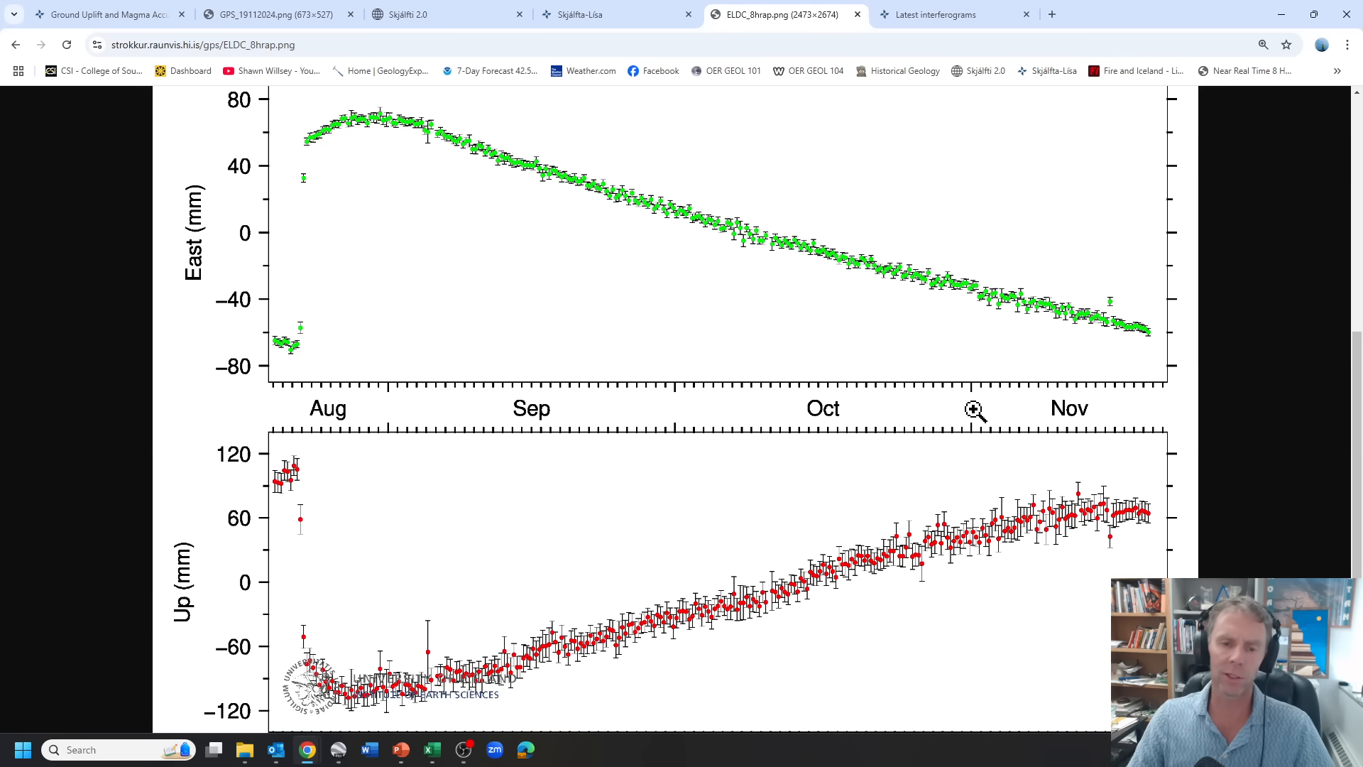
Switch over to the Skjálfti 2.0 earthquake map listing 51 quakes near Grindavík
left_click(271, 14)
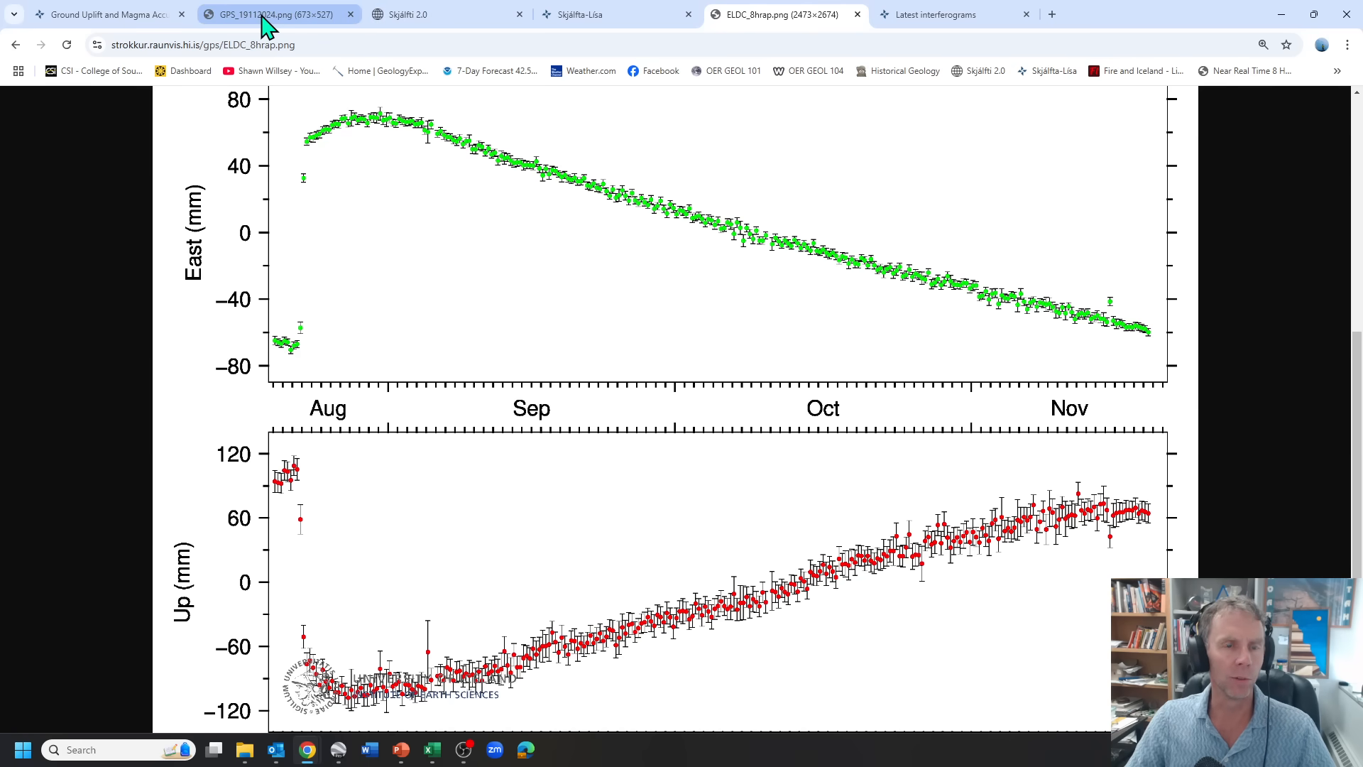
mouse_move(278, 14)
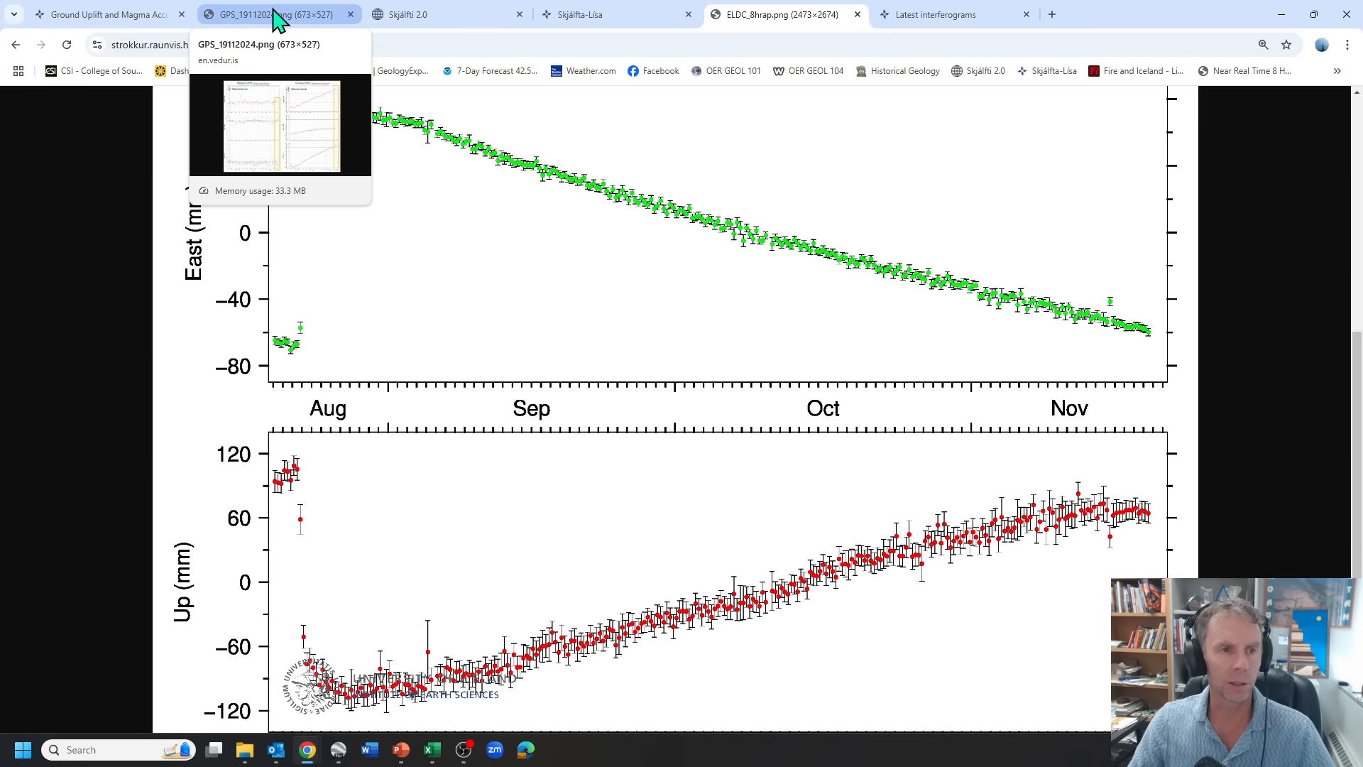
left_click(446, 15)
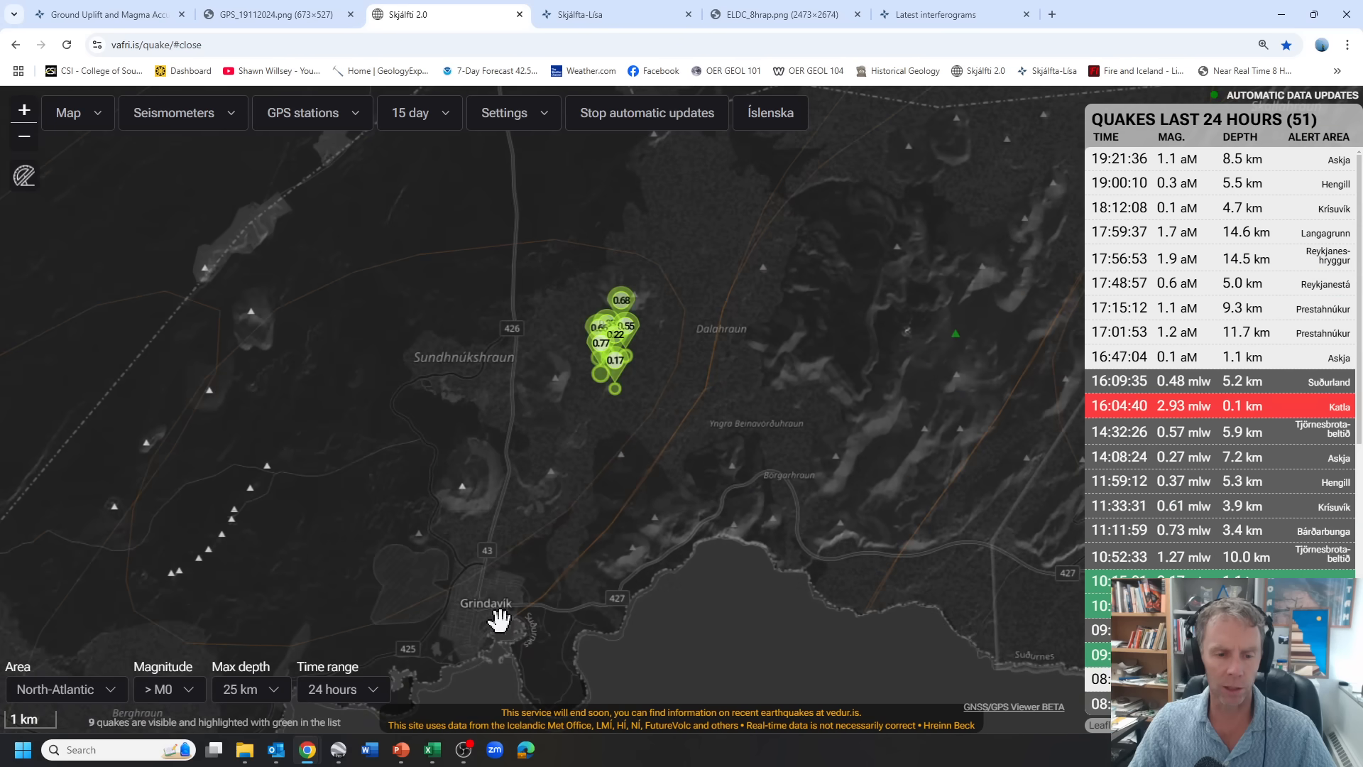
Move the Skjálfti map in on the Stóra-Skógfell quake cluster, then bring up the Skjálfta-Lísa seven-day map
left_click_drag(500, 618, 548, 470)
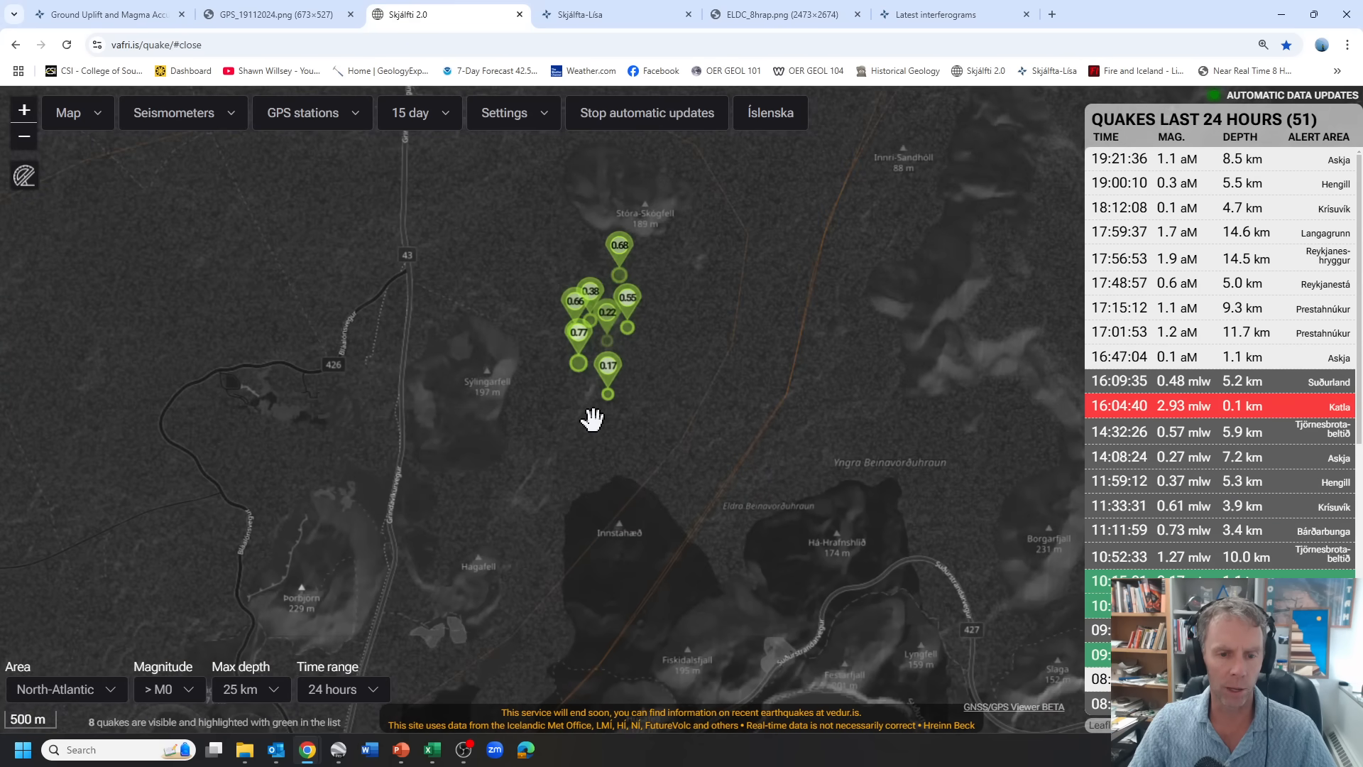
mouse_move(620, 257)
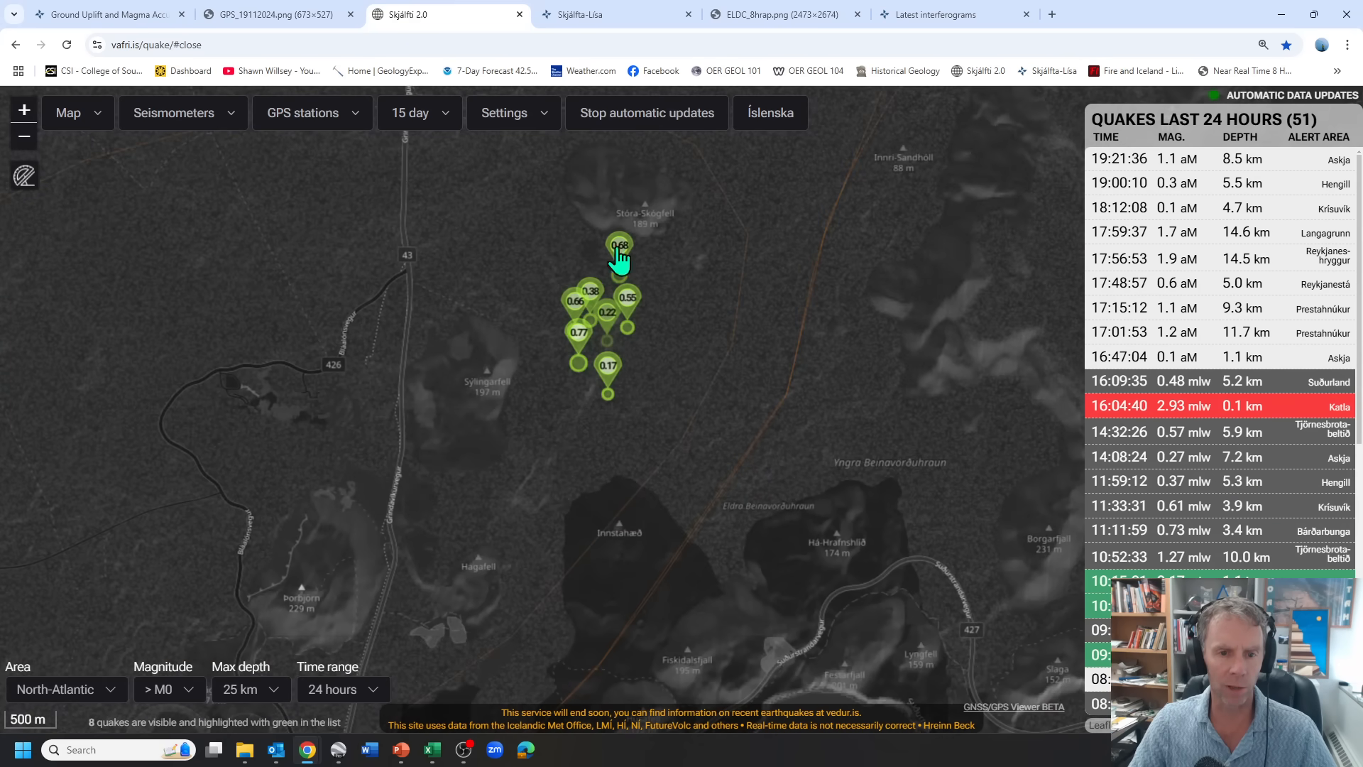
mouse_move(573, 242)
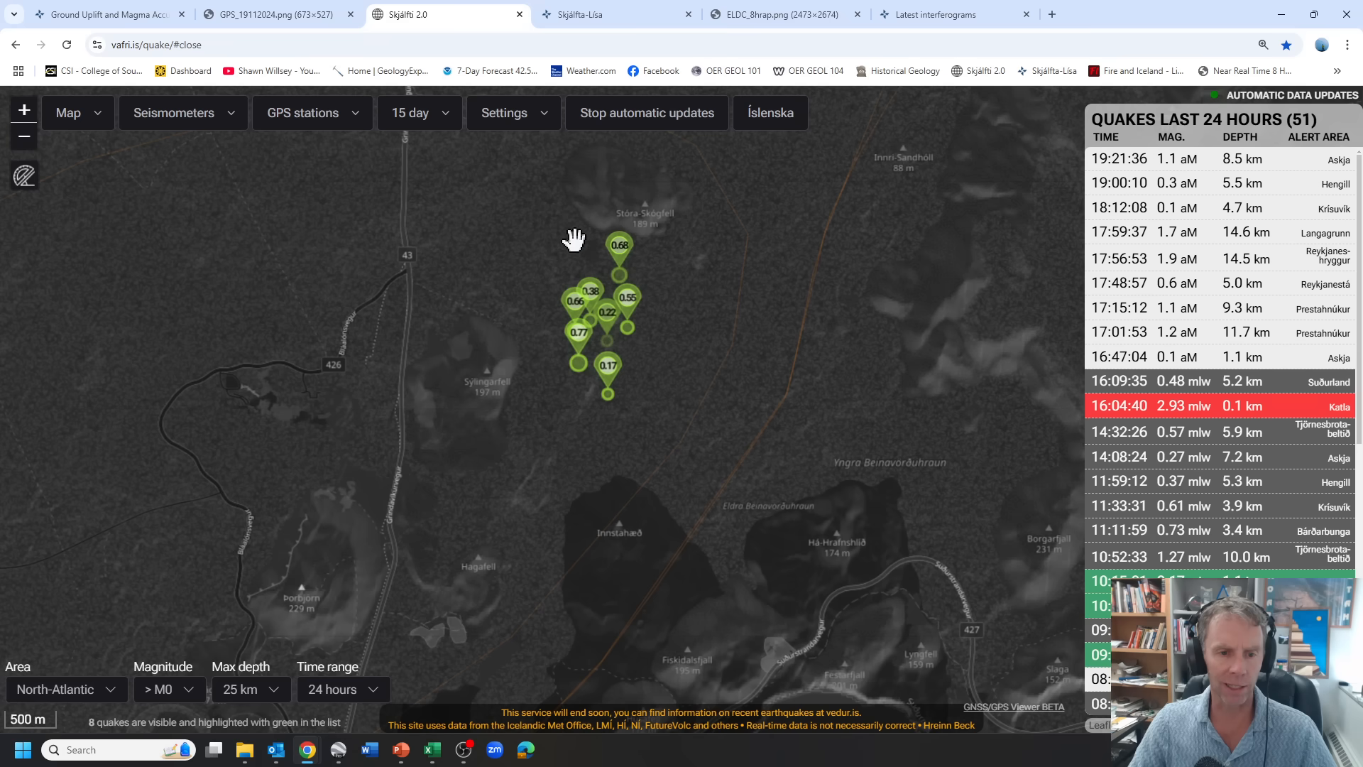
mouse_move(622, 340)
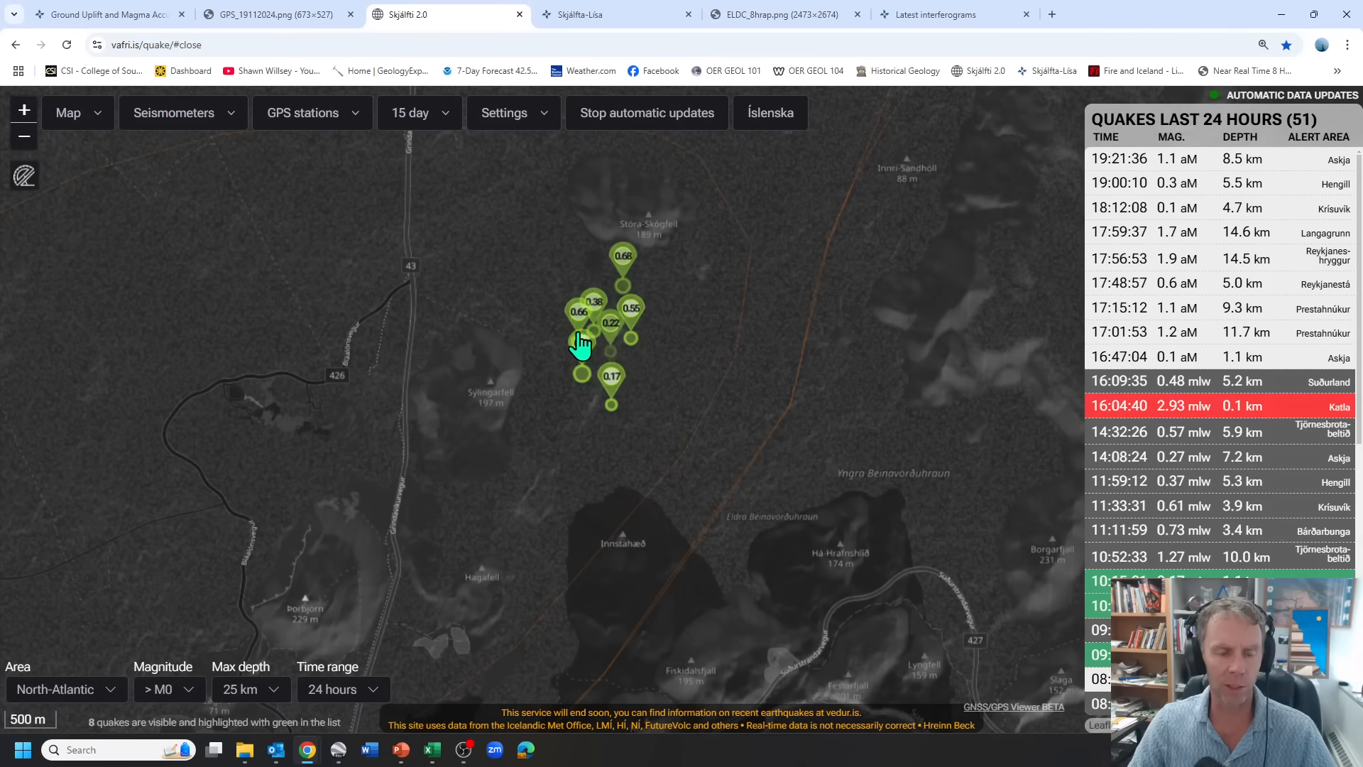
mouse_move(582, 343)
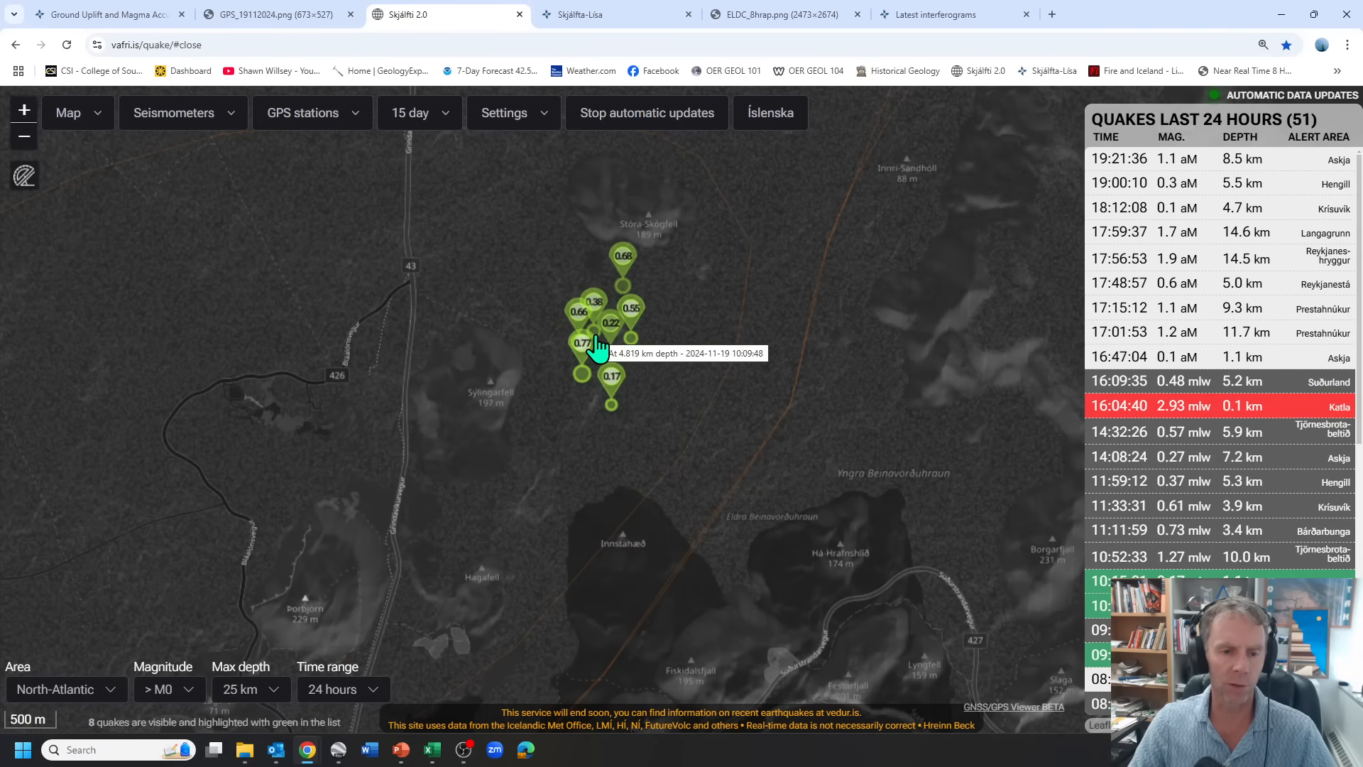
mouse_move(598, 352)
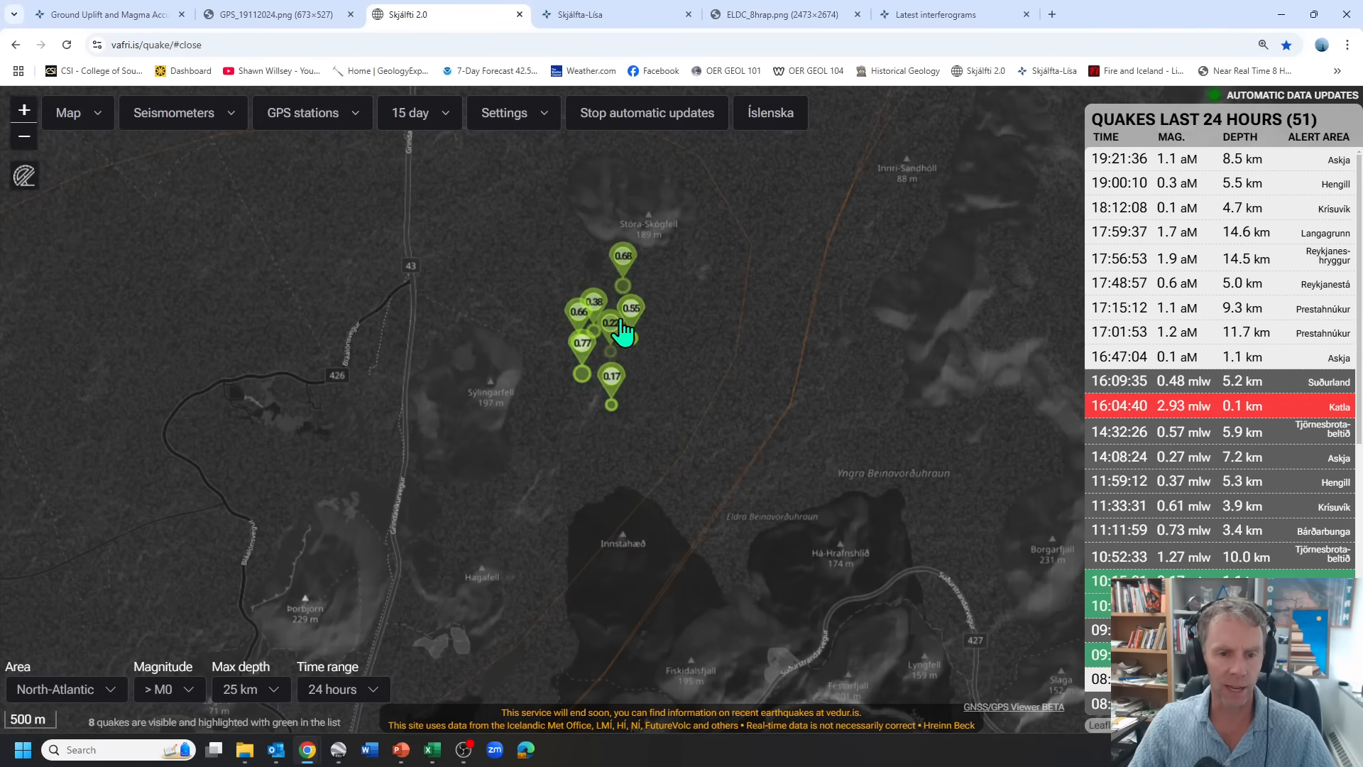
mouse_move(599, 352)
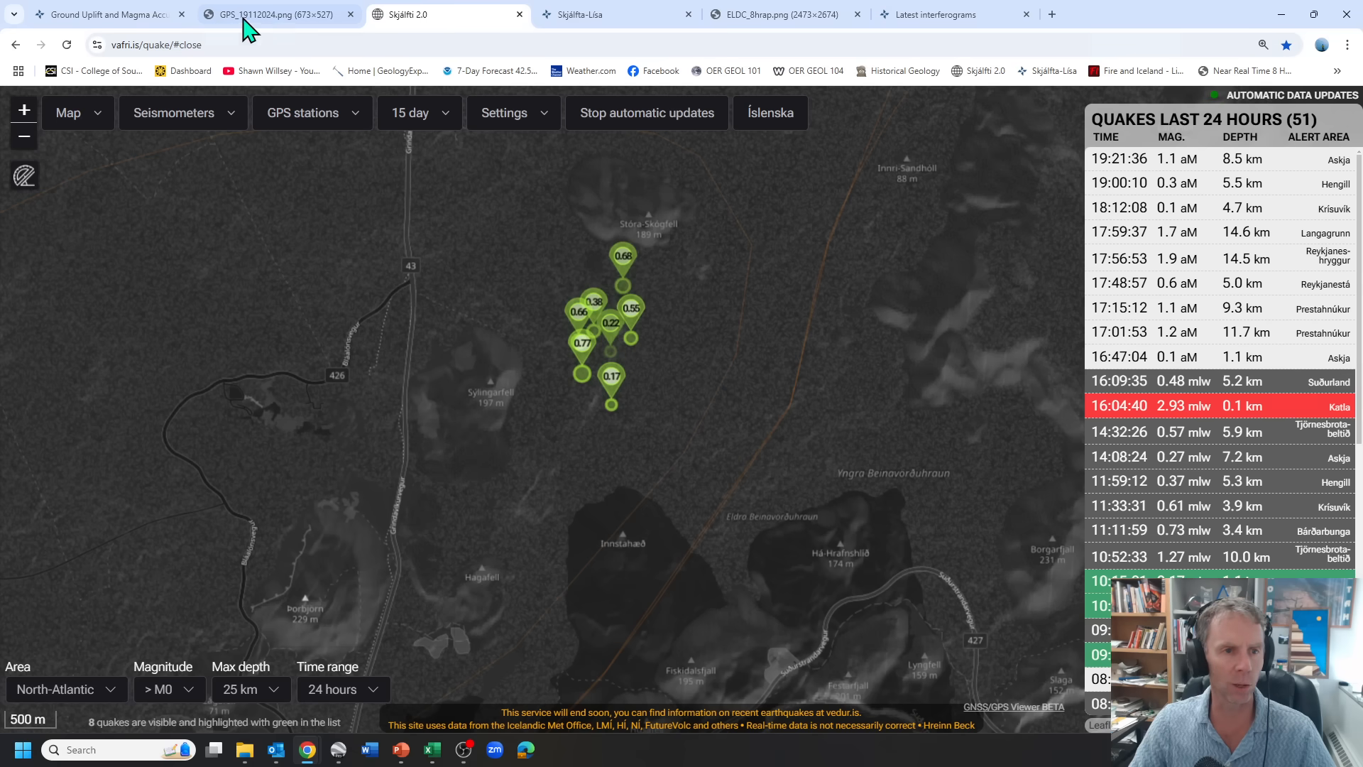
left_click(599, 14)
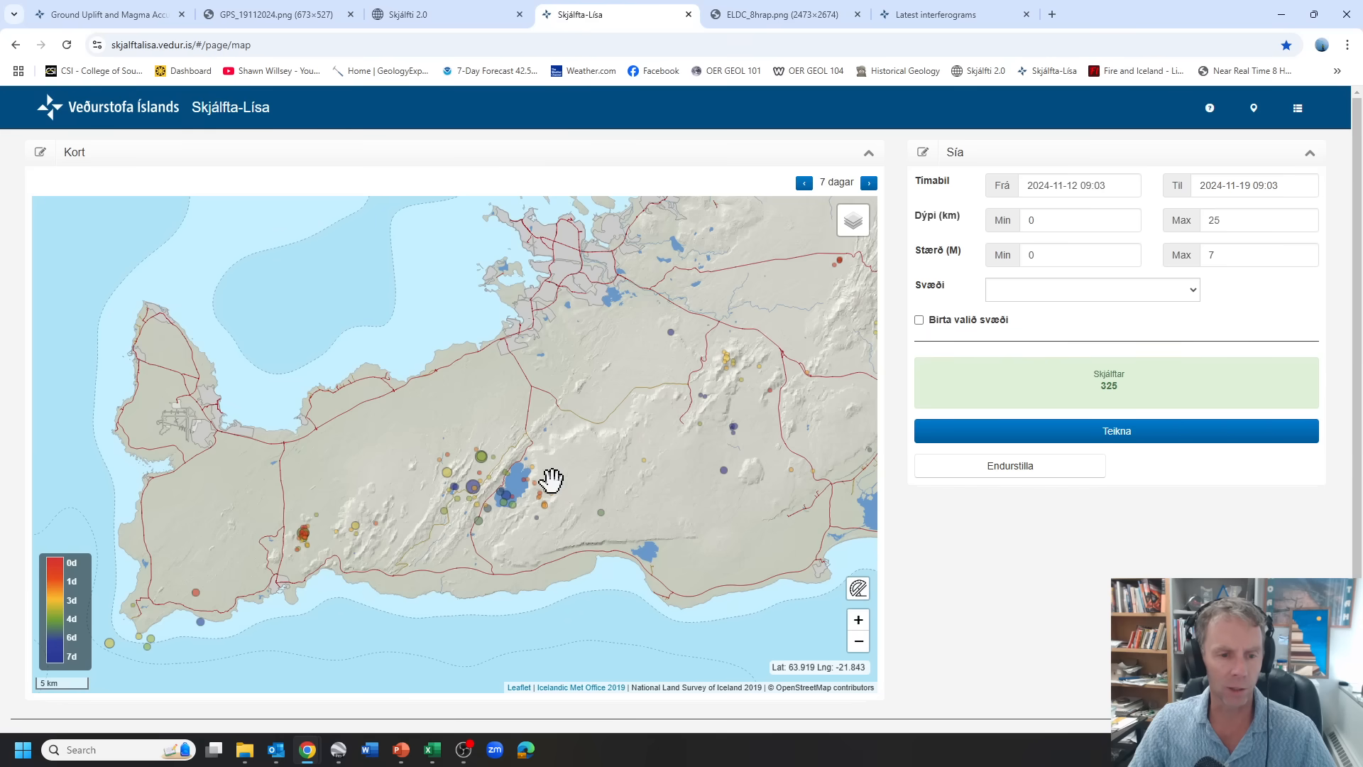
Pan Skjálfta-Lísa onto the week's quake cluster and inspect it, then show the ELDC GPS plot
left_click_drag(552, 479, 421, 416)
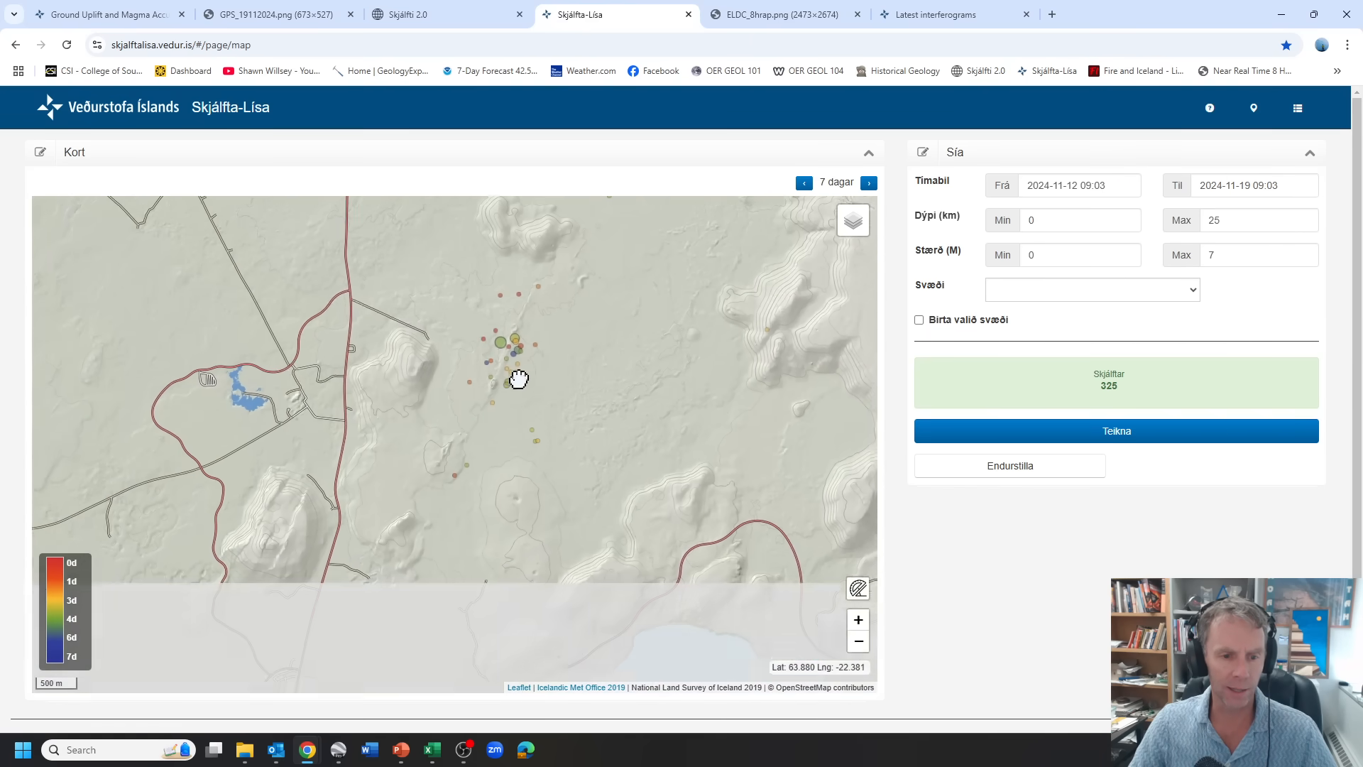
left_click_drag(518, 377, 486, 450)
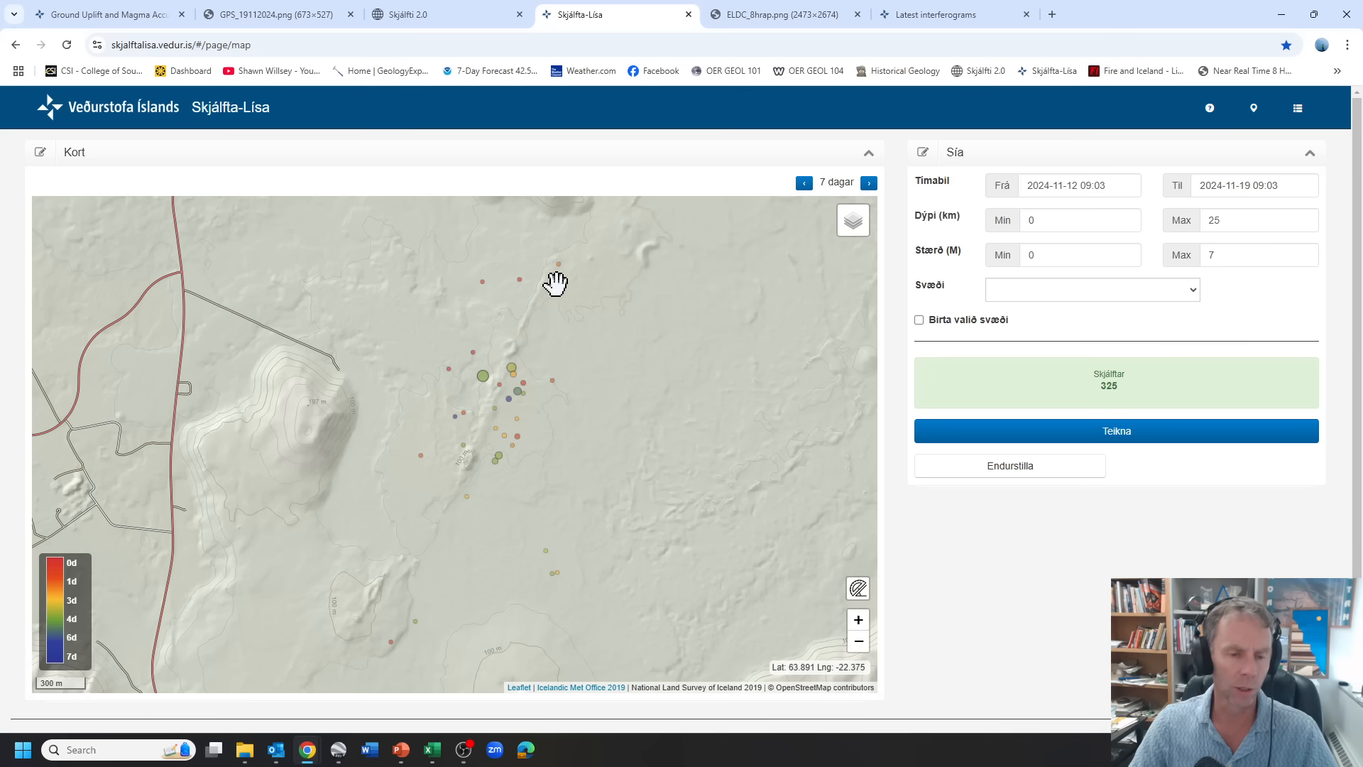
mouse_move(446, 494)
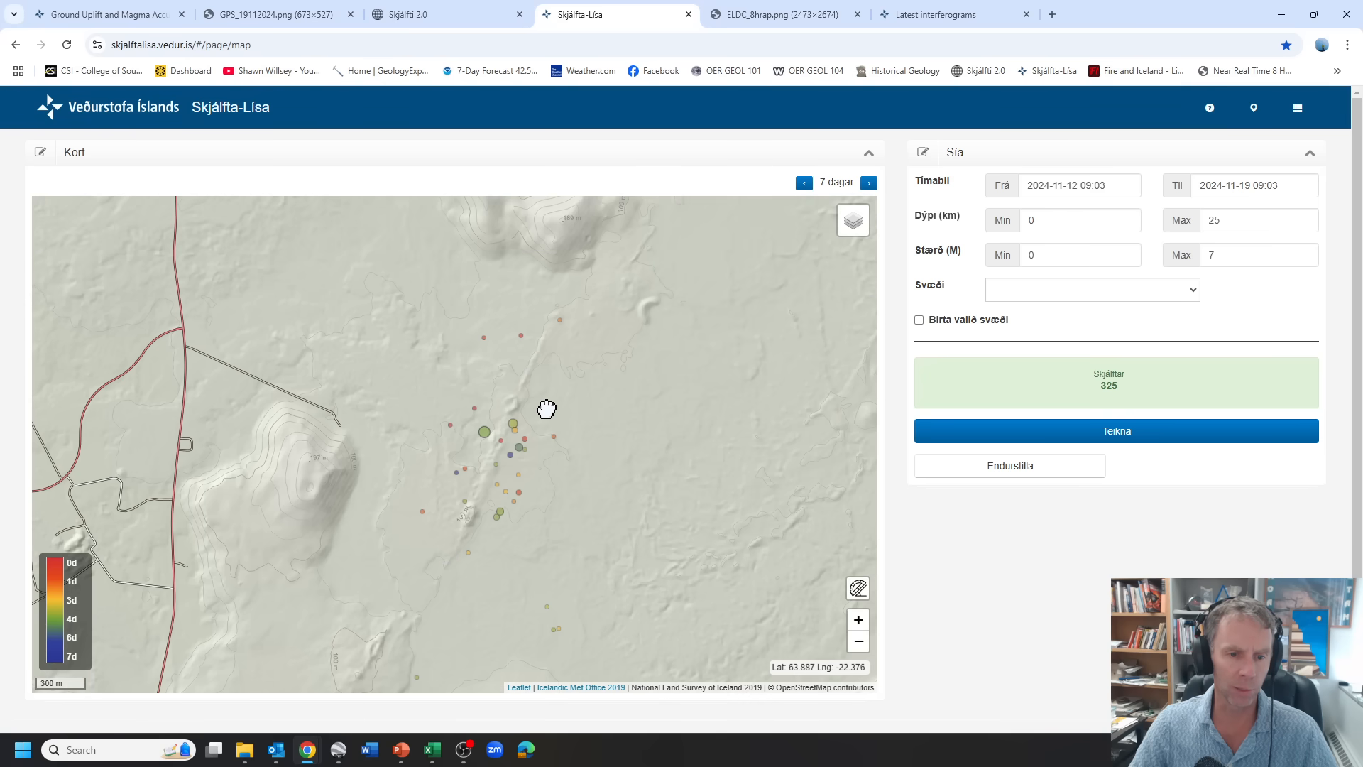
mouse_move(506, 392)
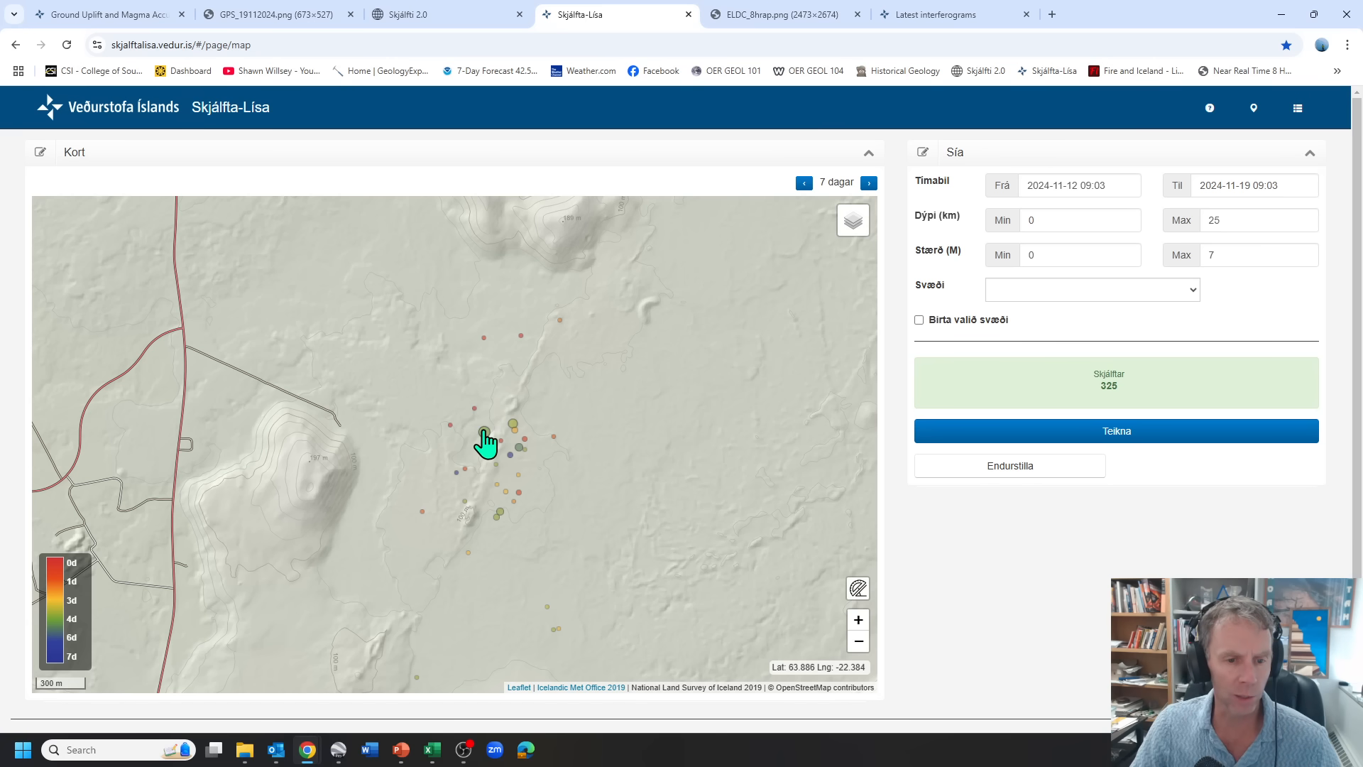
left_click(484, 438)
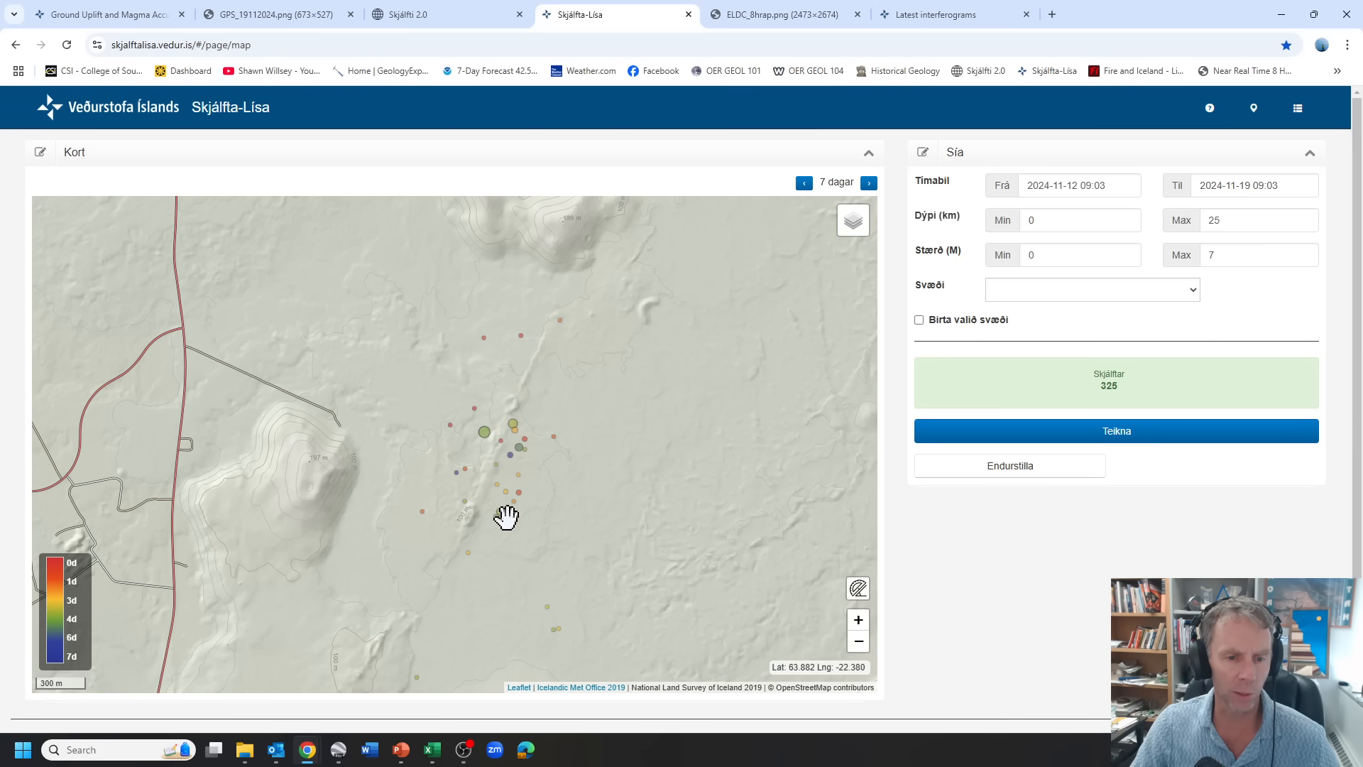
mouse_move(493, 504)
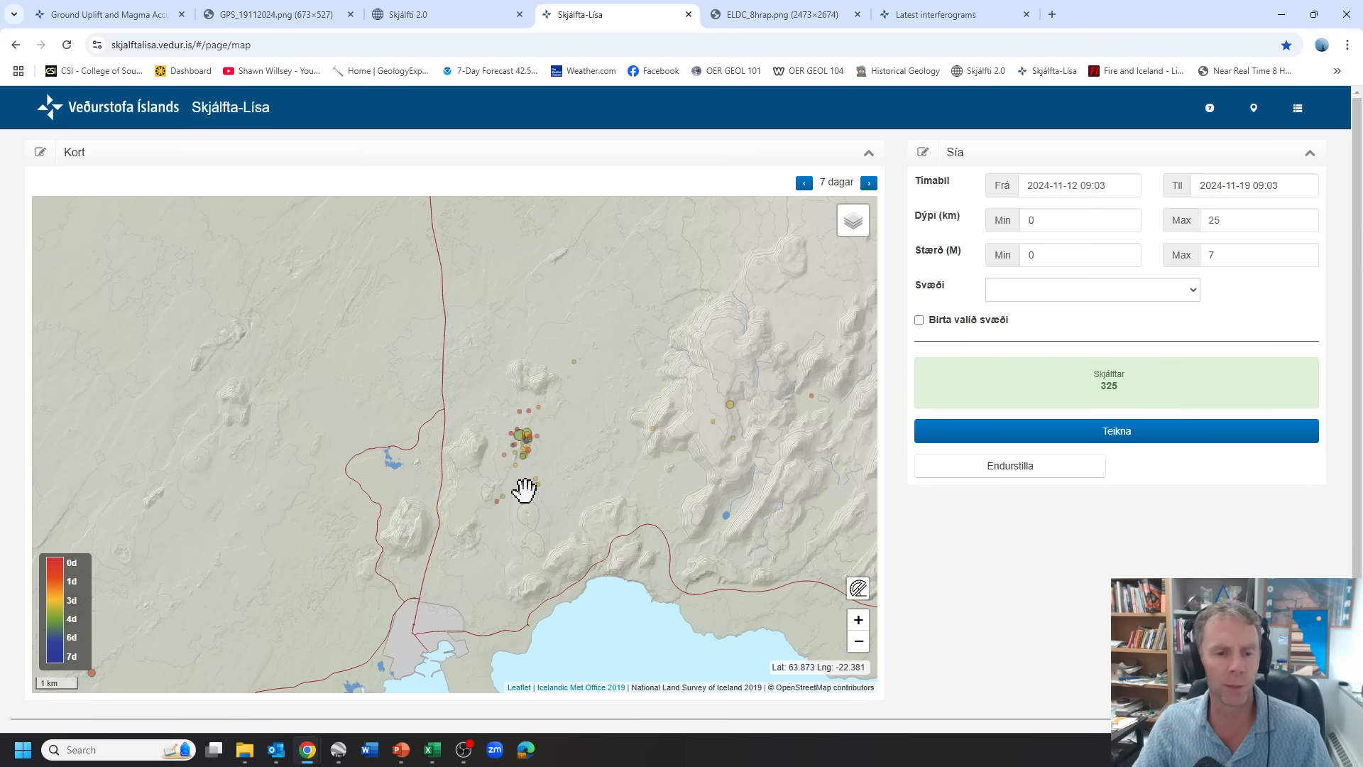
mouse_move(529, 477)
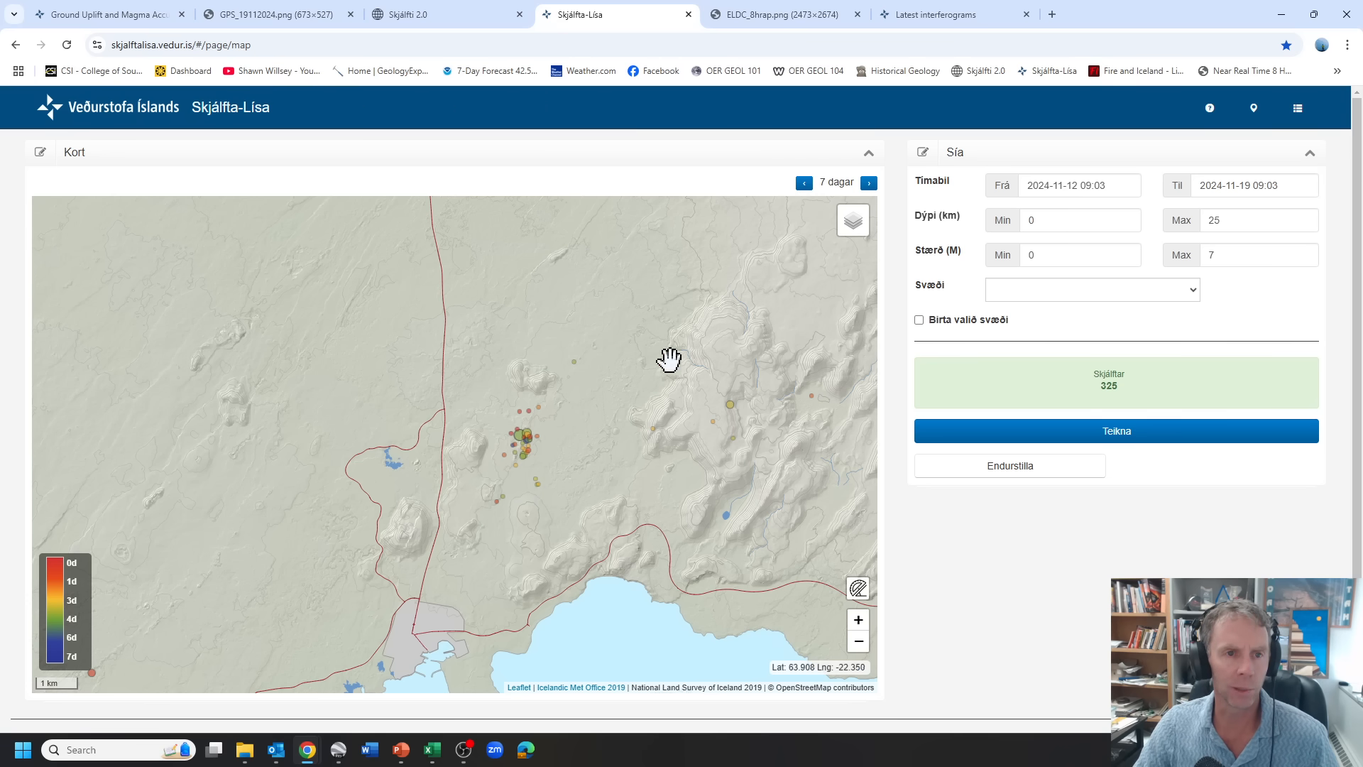
left_click(779, 14)
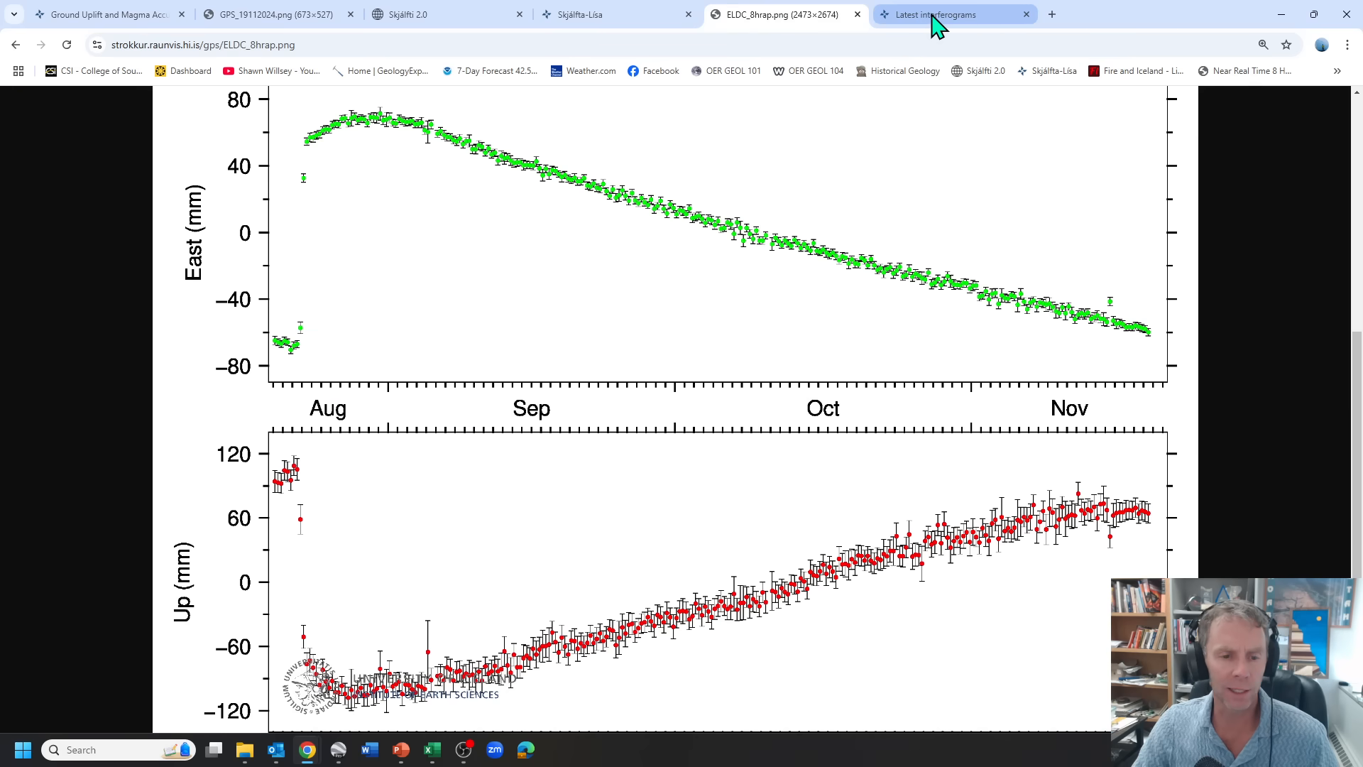
Browse the latest Reykjanes interferograms page through the TerraSAR-X and COSMO-SkyMed wrapped images
left_click(934, 14)
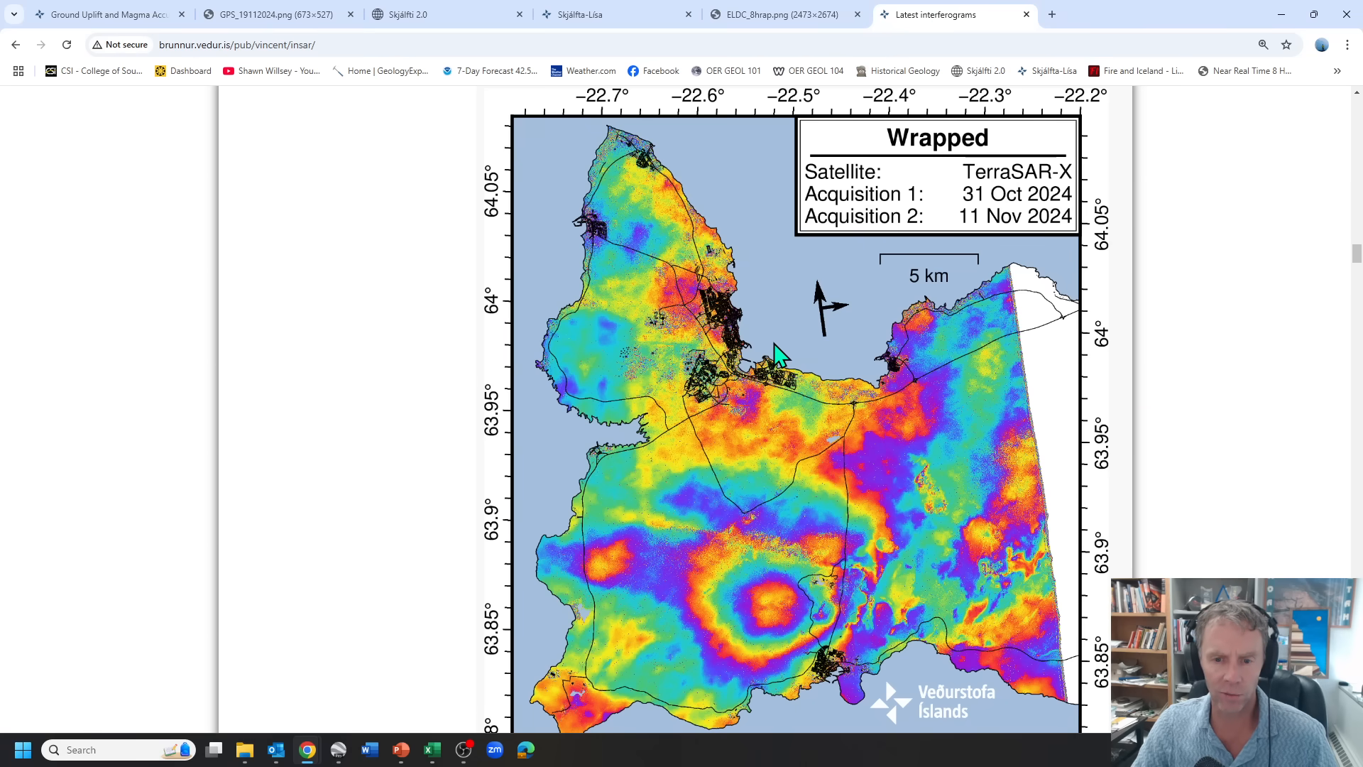
mouse_move(980, 208)
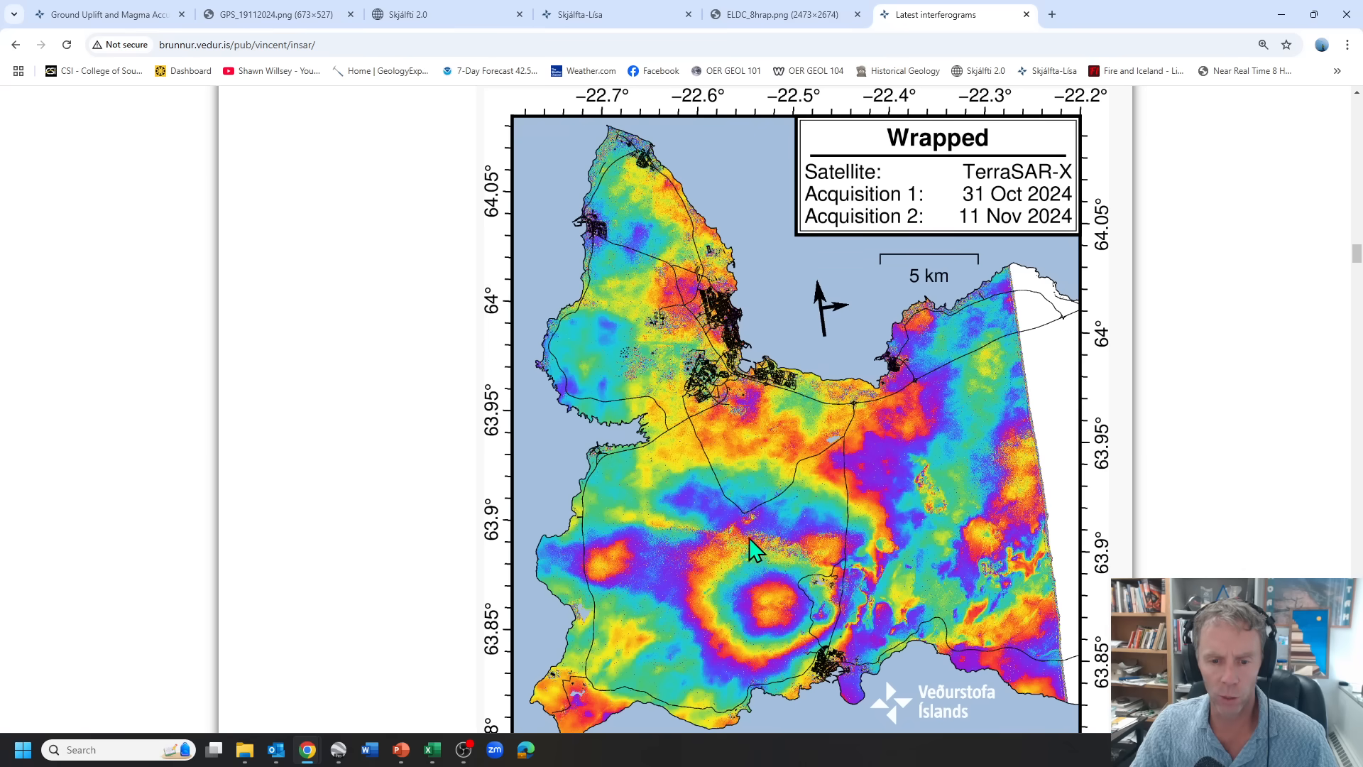
mouse_move(981, 207)
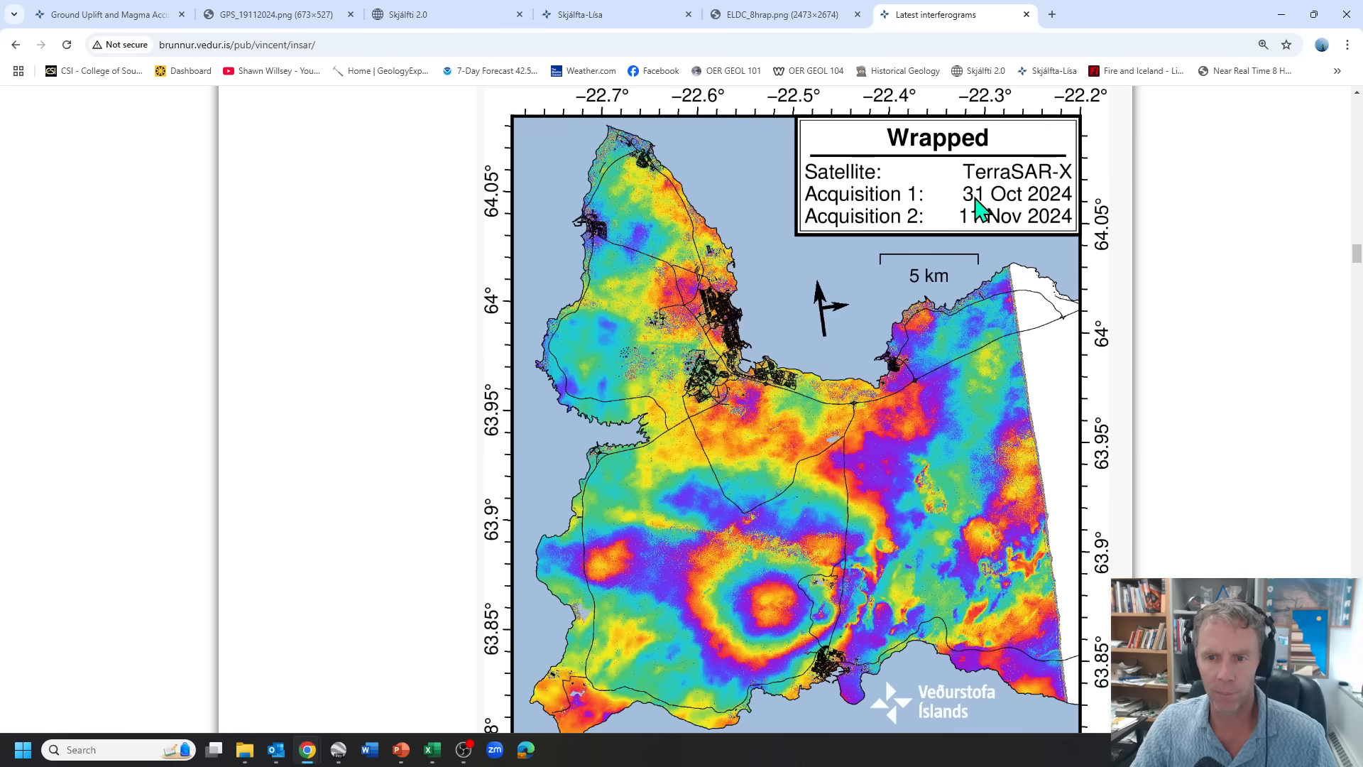
mouse_move(910, 458)
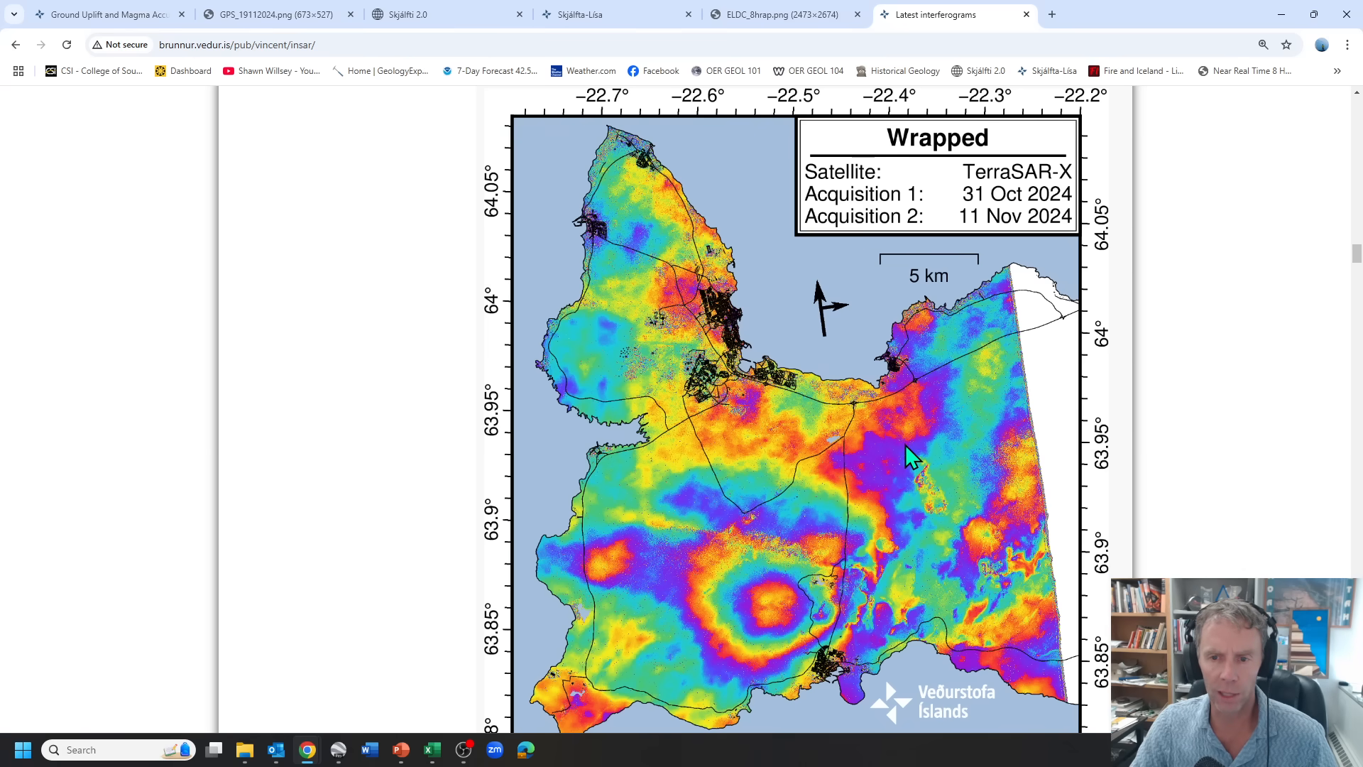
scroll("down", 3)
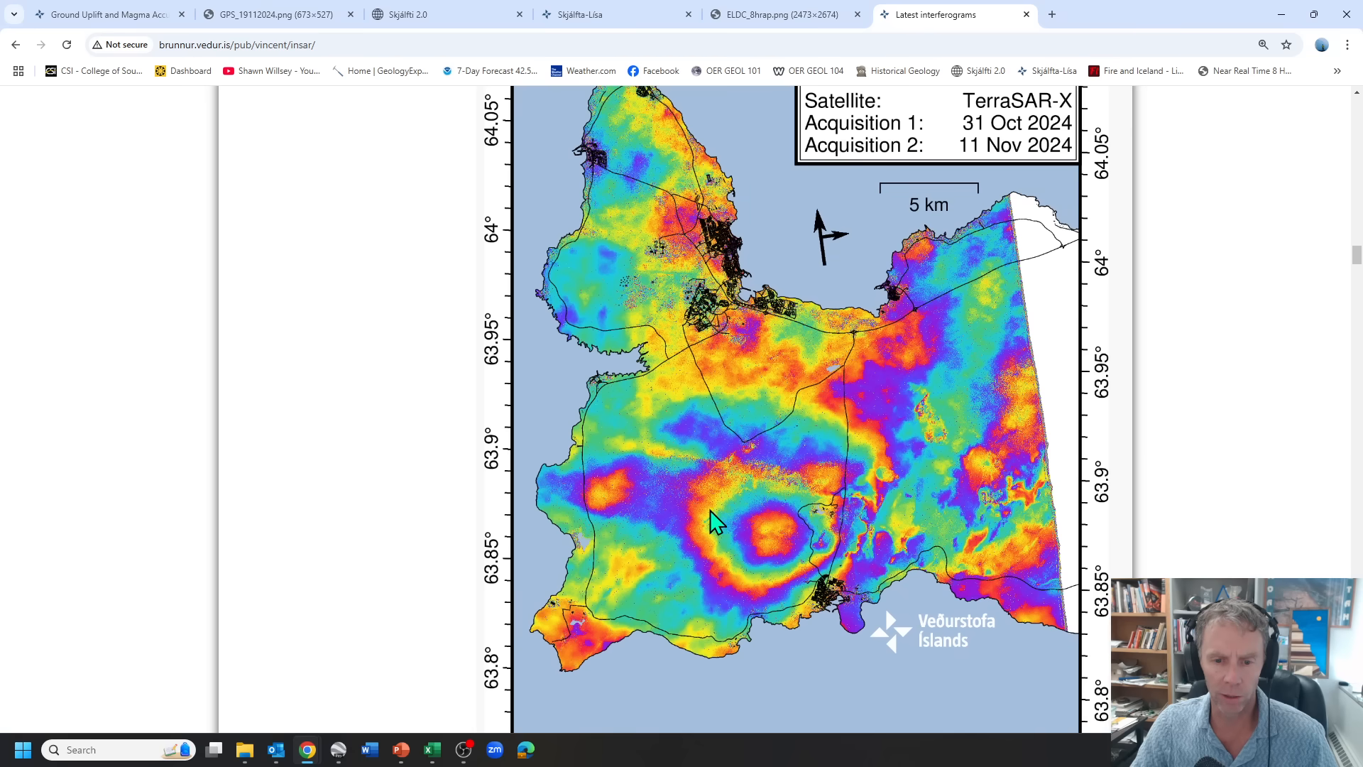
mouse_move(1004, 174)
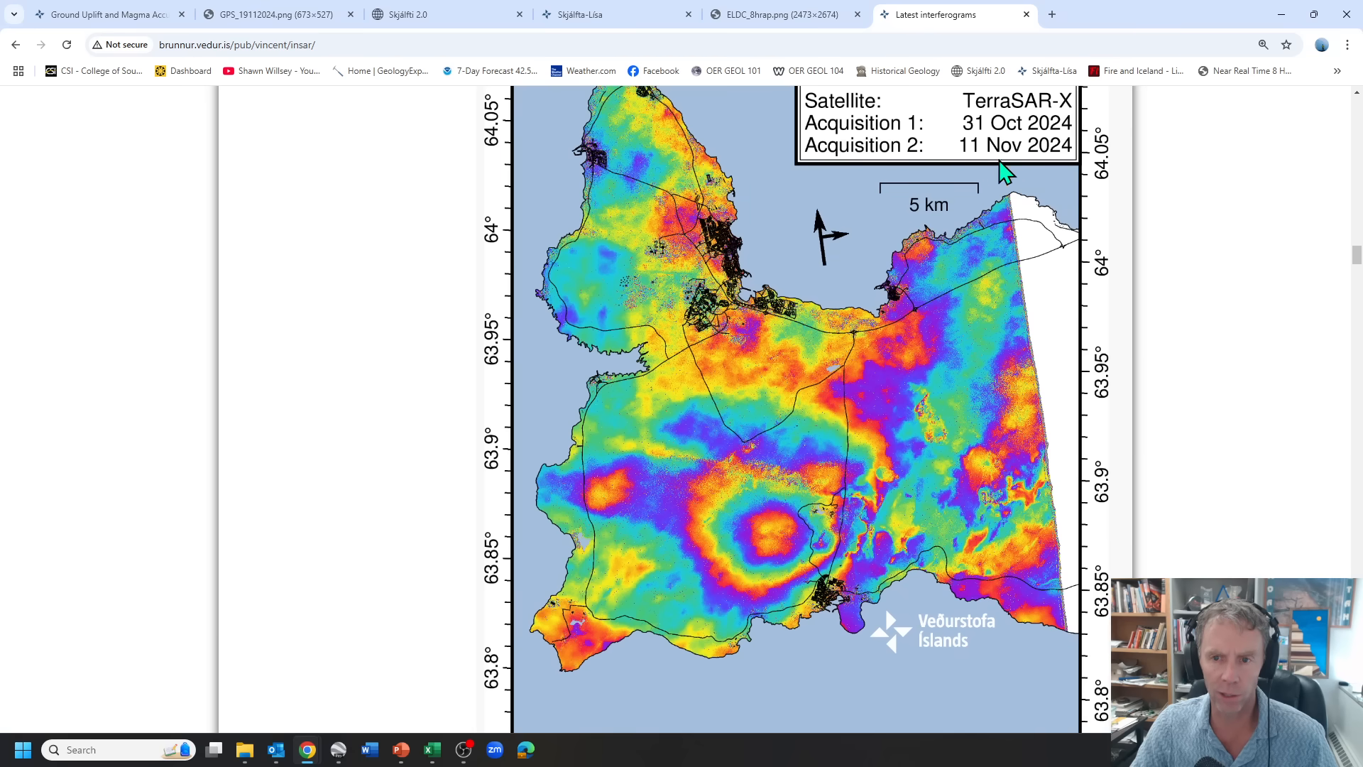
scroll("down", 3)
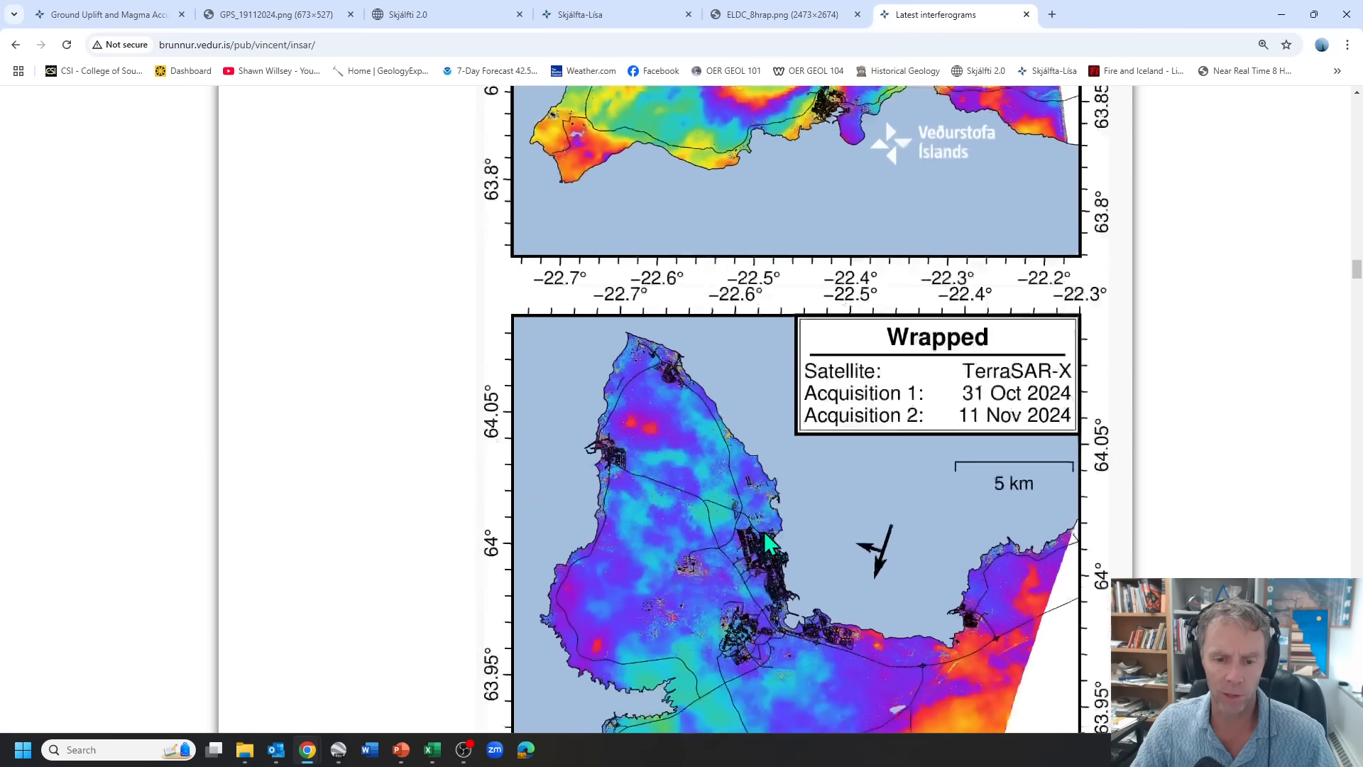
scroll("down", 3)
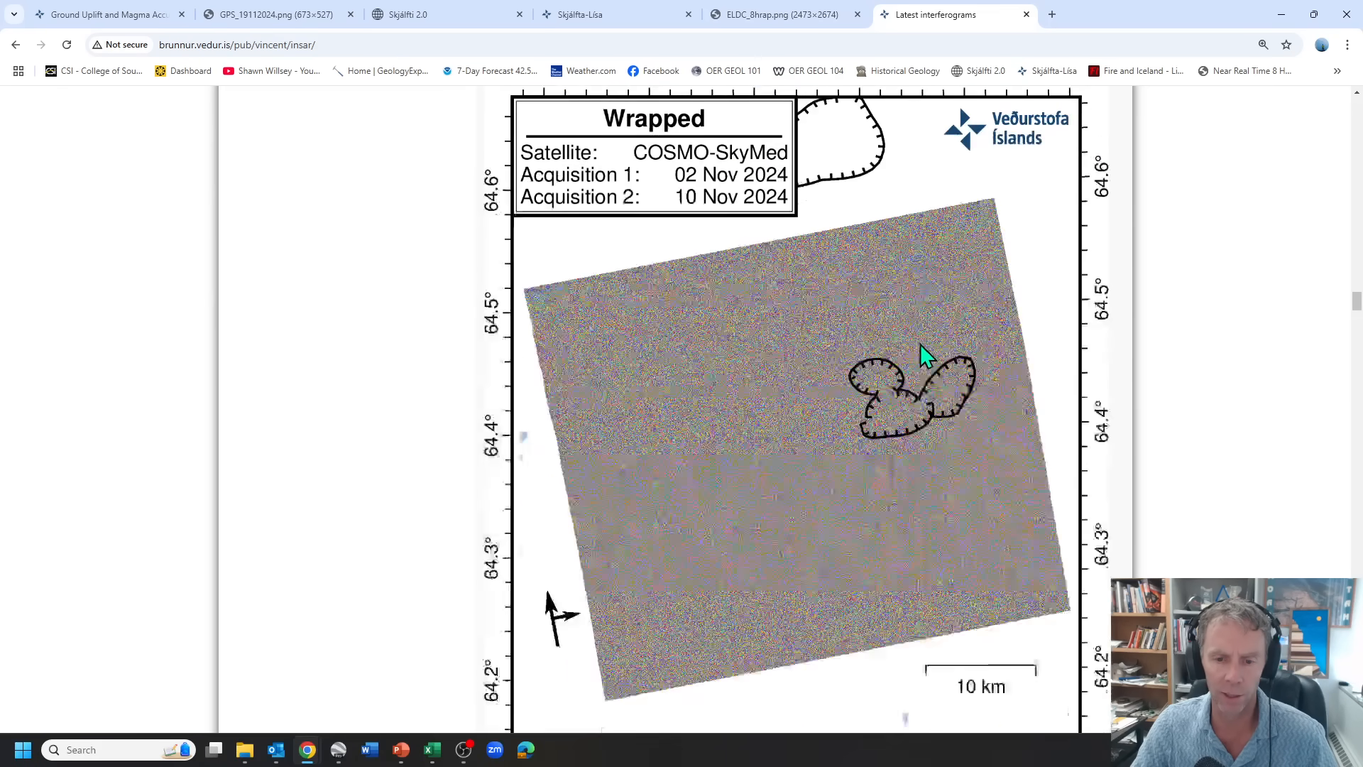
scroll("down", 3)
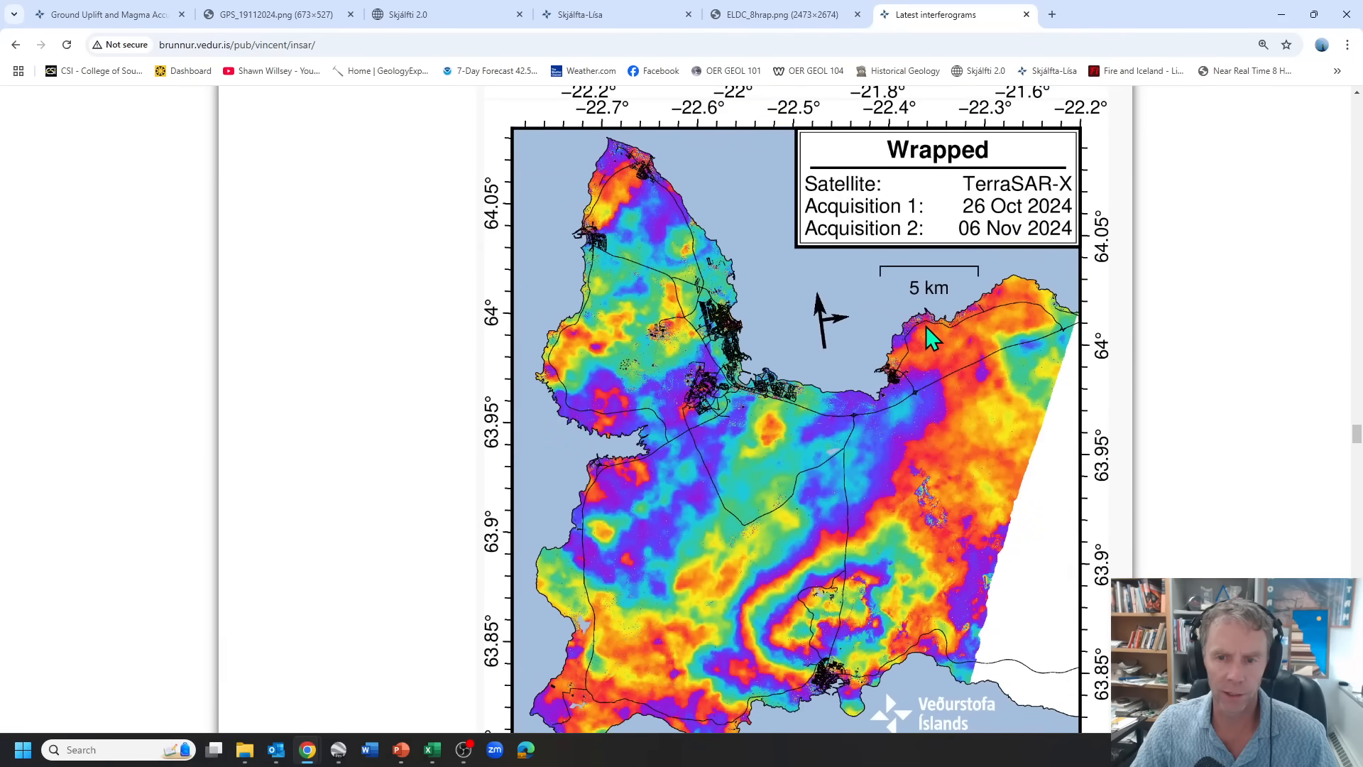
mouse_move(991, 254)
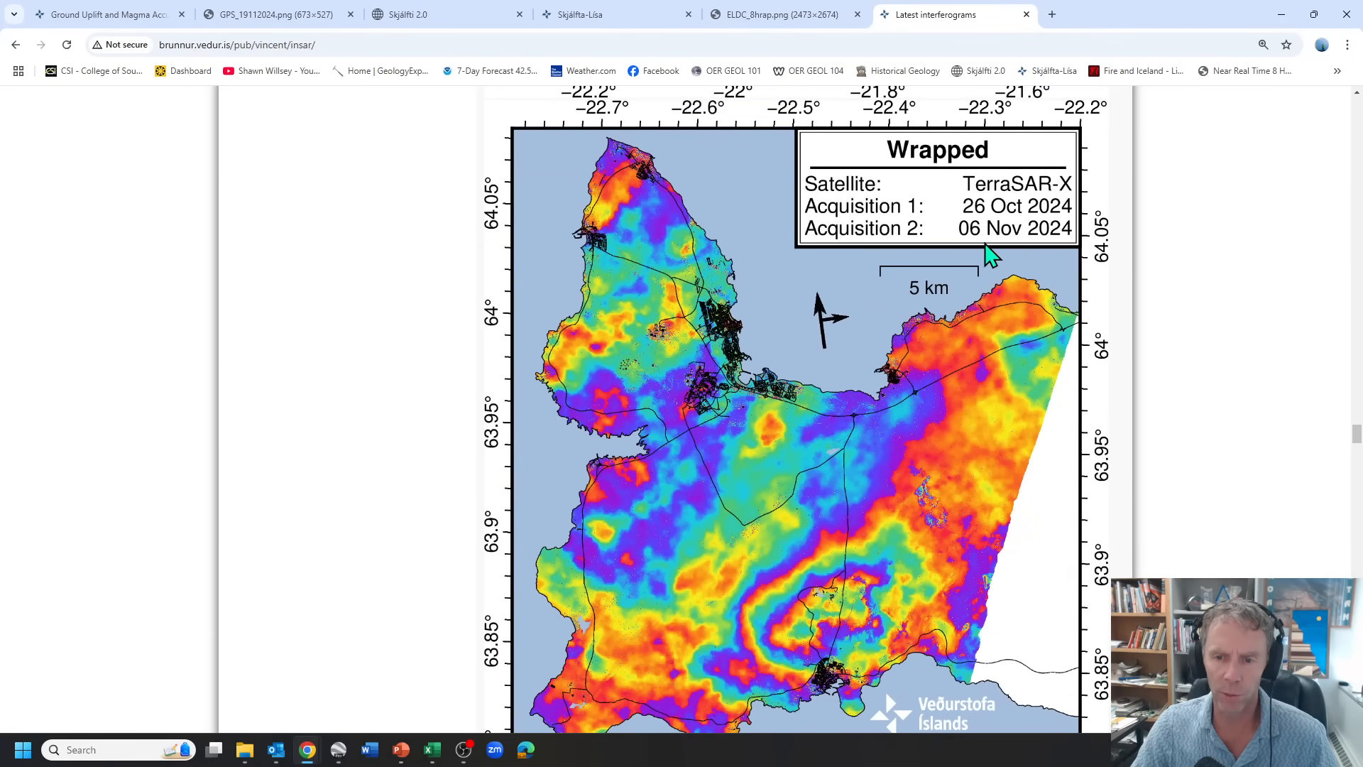
scroll("down", 3)
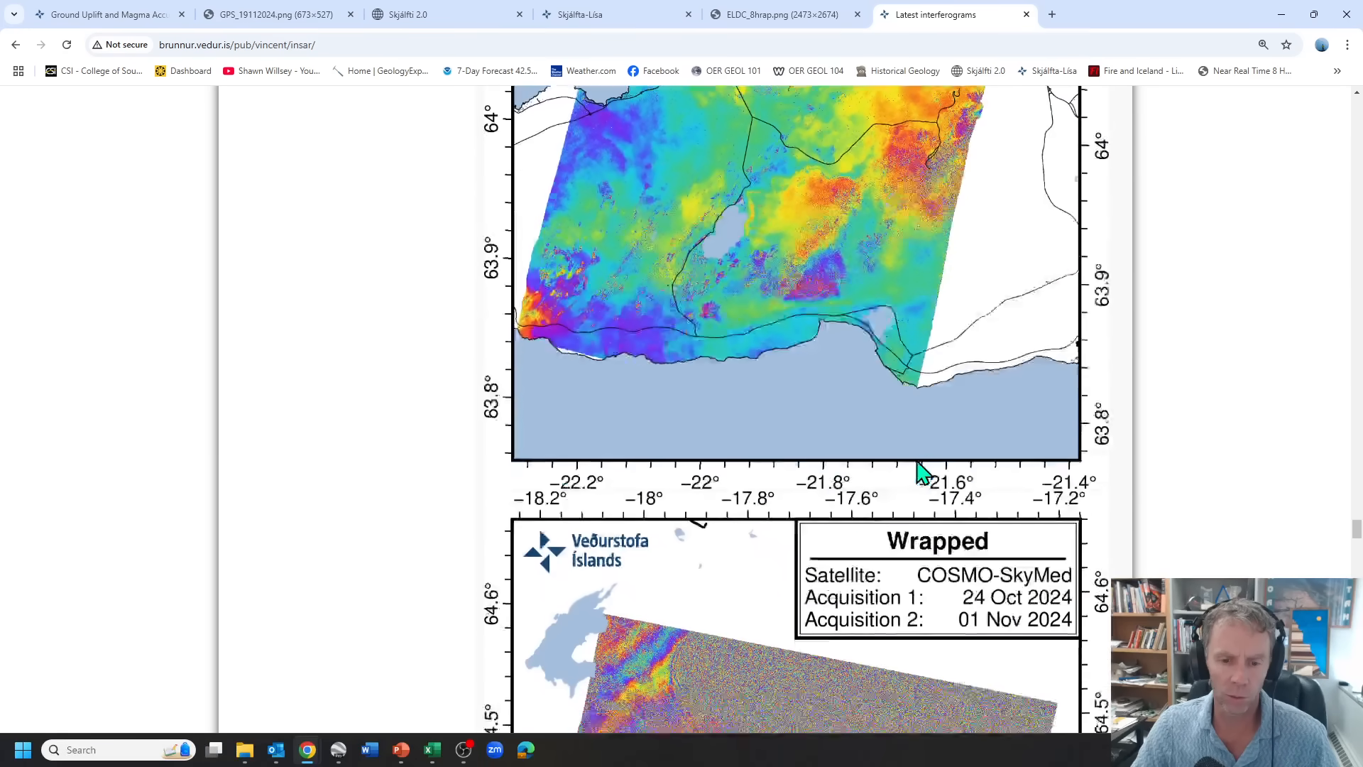
scroll("down", 3)
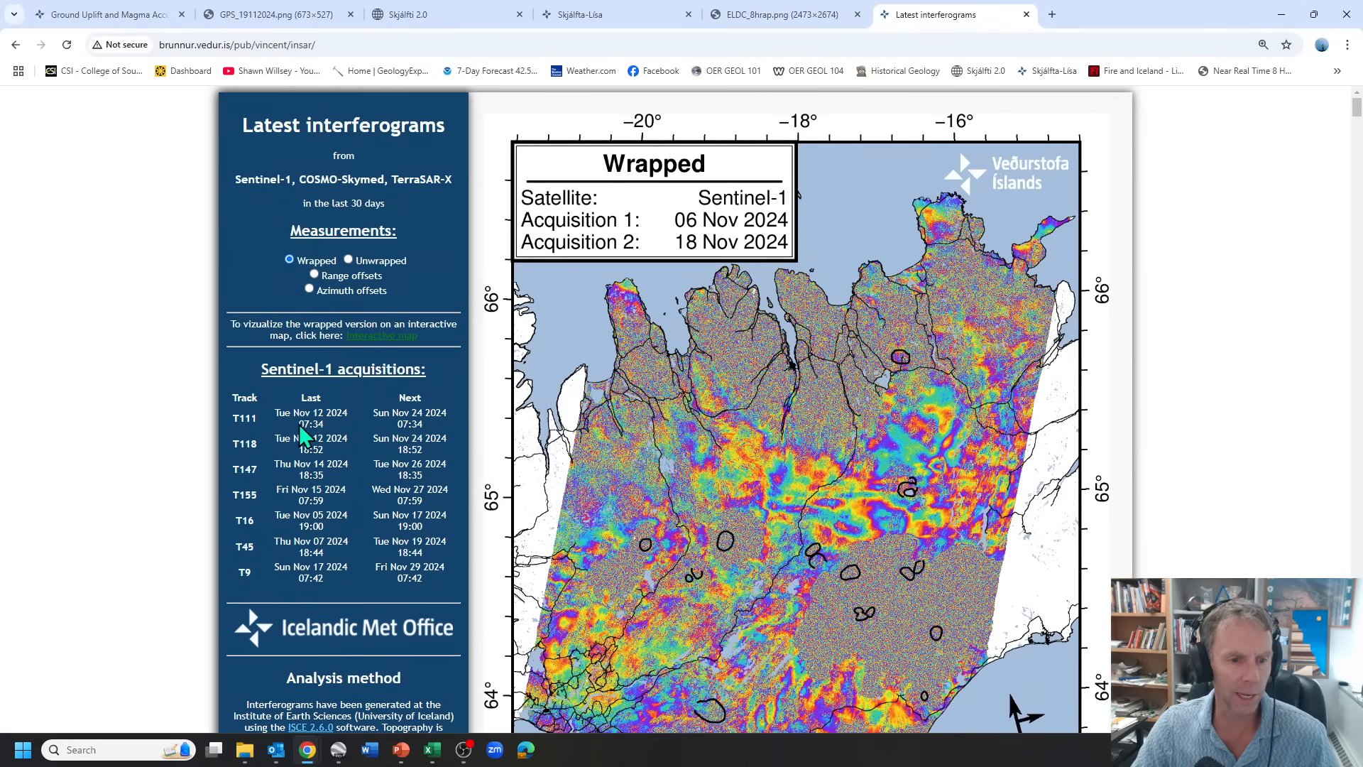
mouse_move(456, 438)
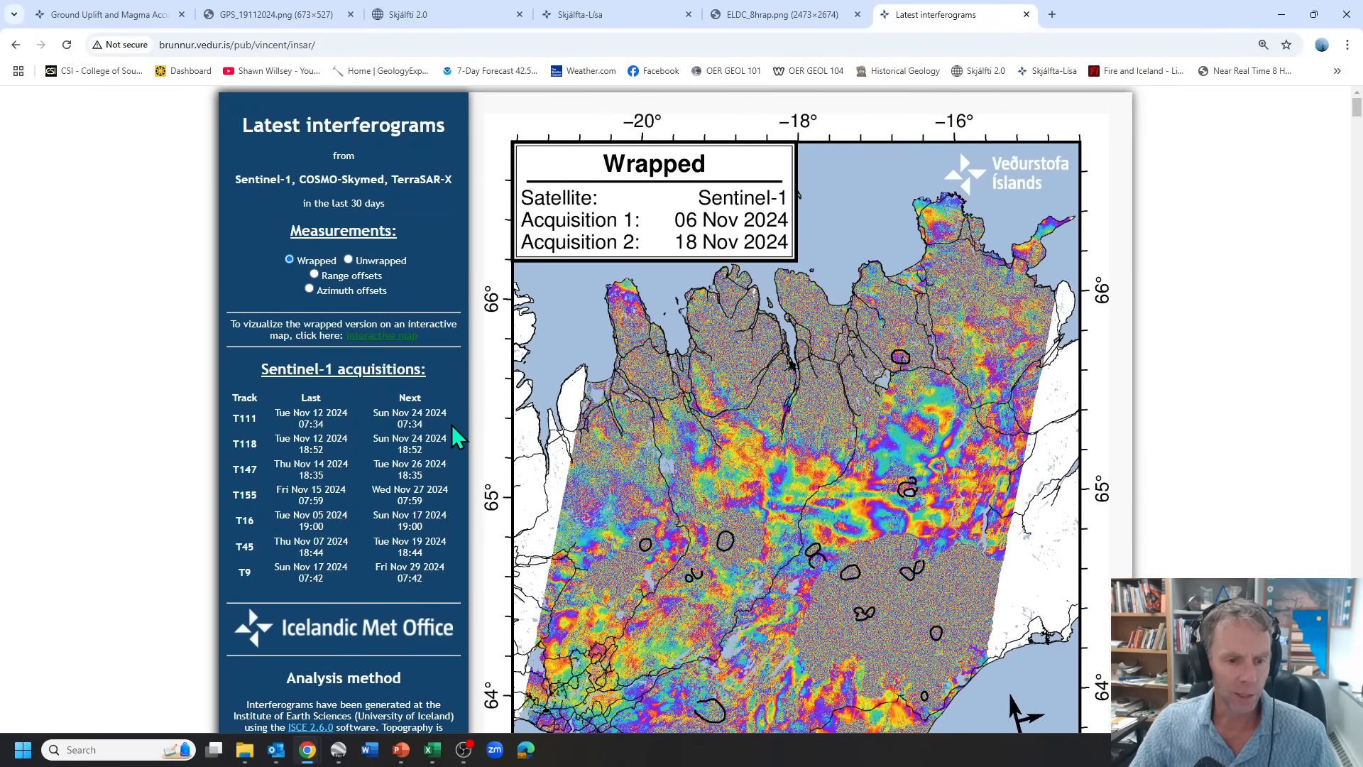
mouse_move(451, 539)
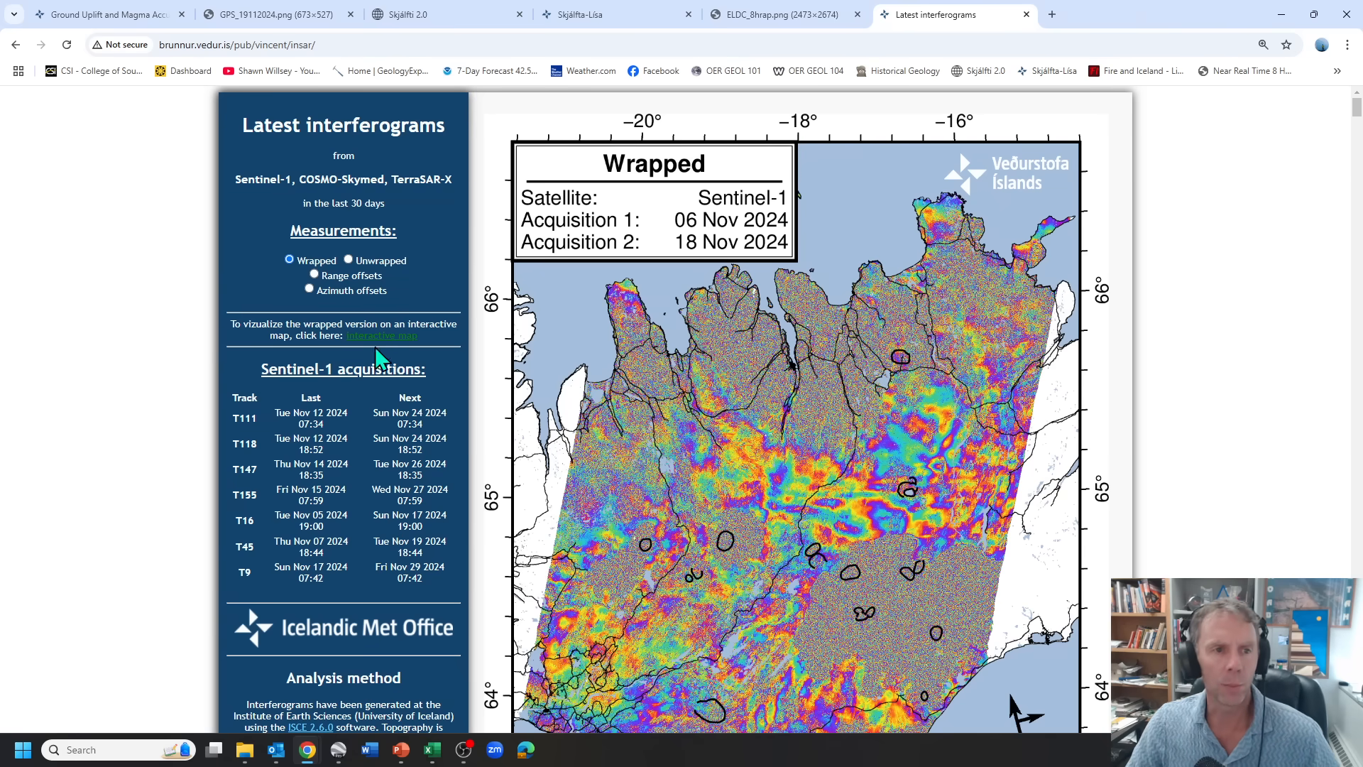
Return to the IMO Svartsengi uplift news article
left_click(104, 14)
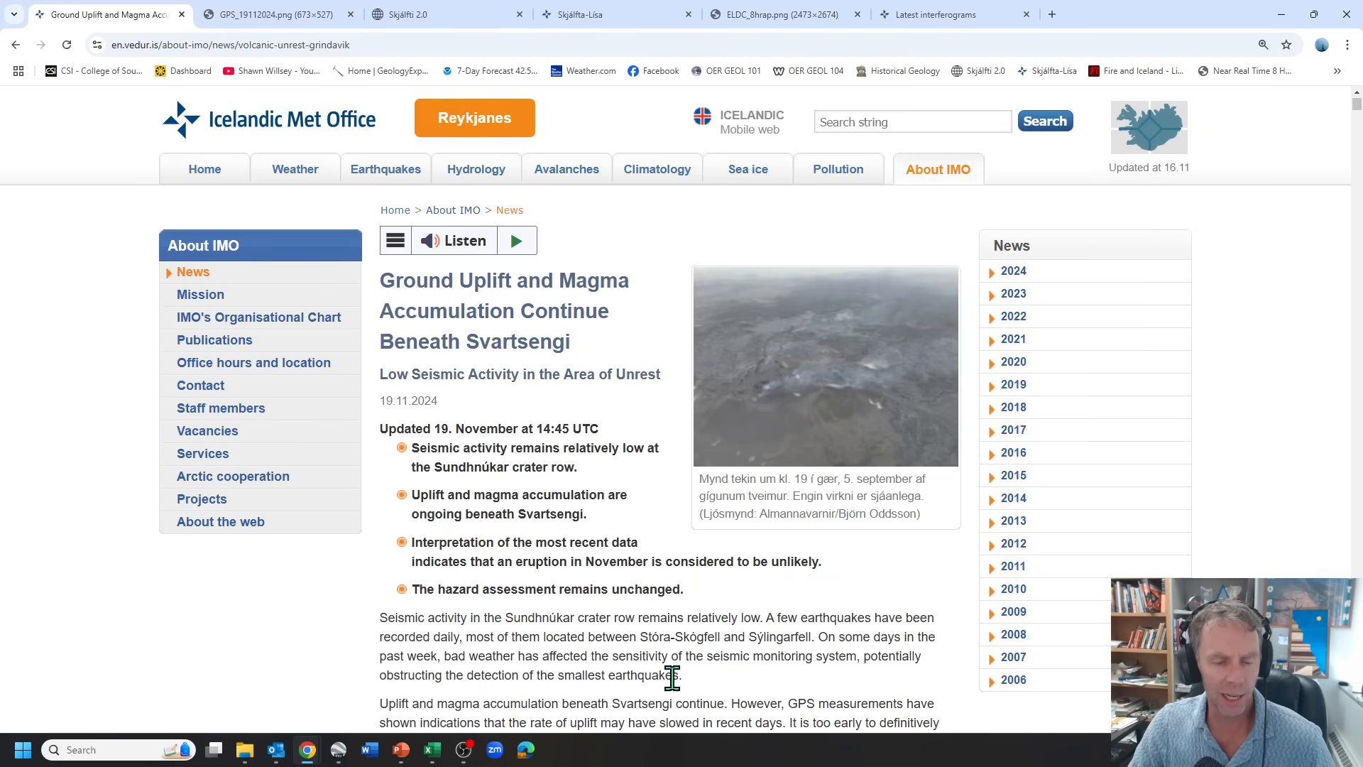
mouse_move(725, 680)
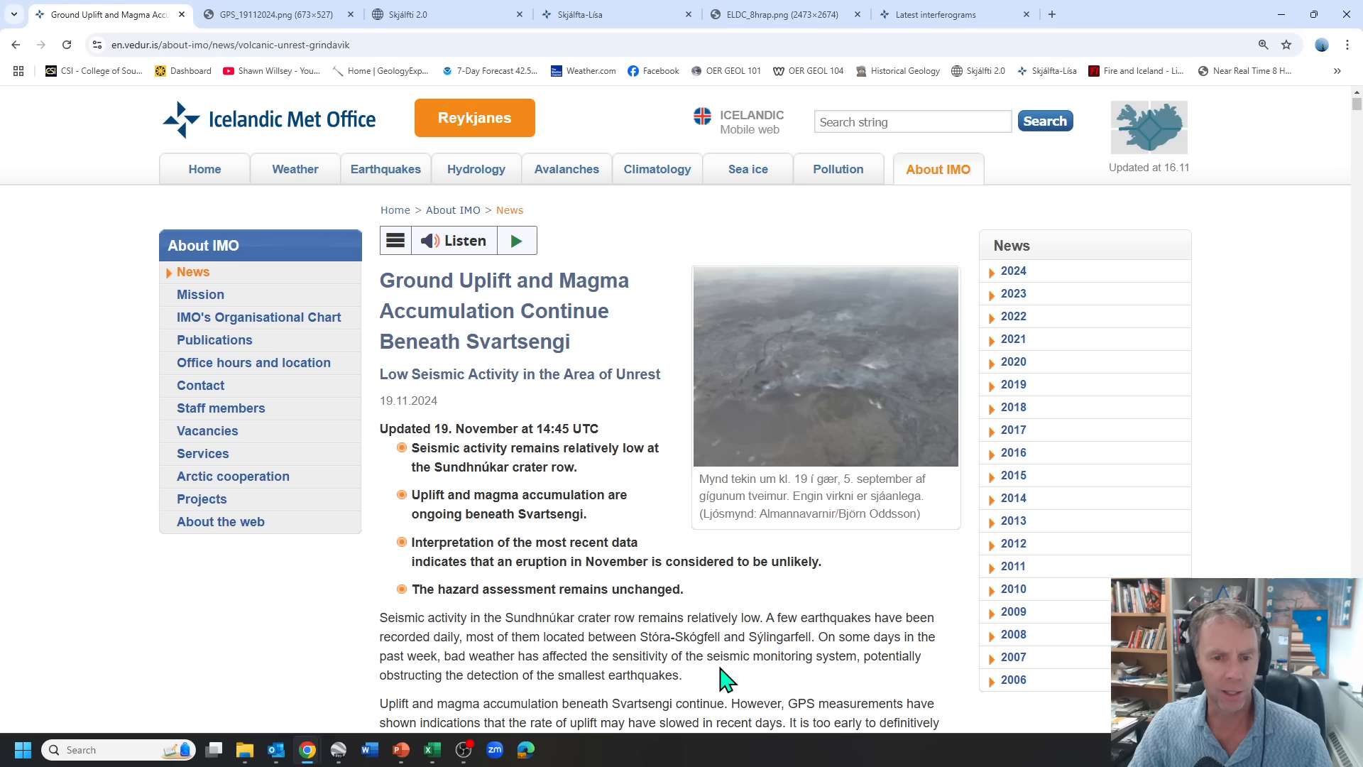
mouse_move(543, 545)
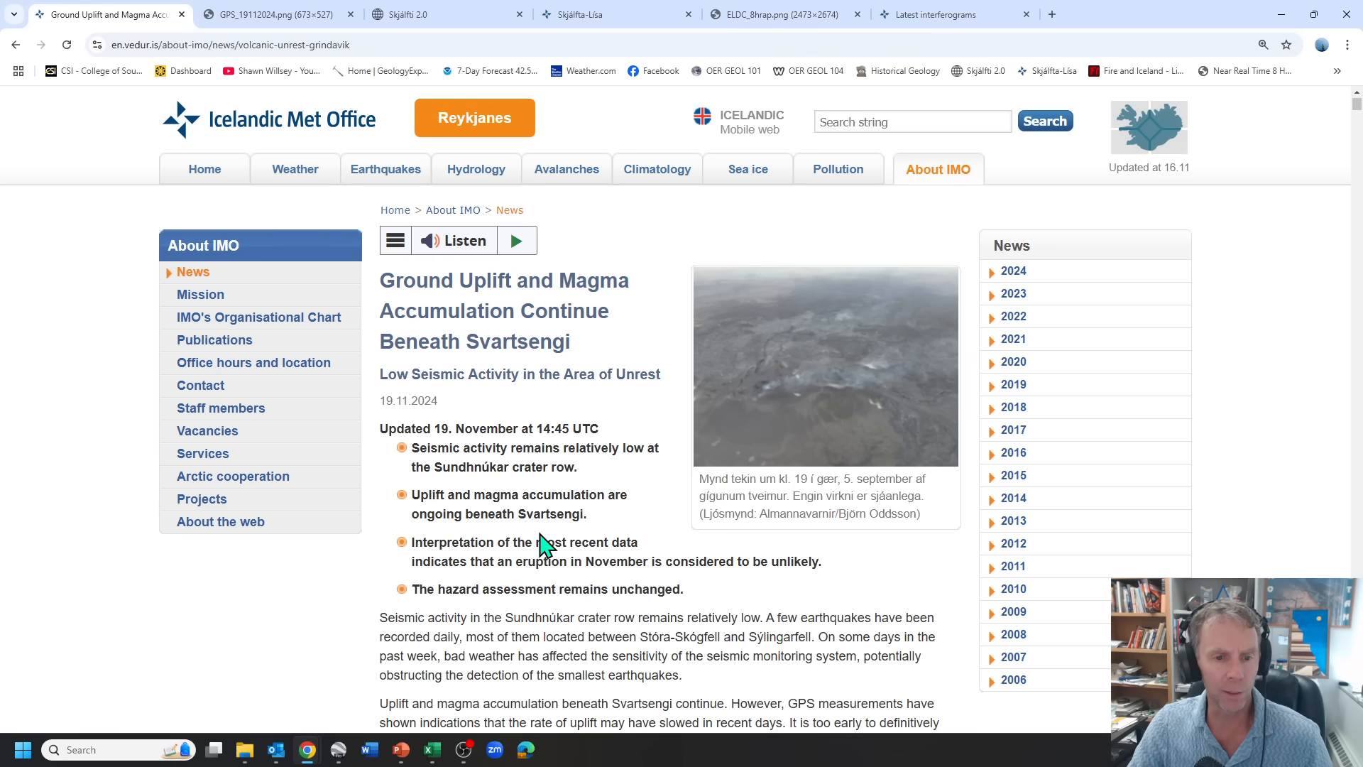